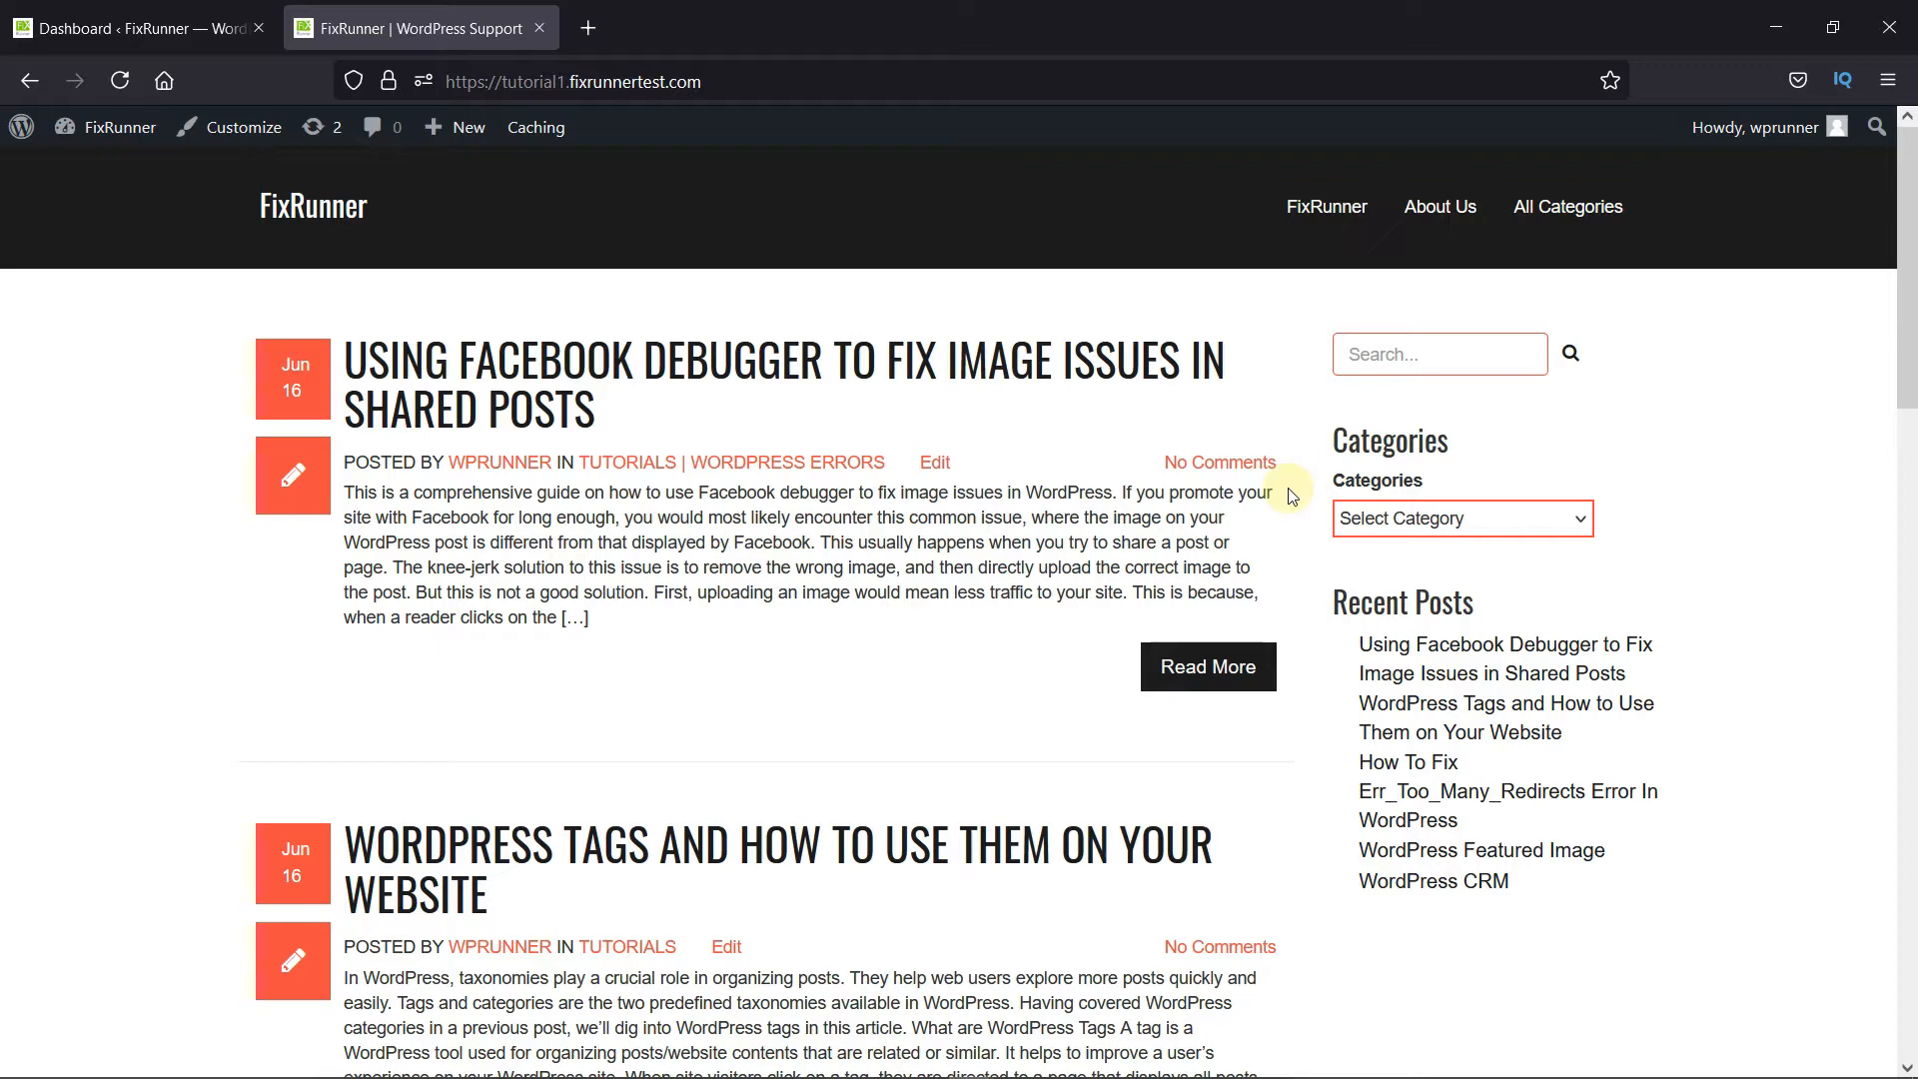
Open 'Using Facebook Debugger to Fix Image Issues in Shared Posts' and scroll to Leave a Reply
click(784, 359)
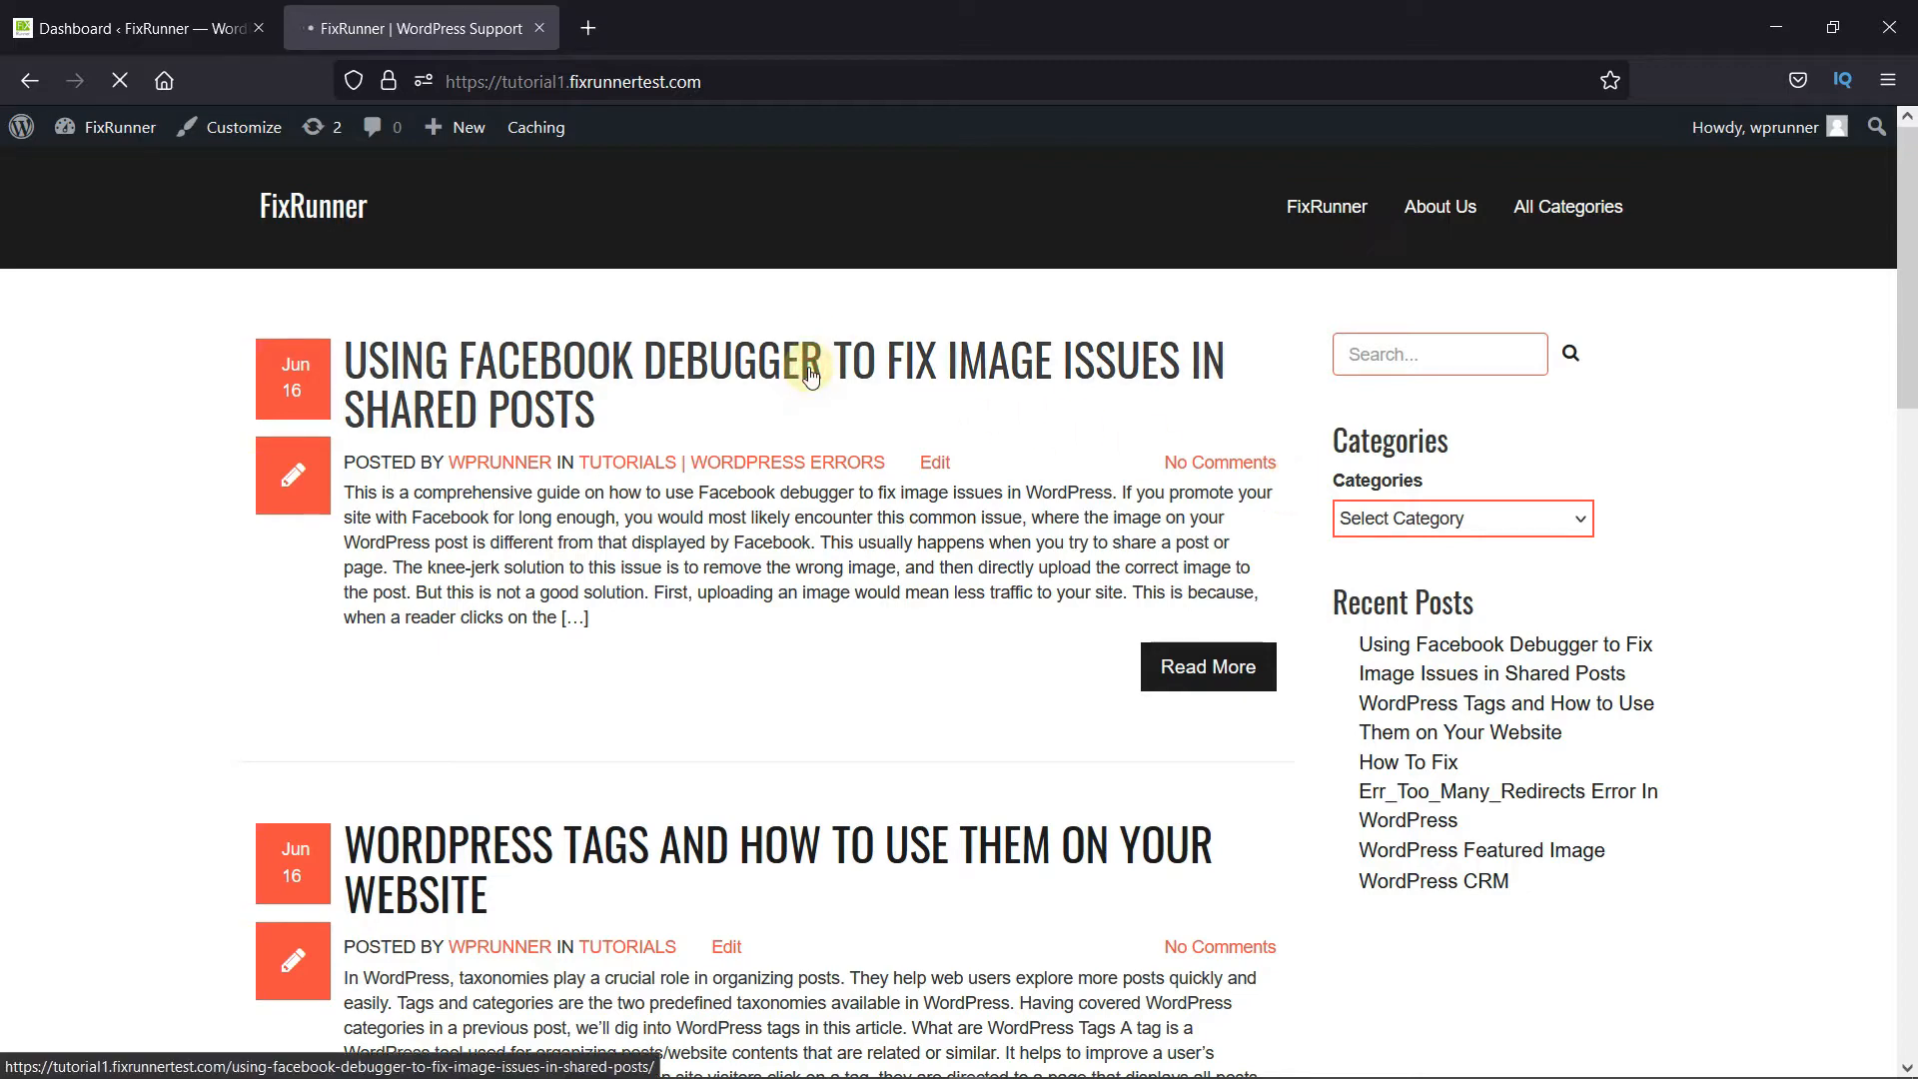
click(783, 360)
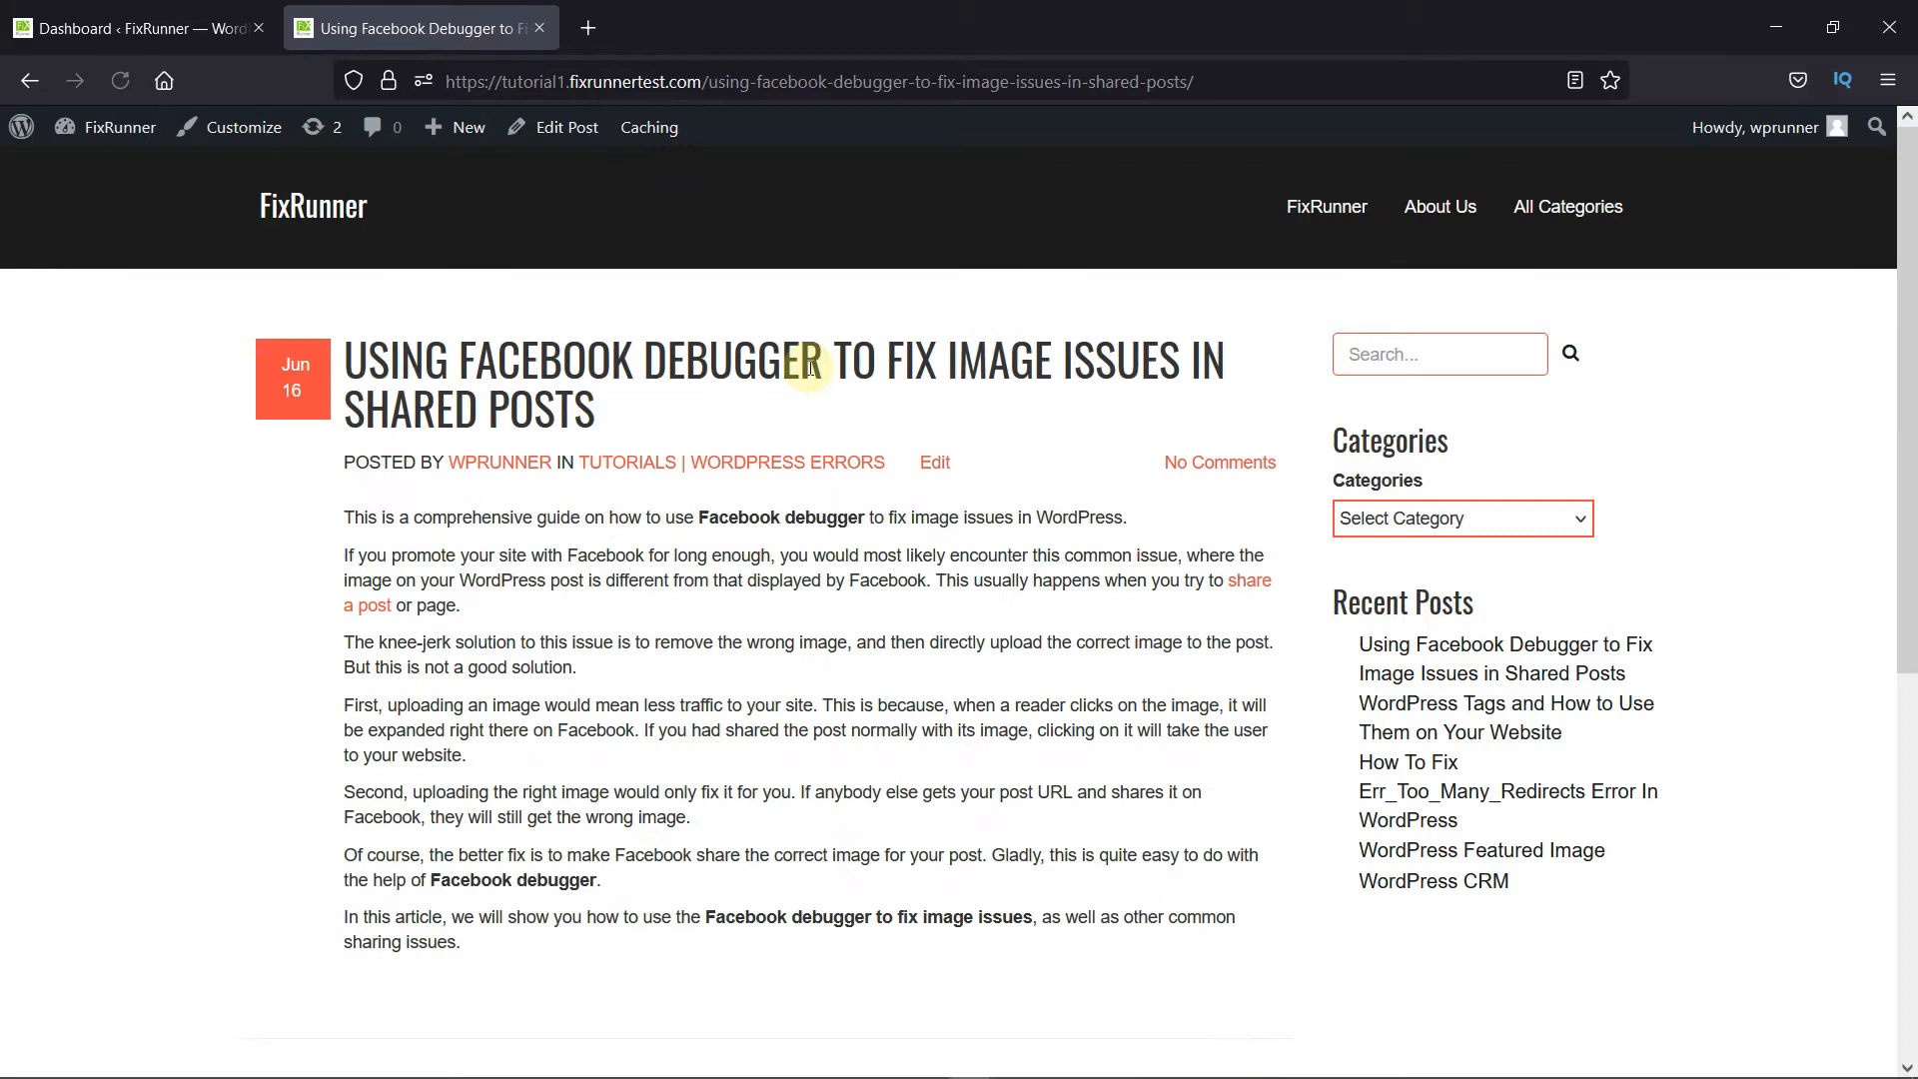
scroll(down, 3)
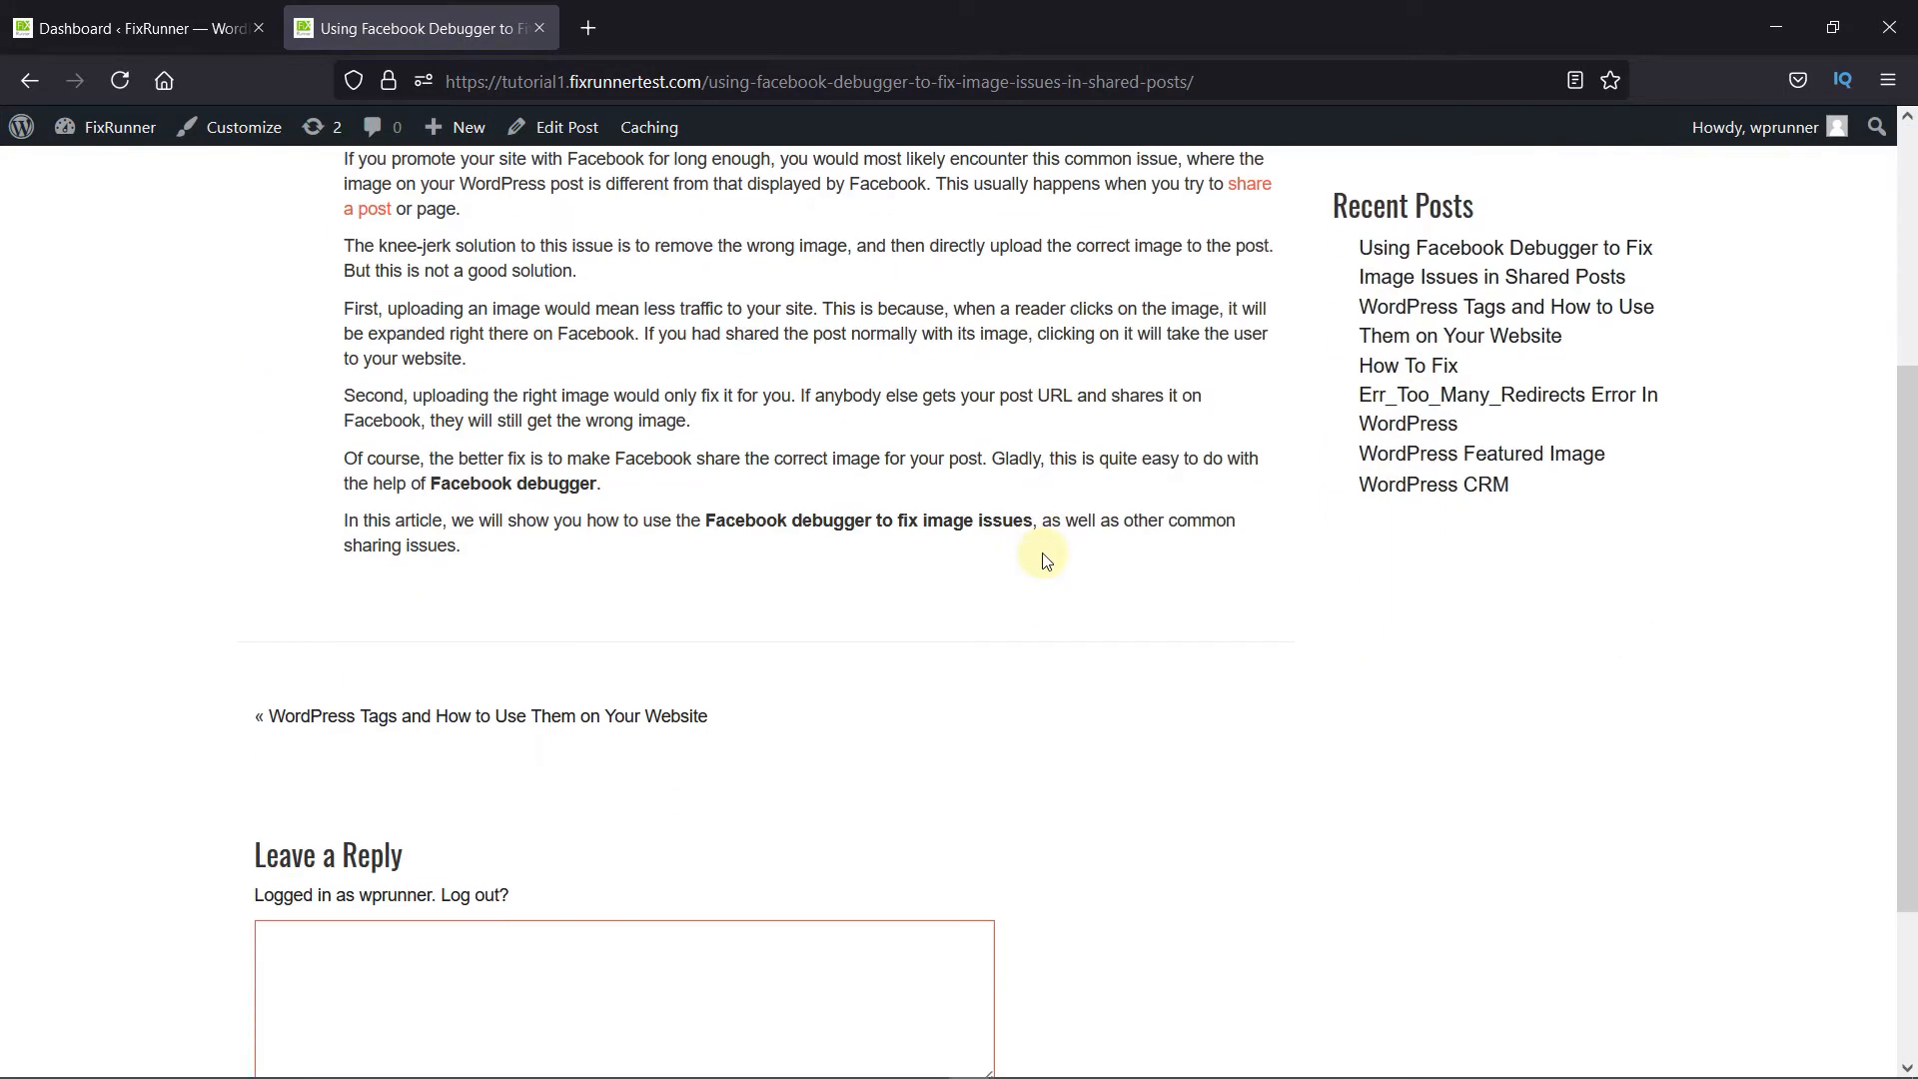
scroll(down, 3)
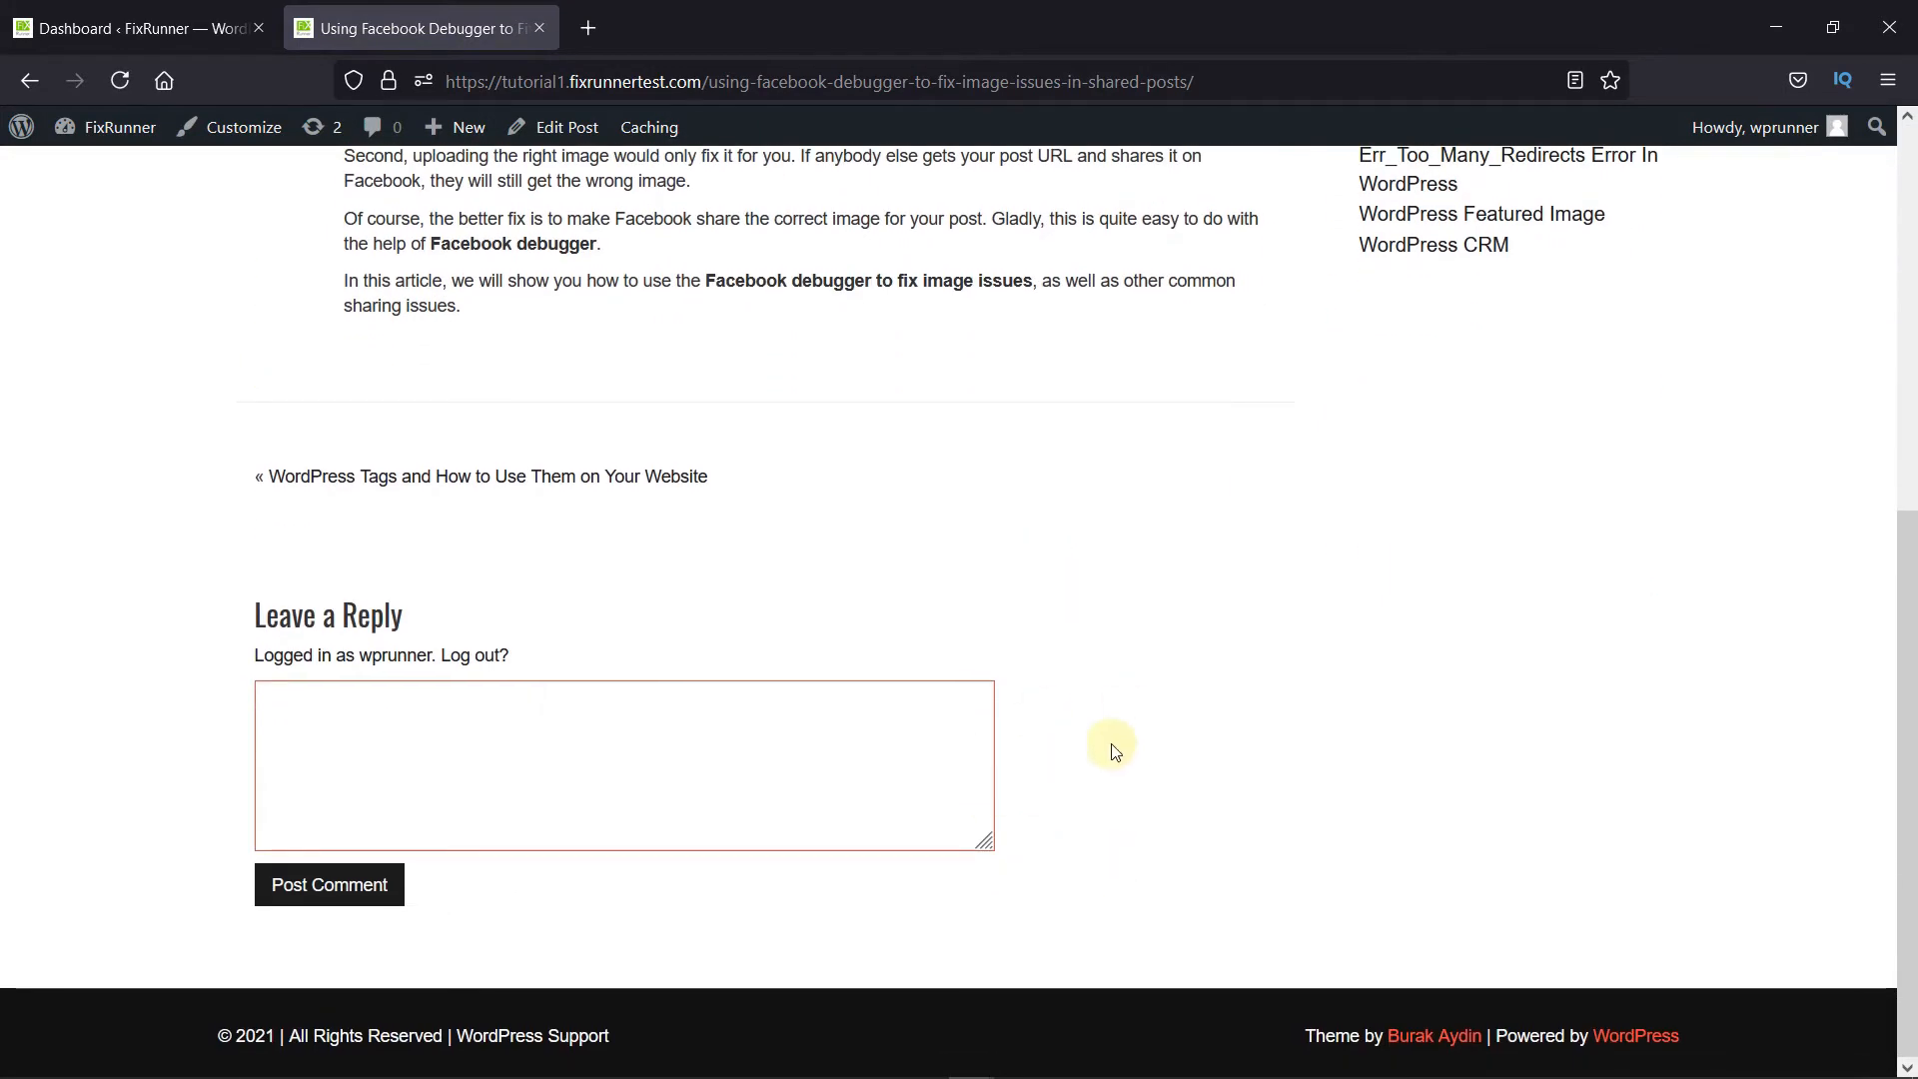
mouse_move(1110, 746)
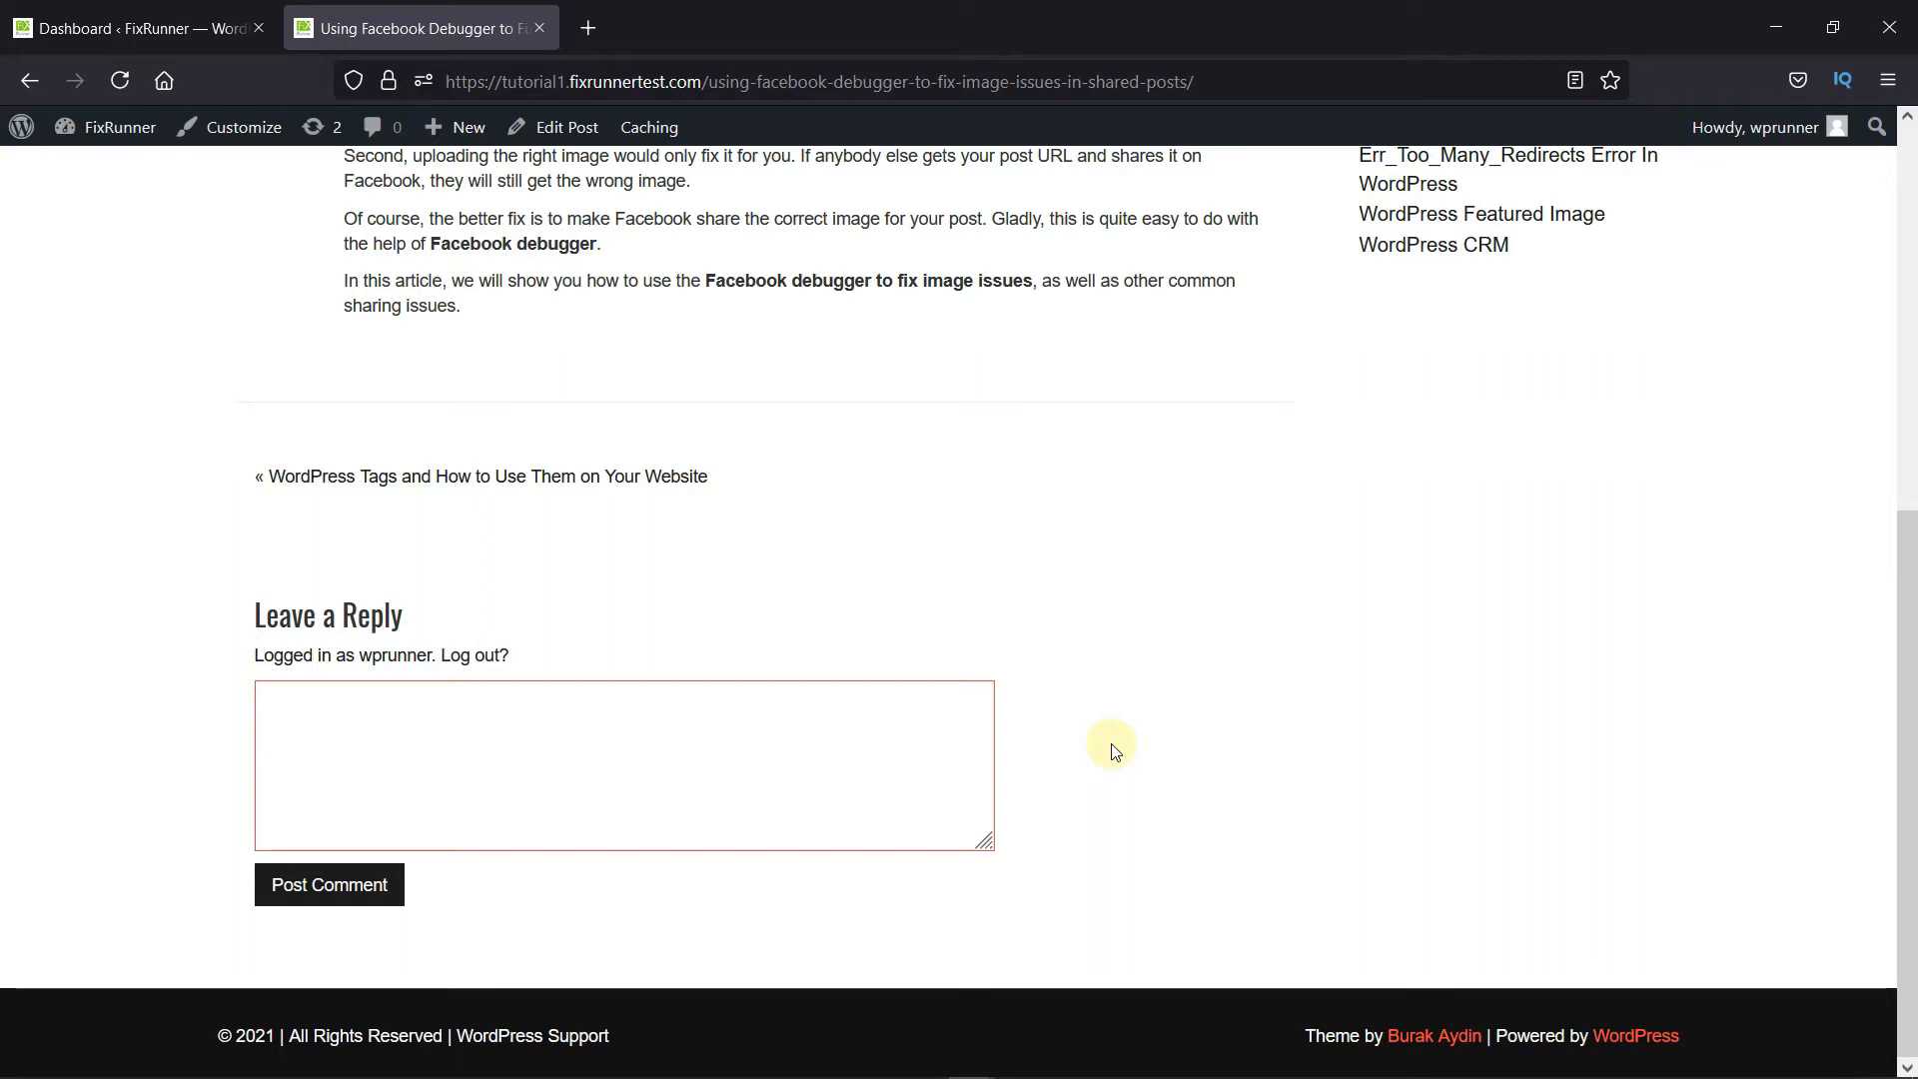
mouse_move(473, 654)
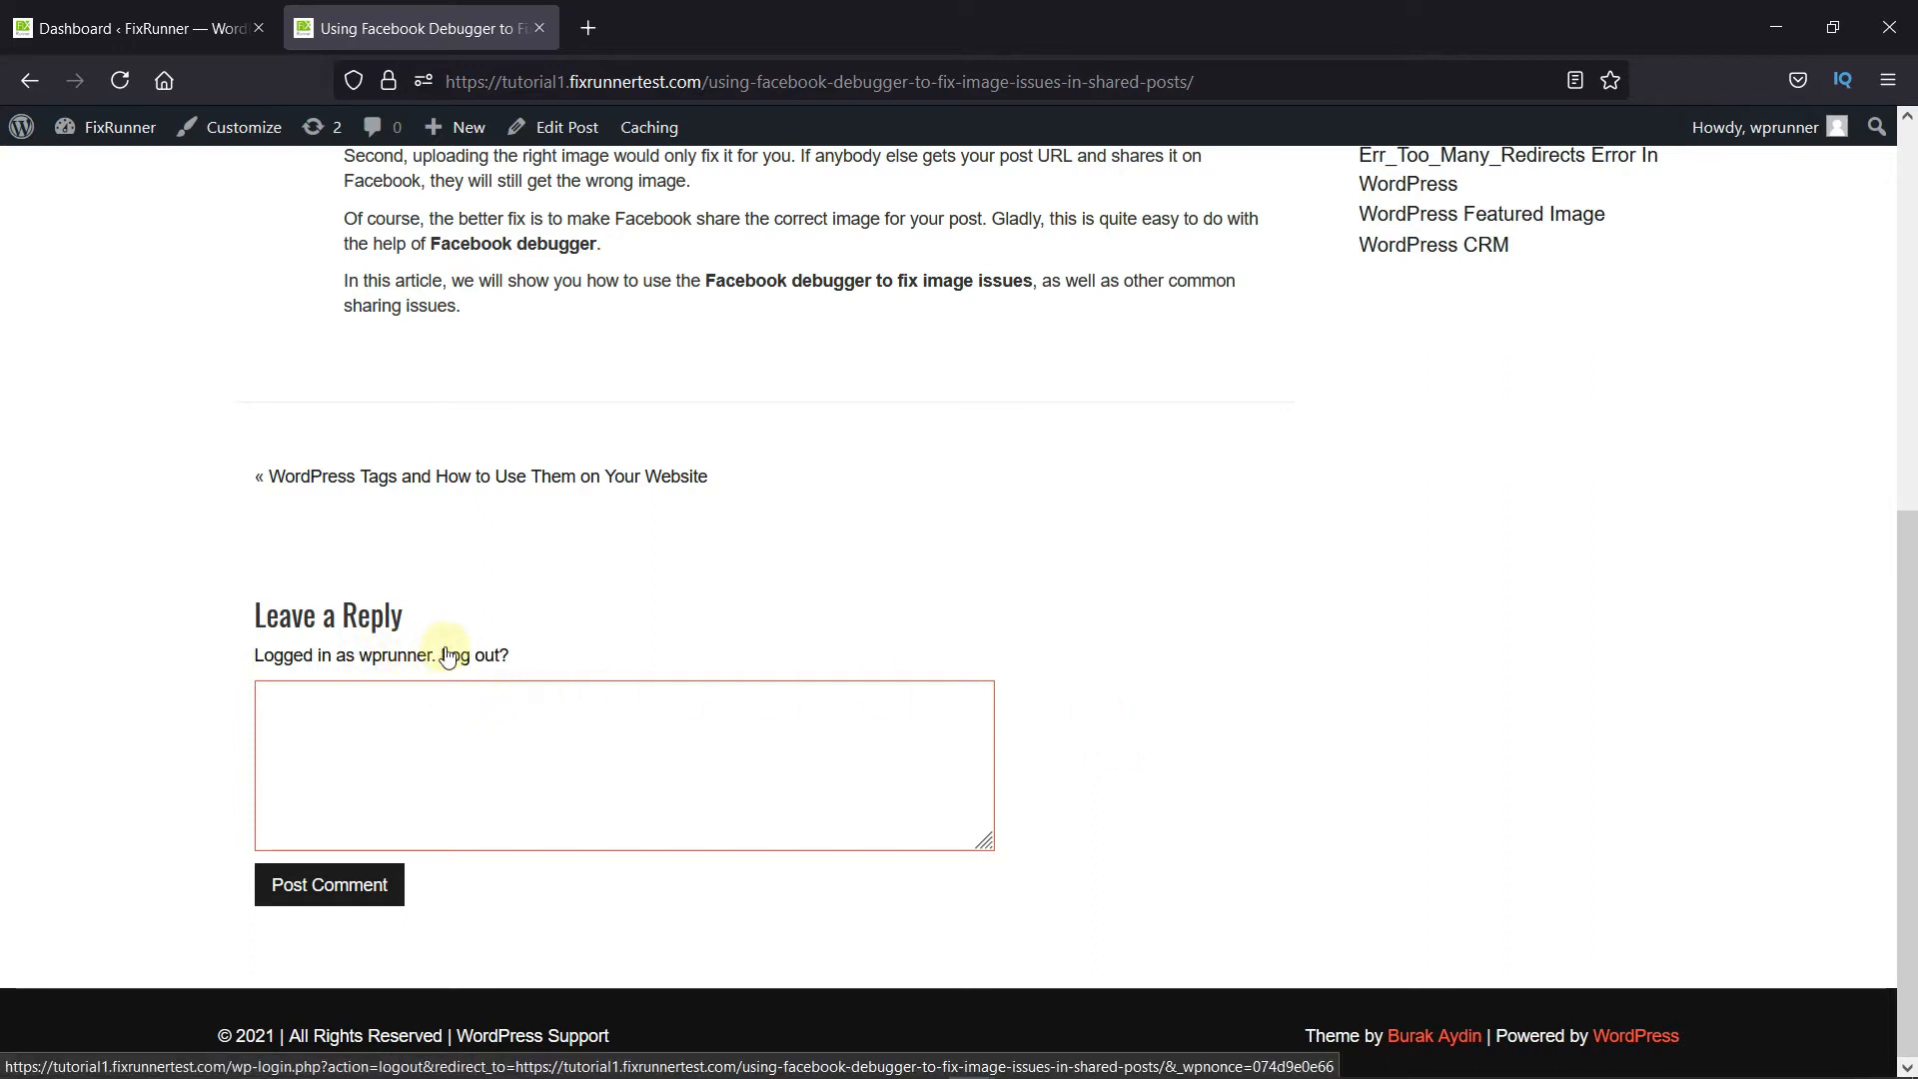
mouse_move(584, 672)
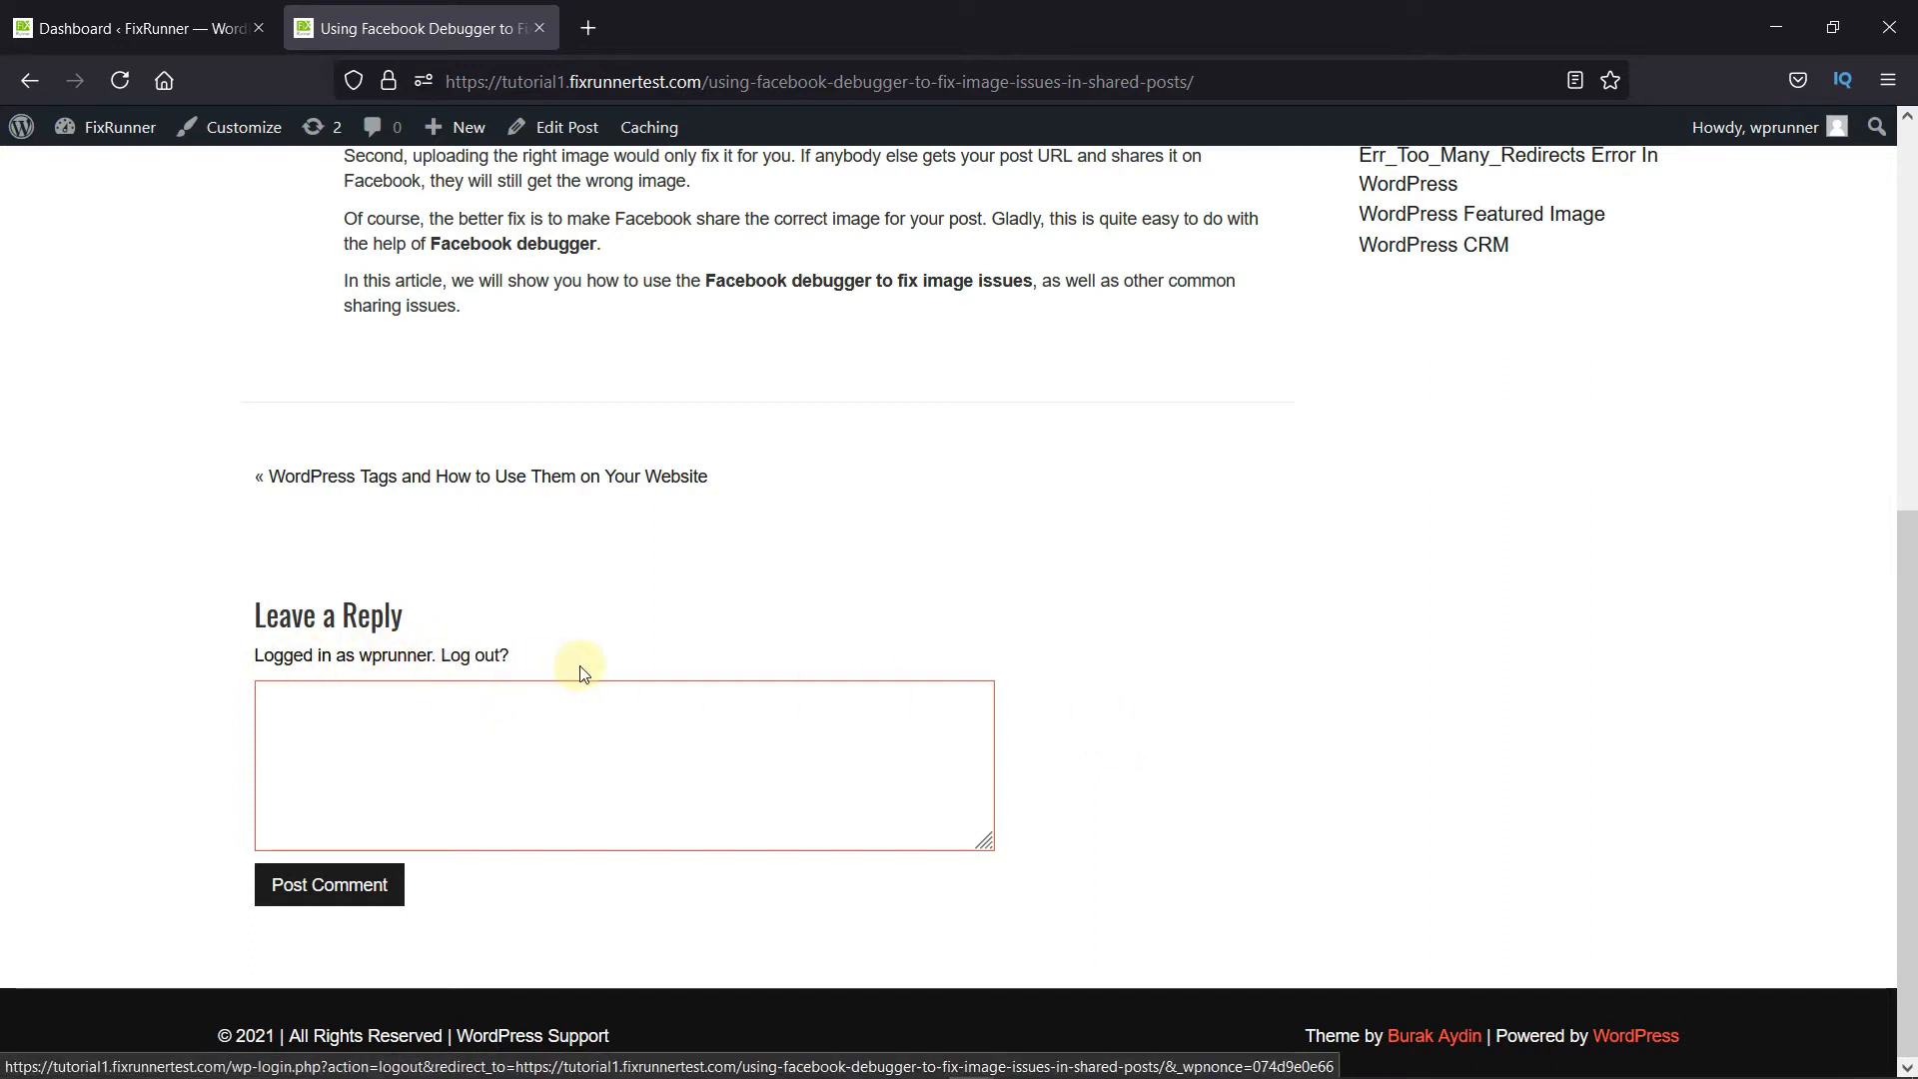
mouse_move(747, 632)
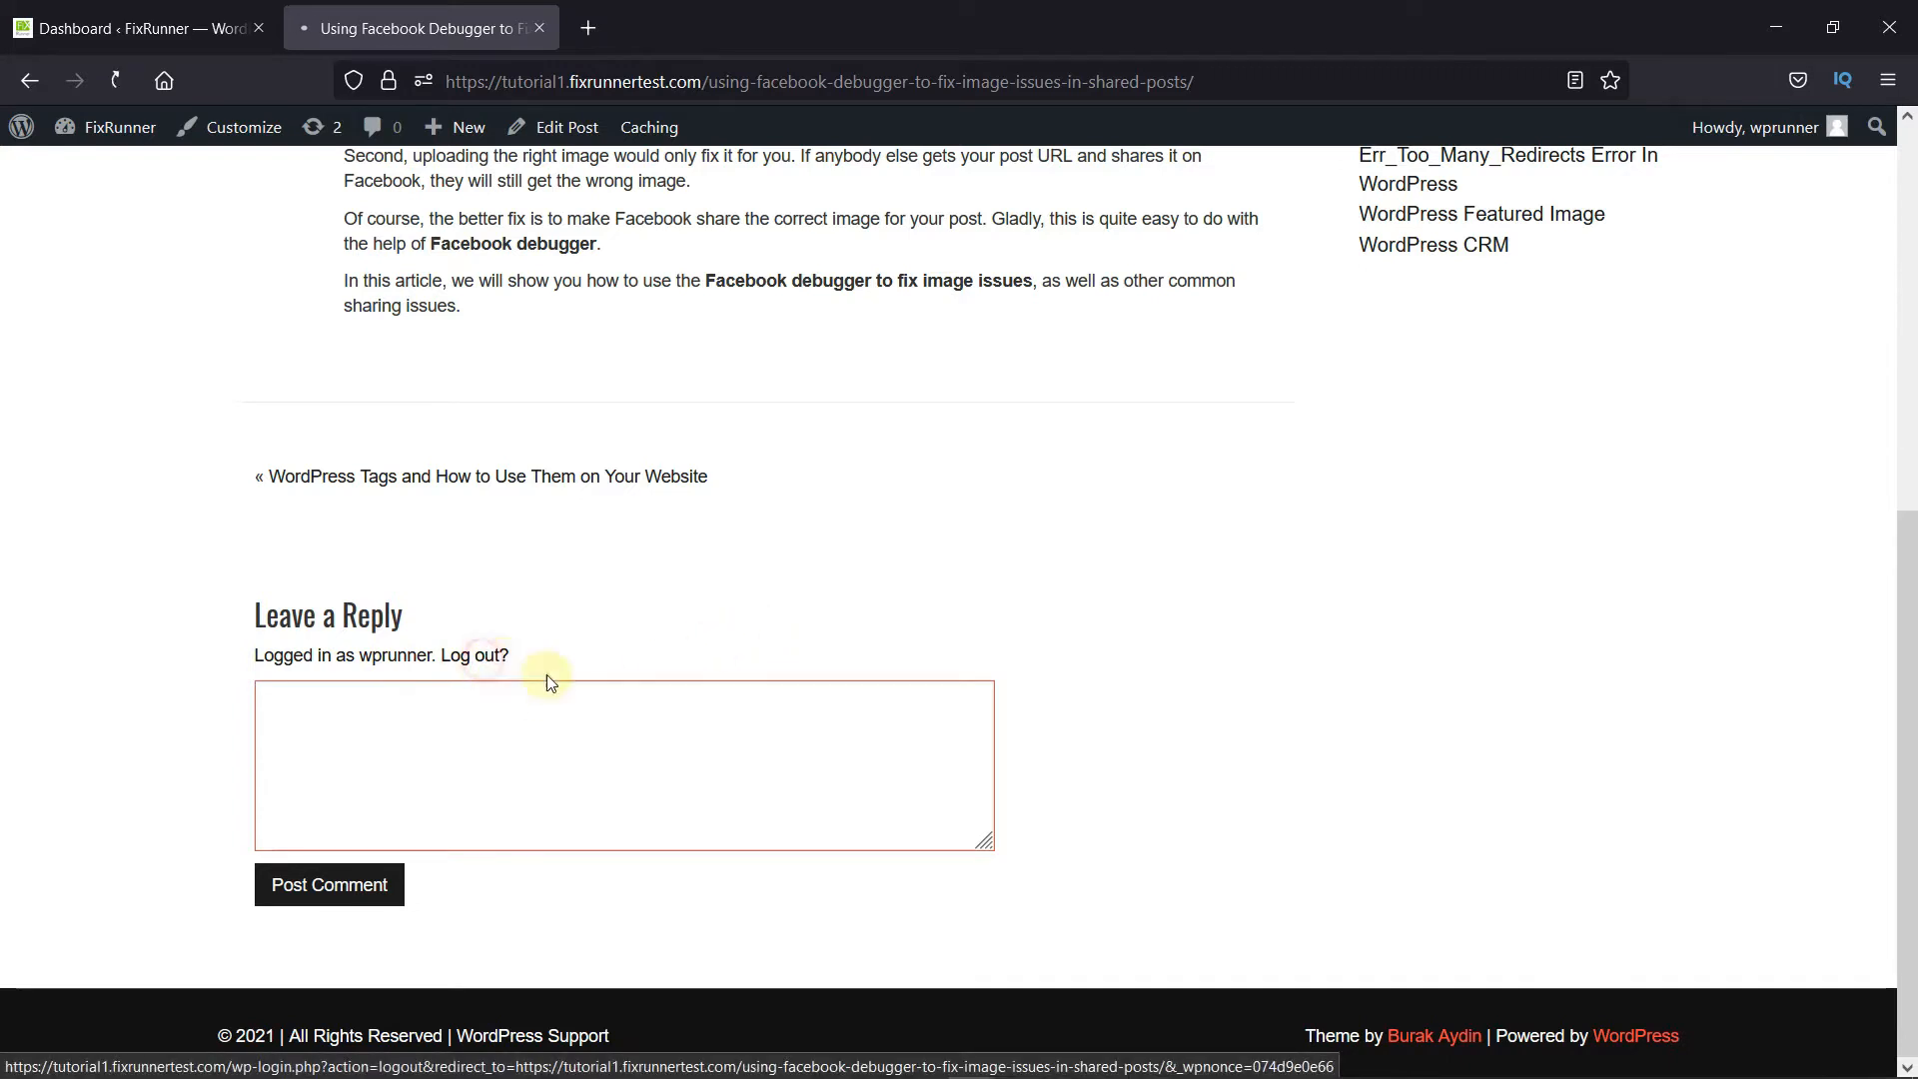
Log out from under Leave a Reply and scroll to the visitor comment form
click(474, 655)
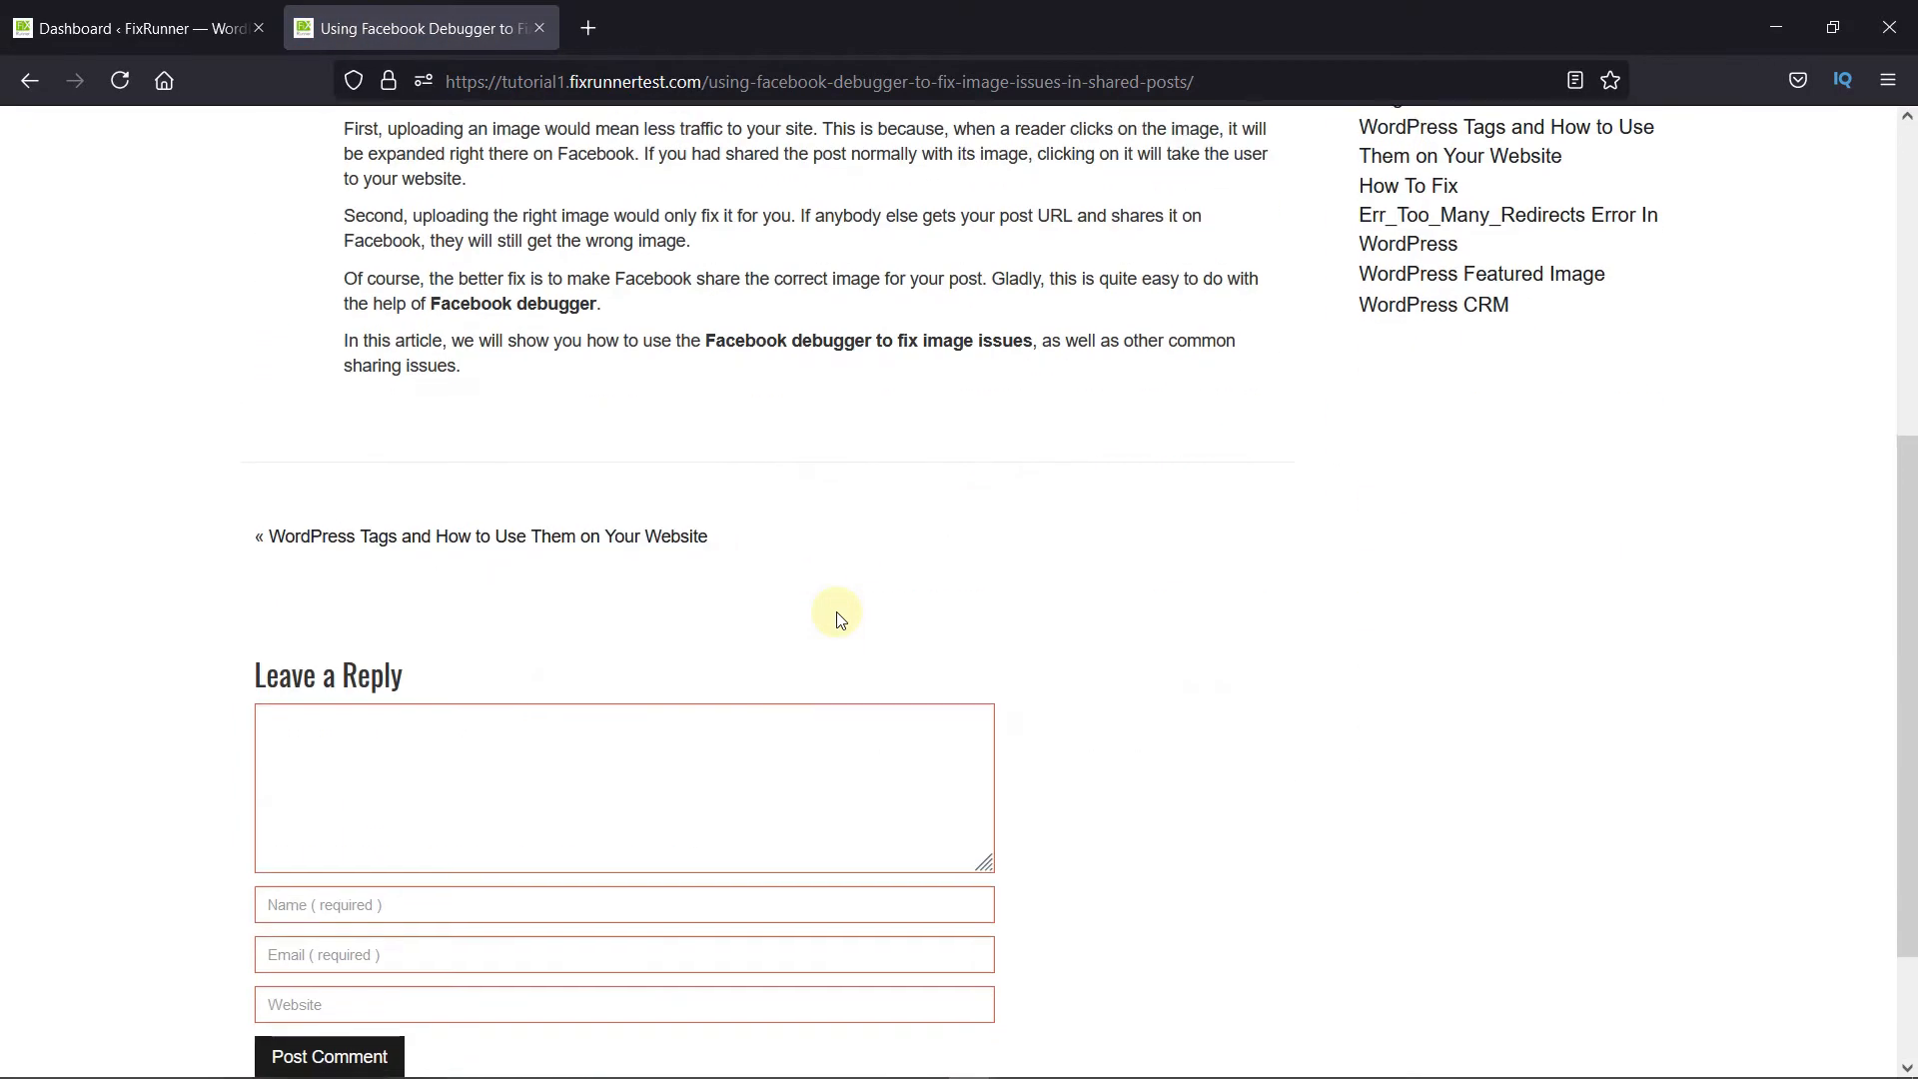
scroll(down, 3)
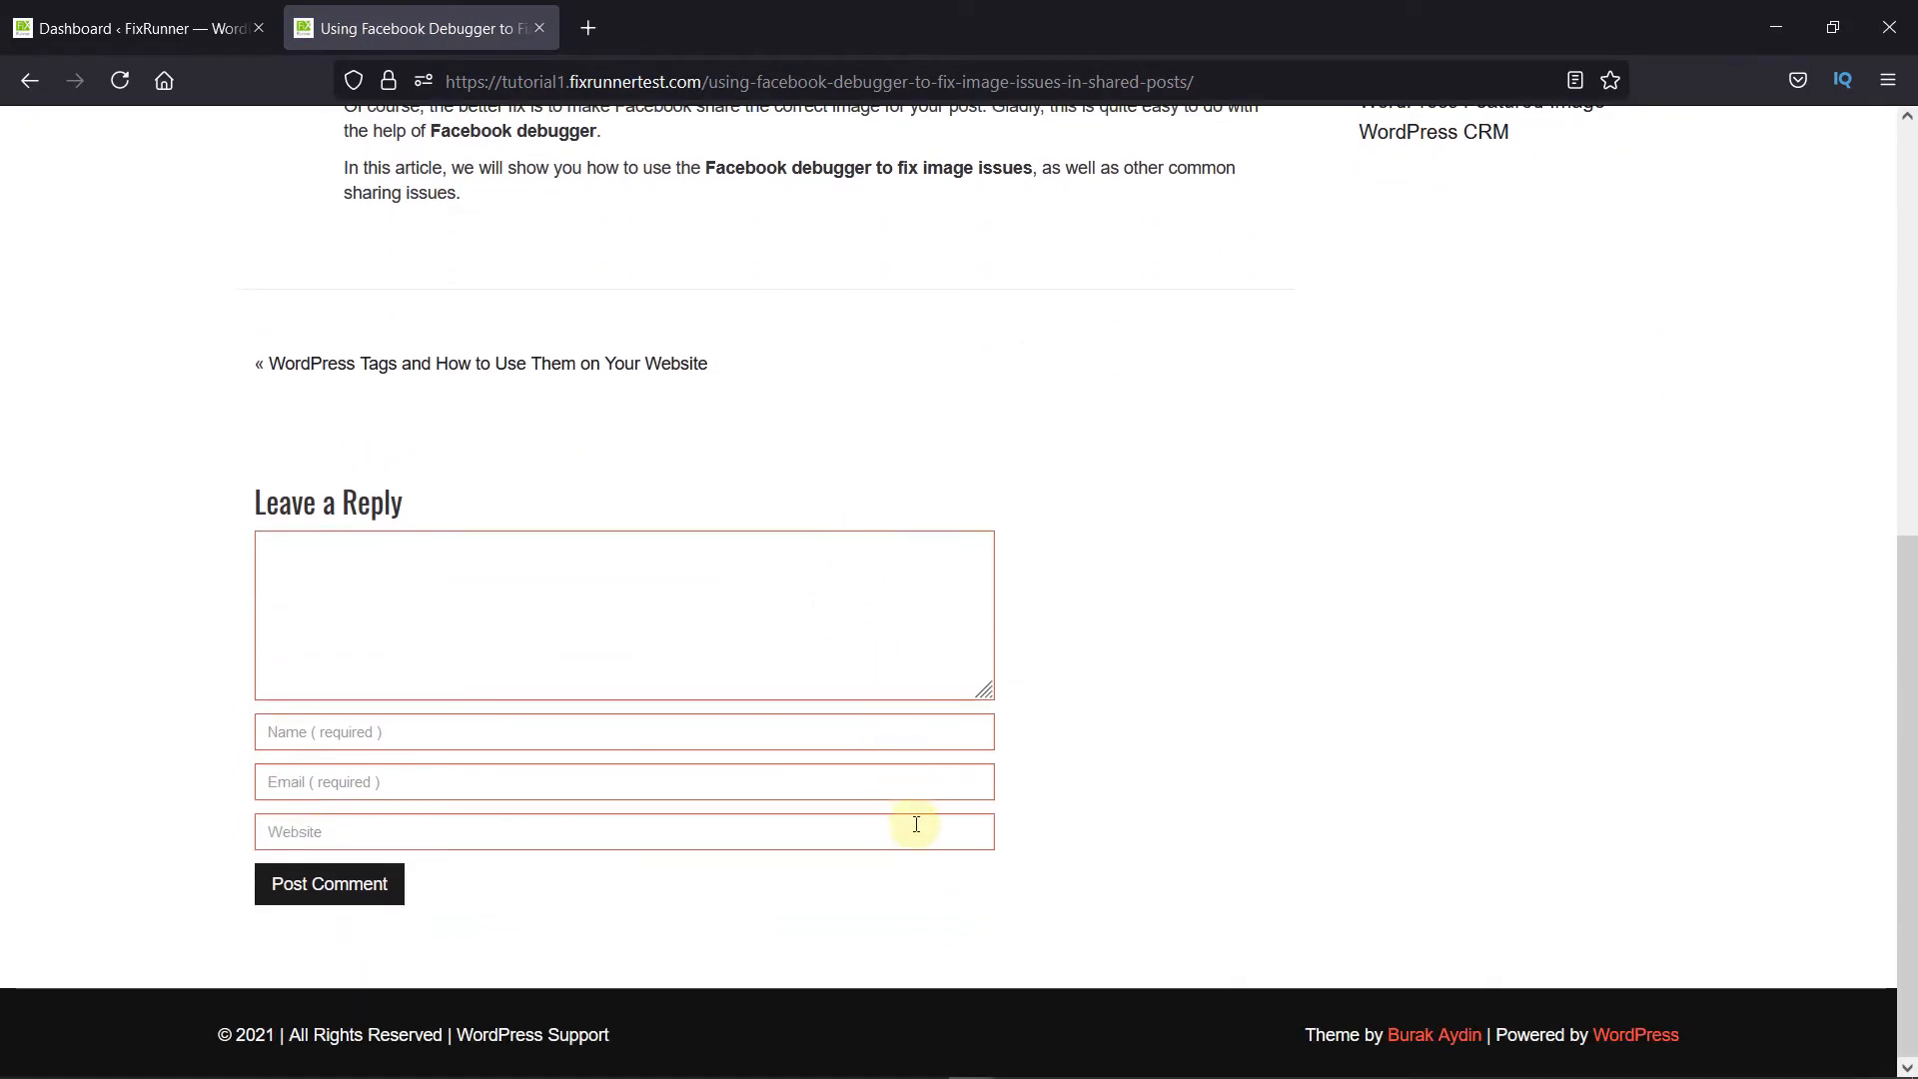
mouse_move(875, 816)
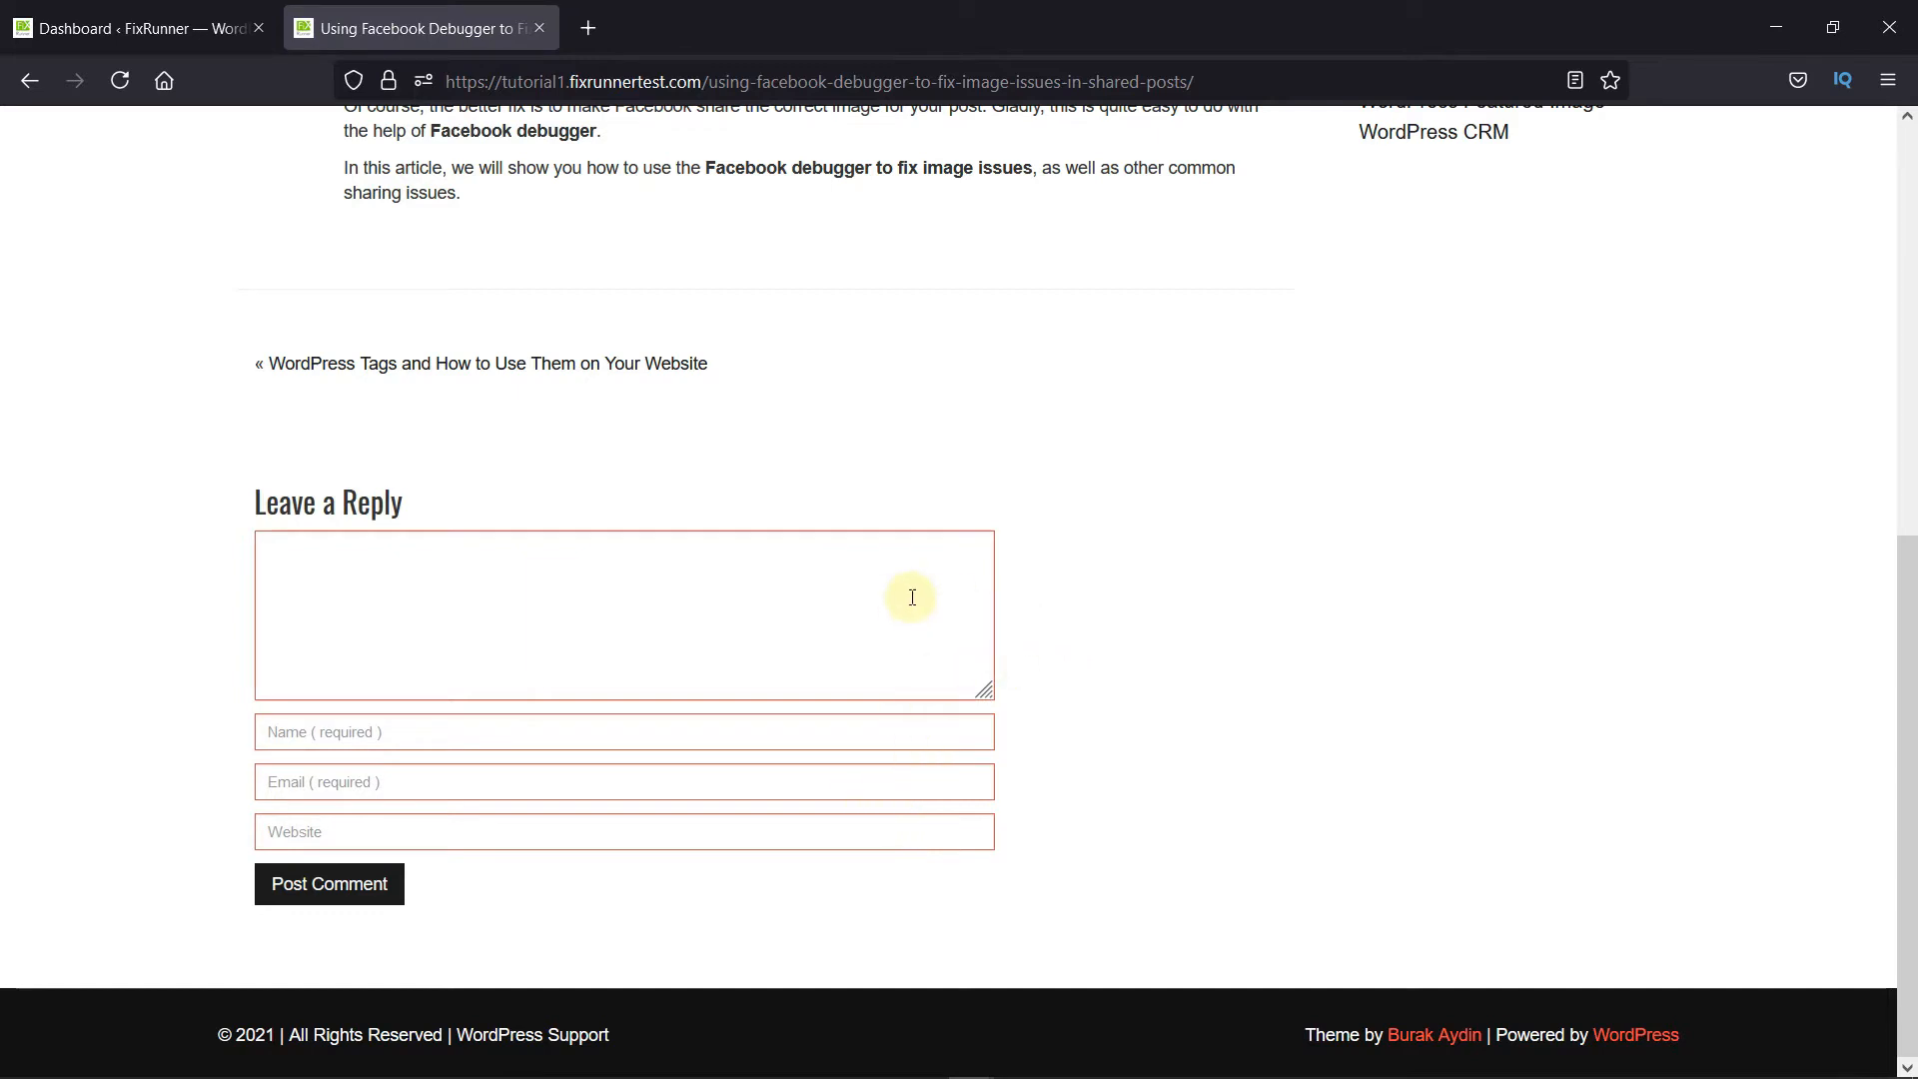
mouse_move(1081, 728)
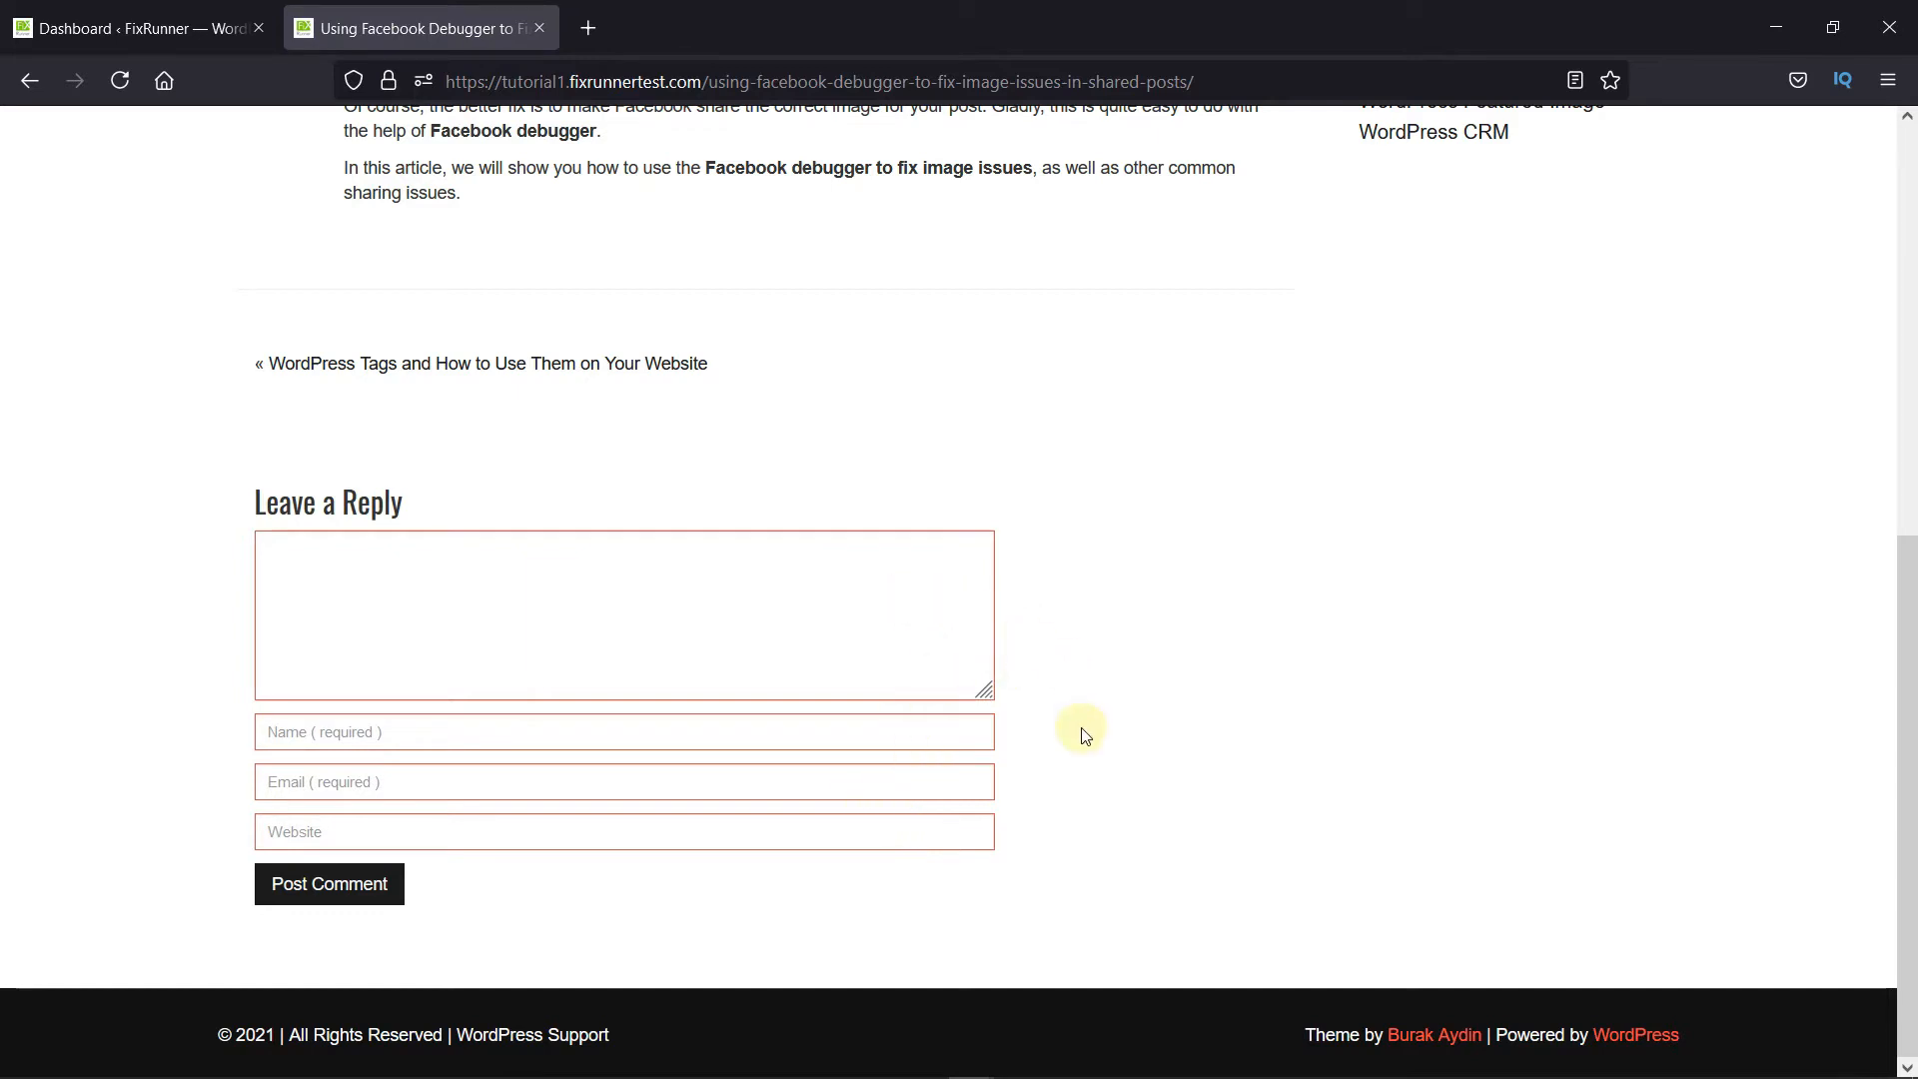
Post the visitor comment 'Good Work!' as FixRunner
click(328, 883)
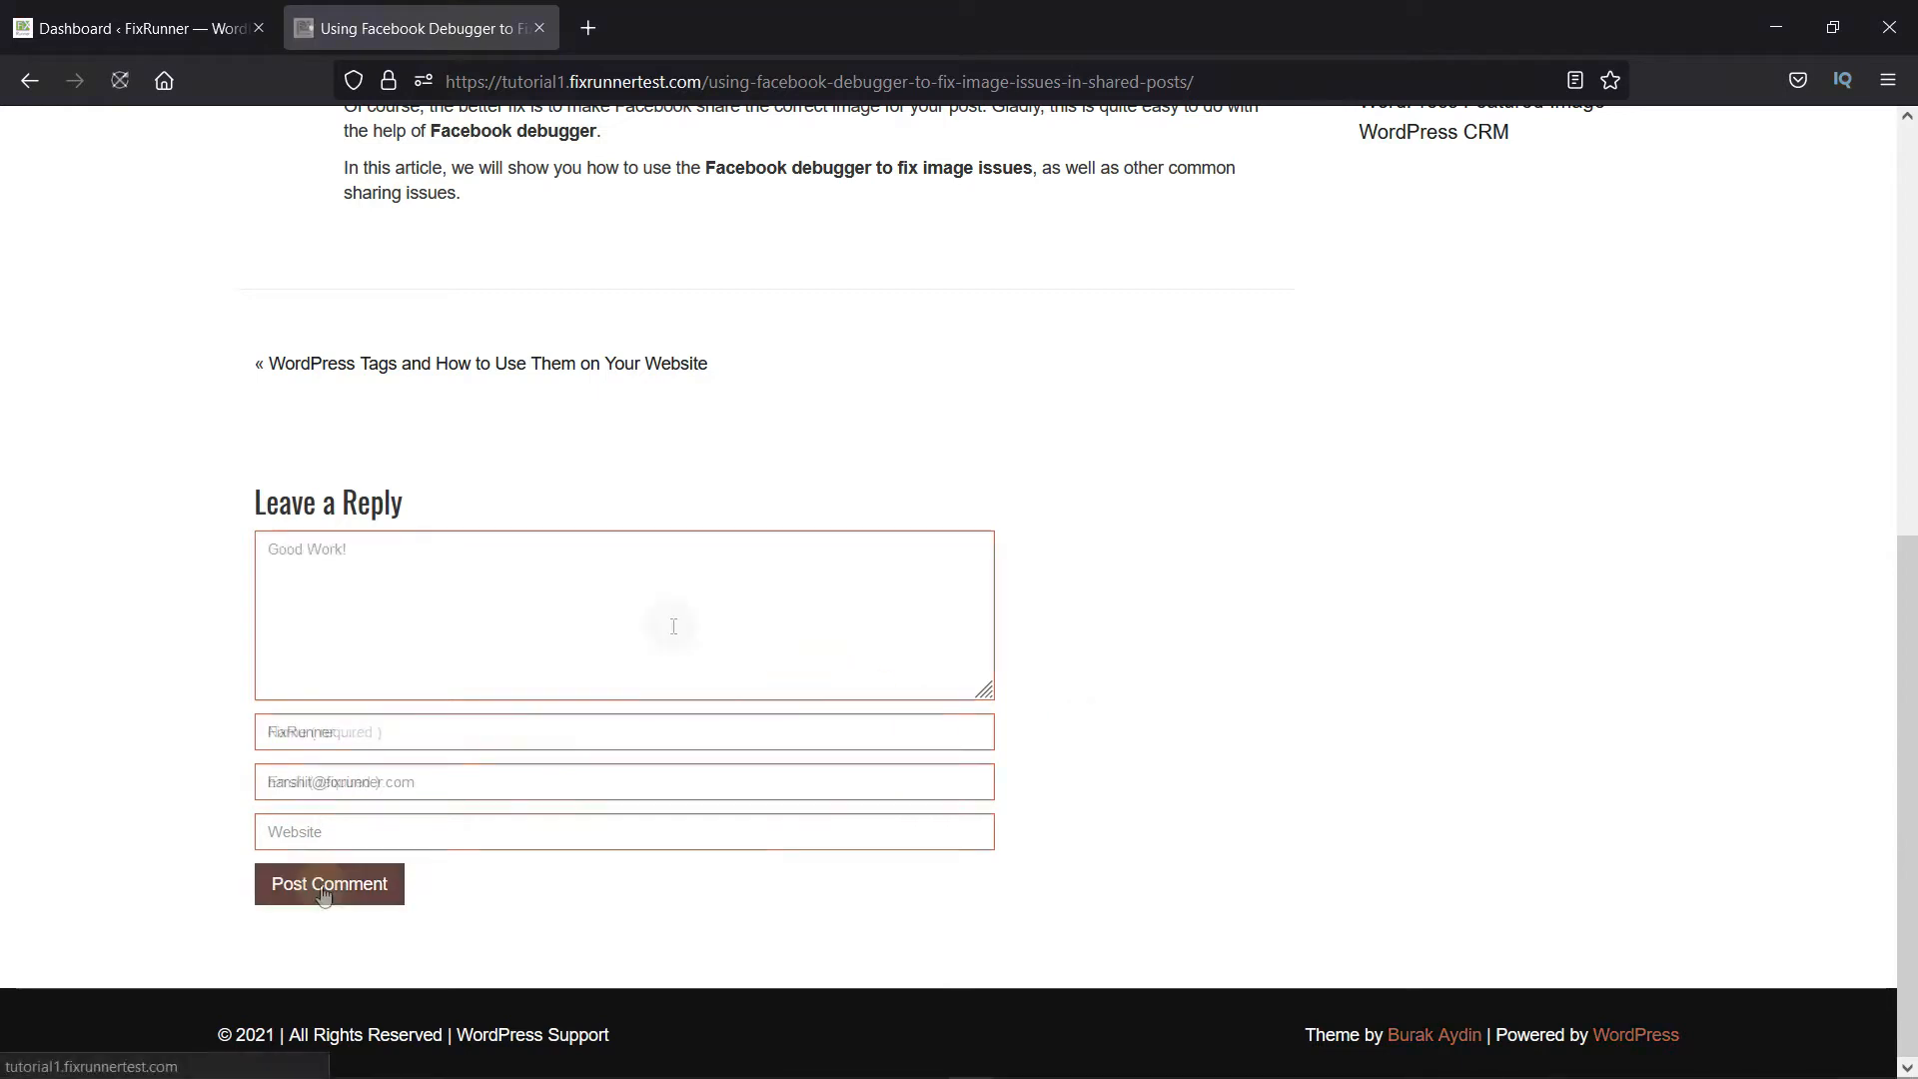
click(327, 883)
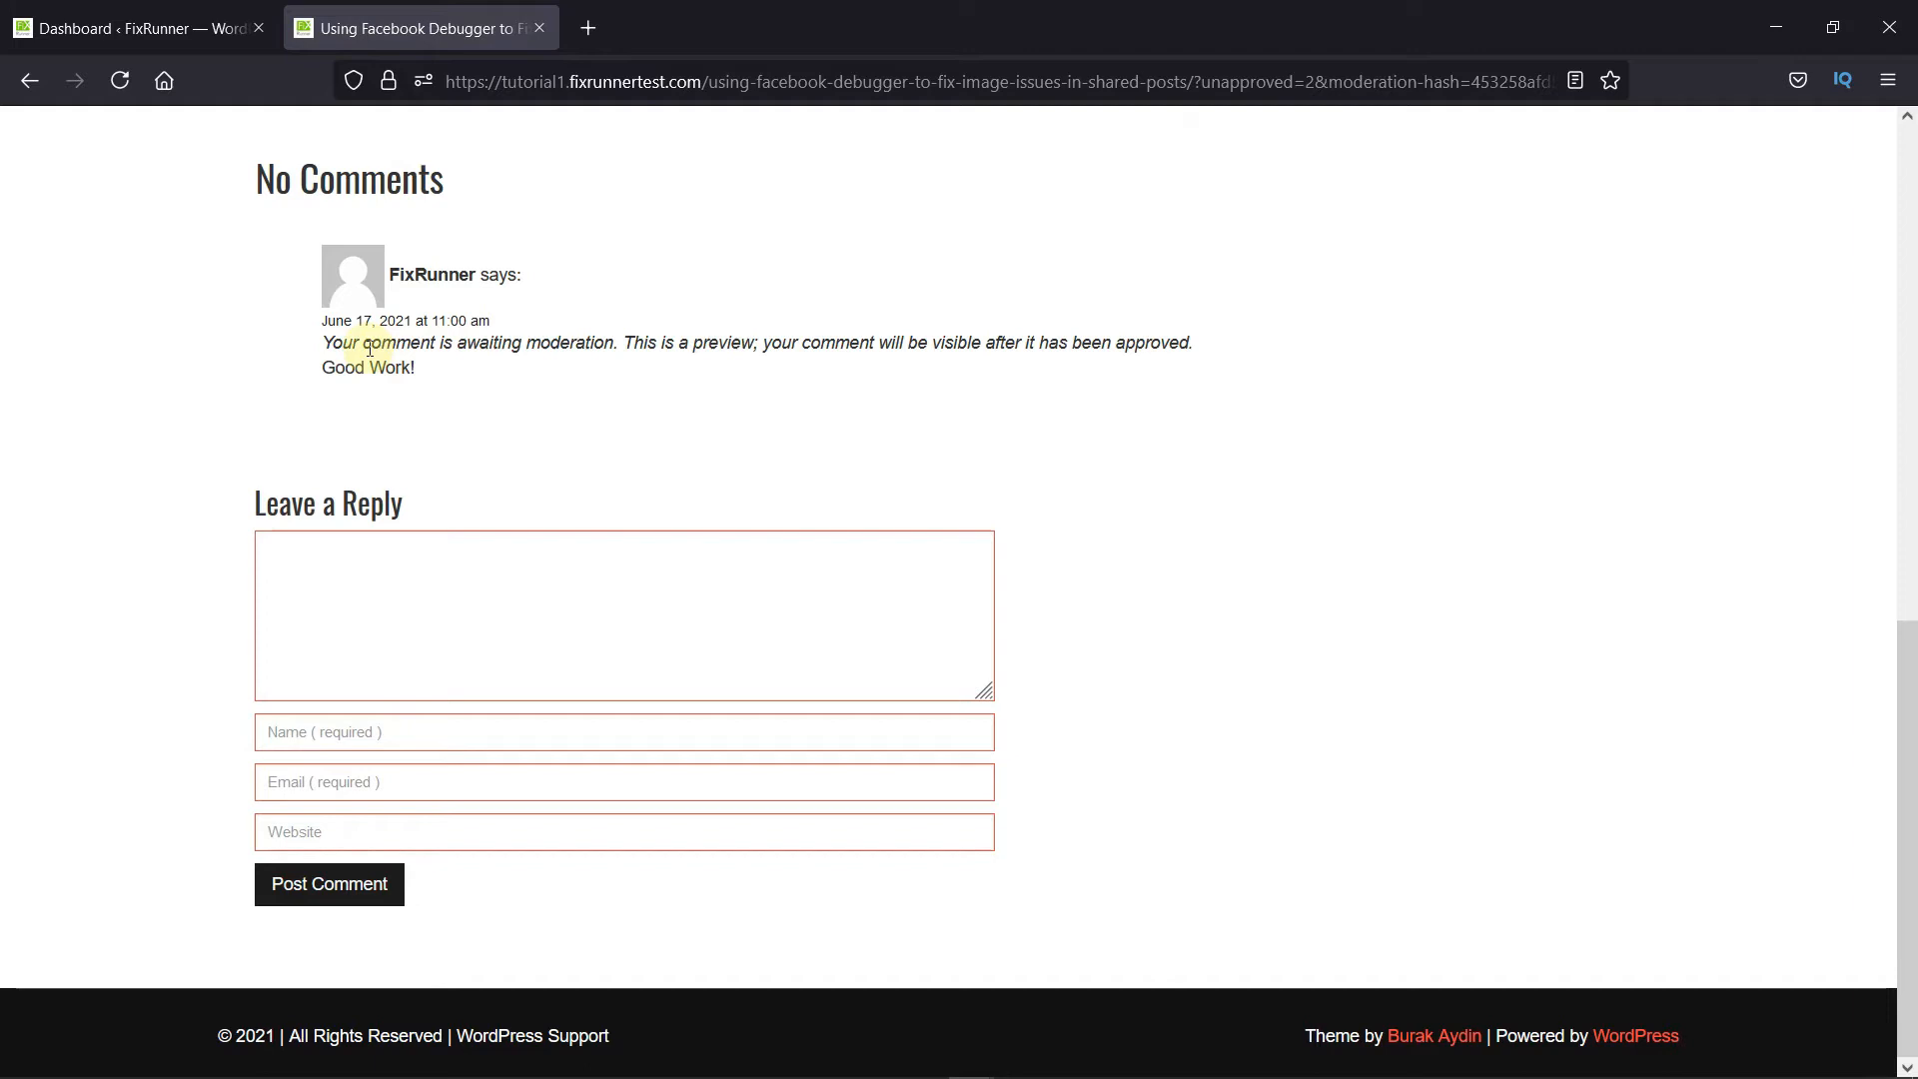
mouse_move(565, 372)
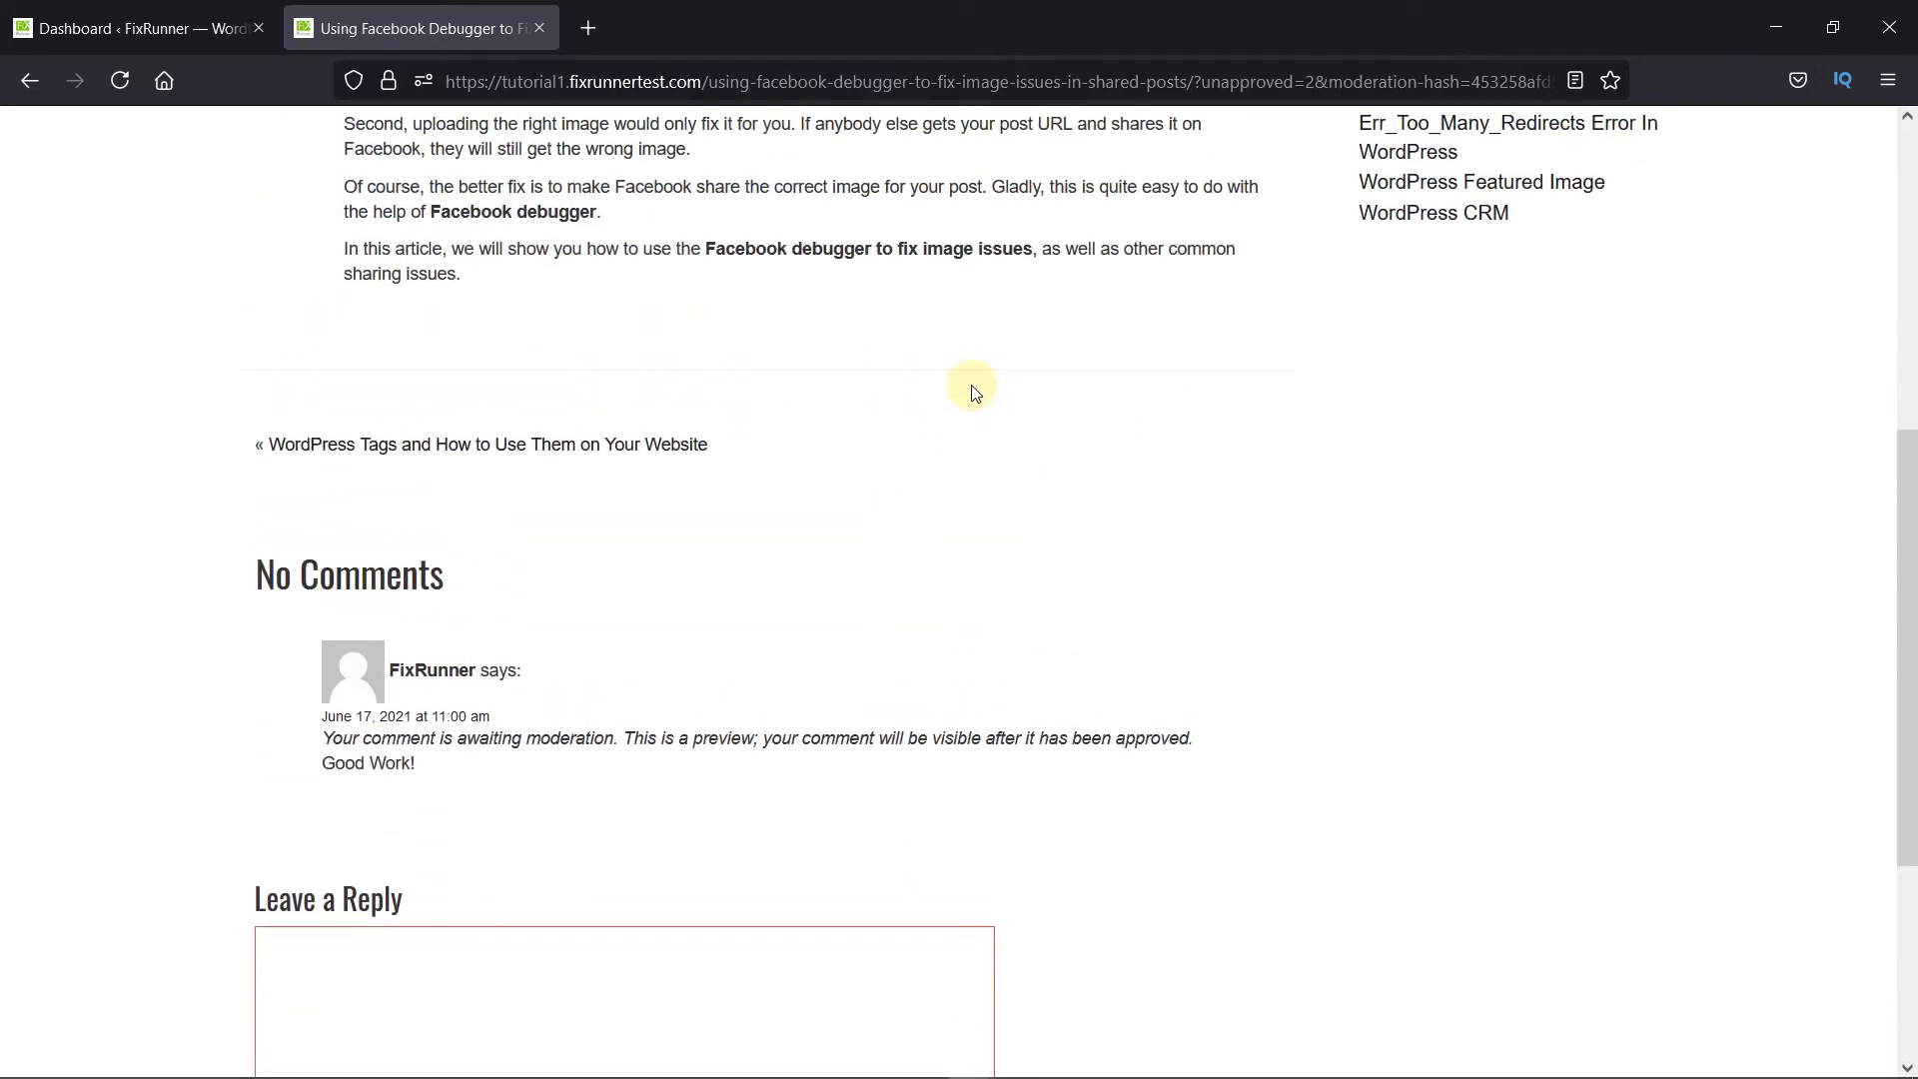
mouse_move(415, 349)
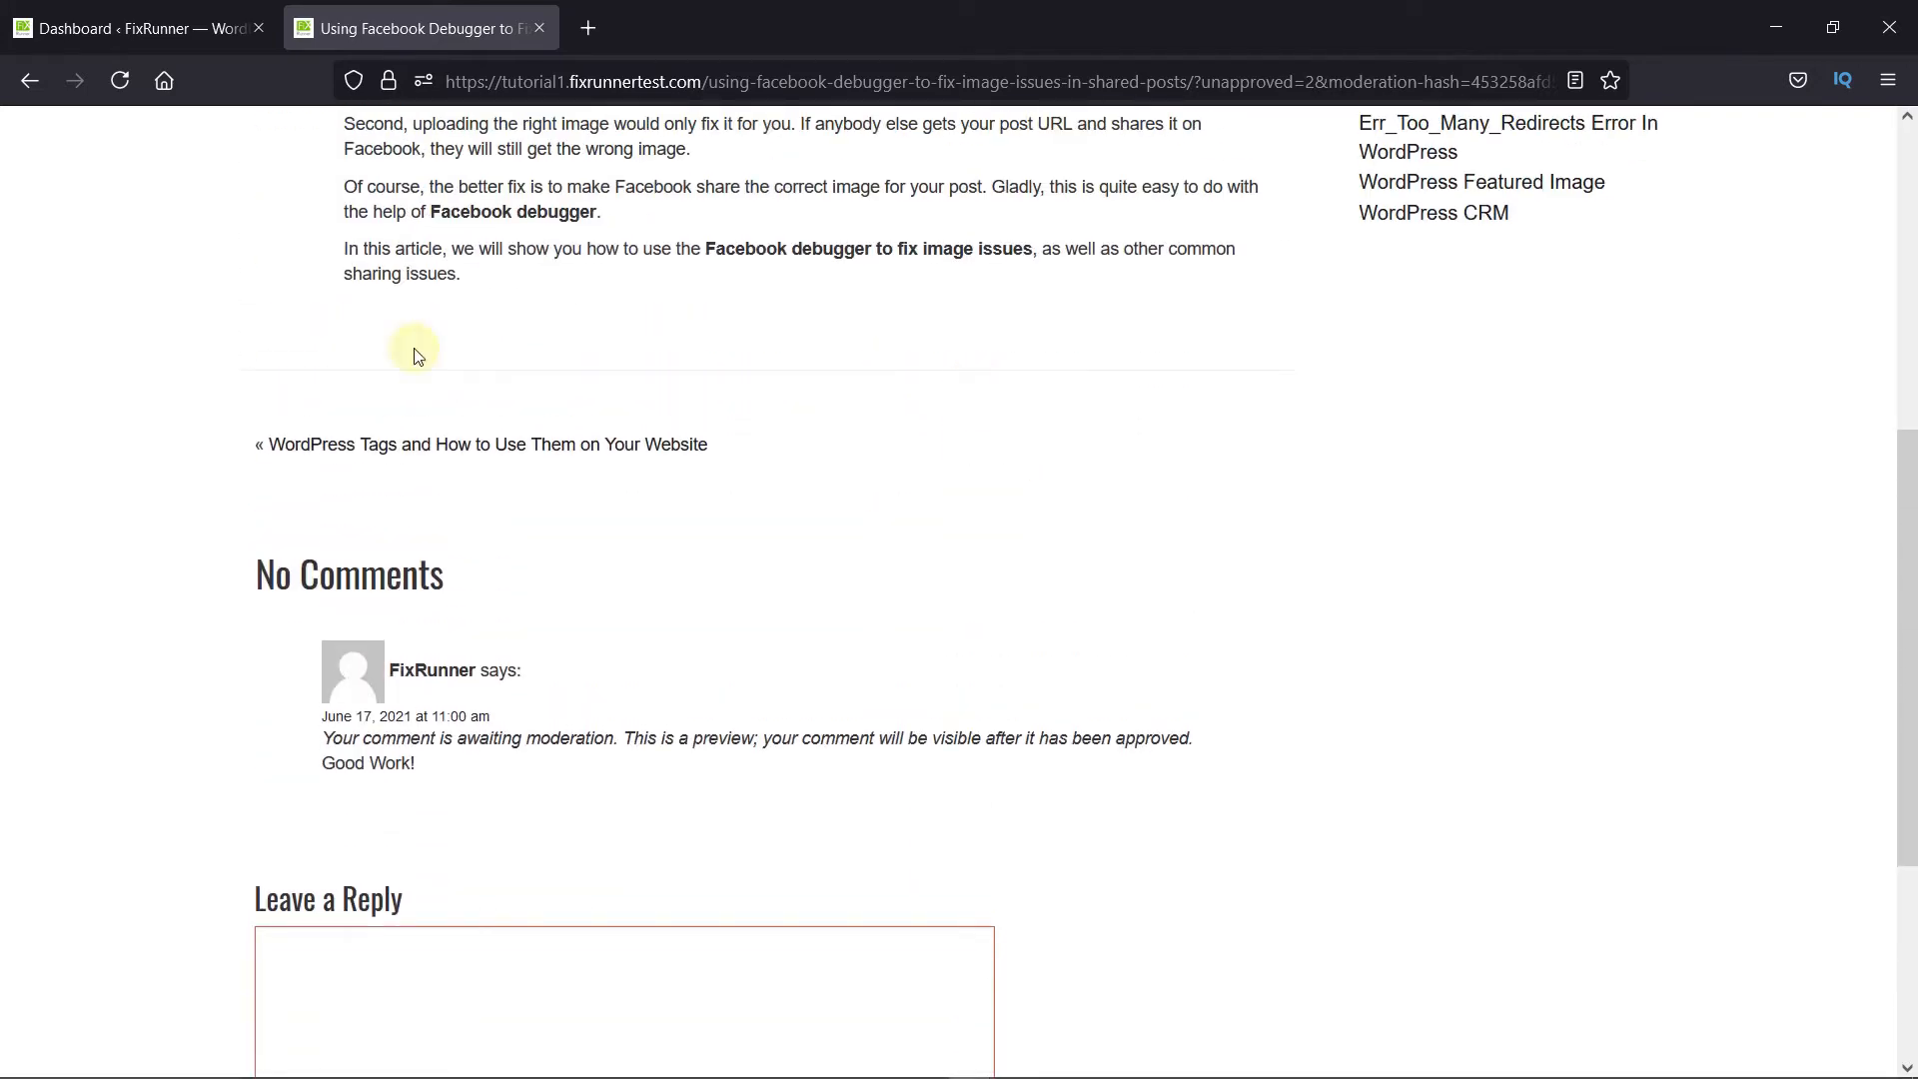
Return to the Dashboard tab and log back in with Remember Me checked
click(138, 27)
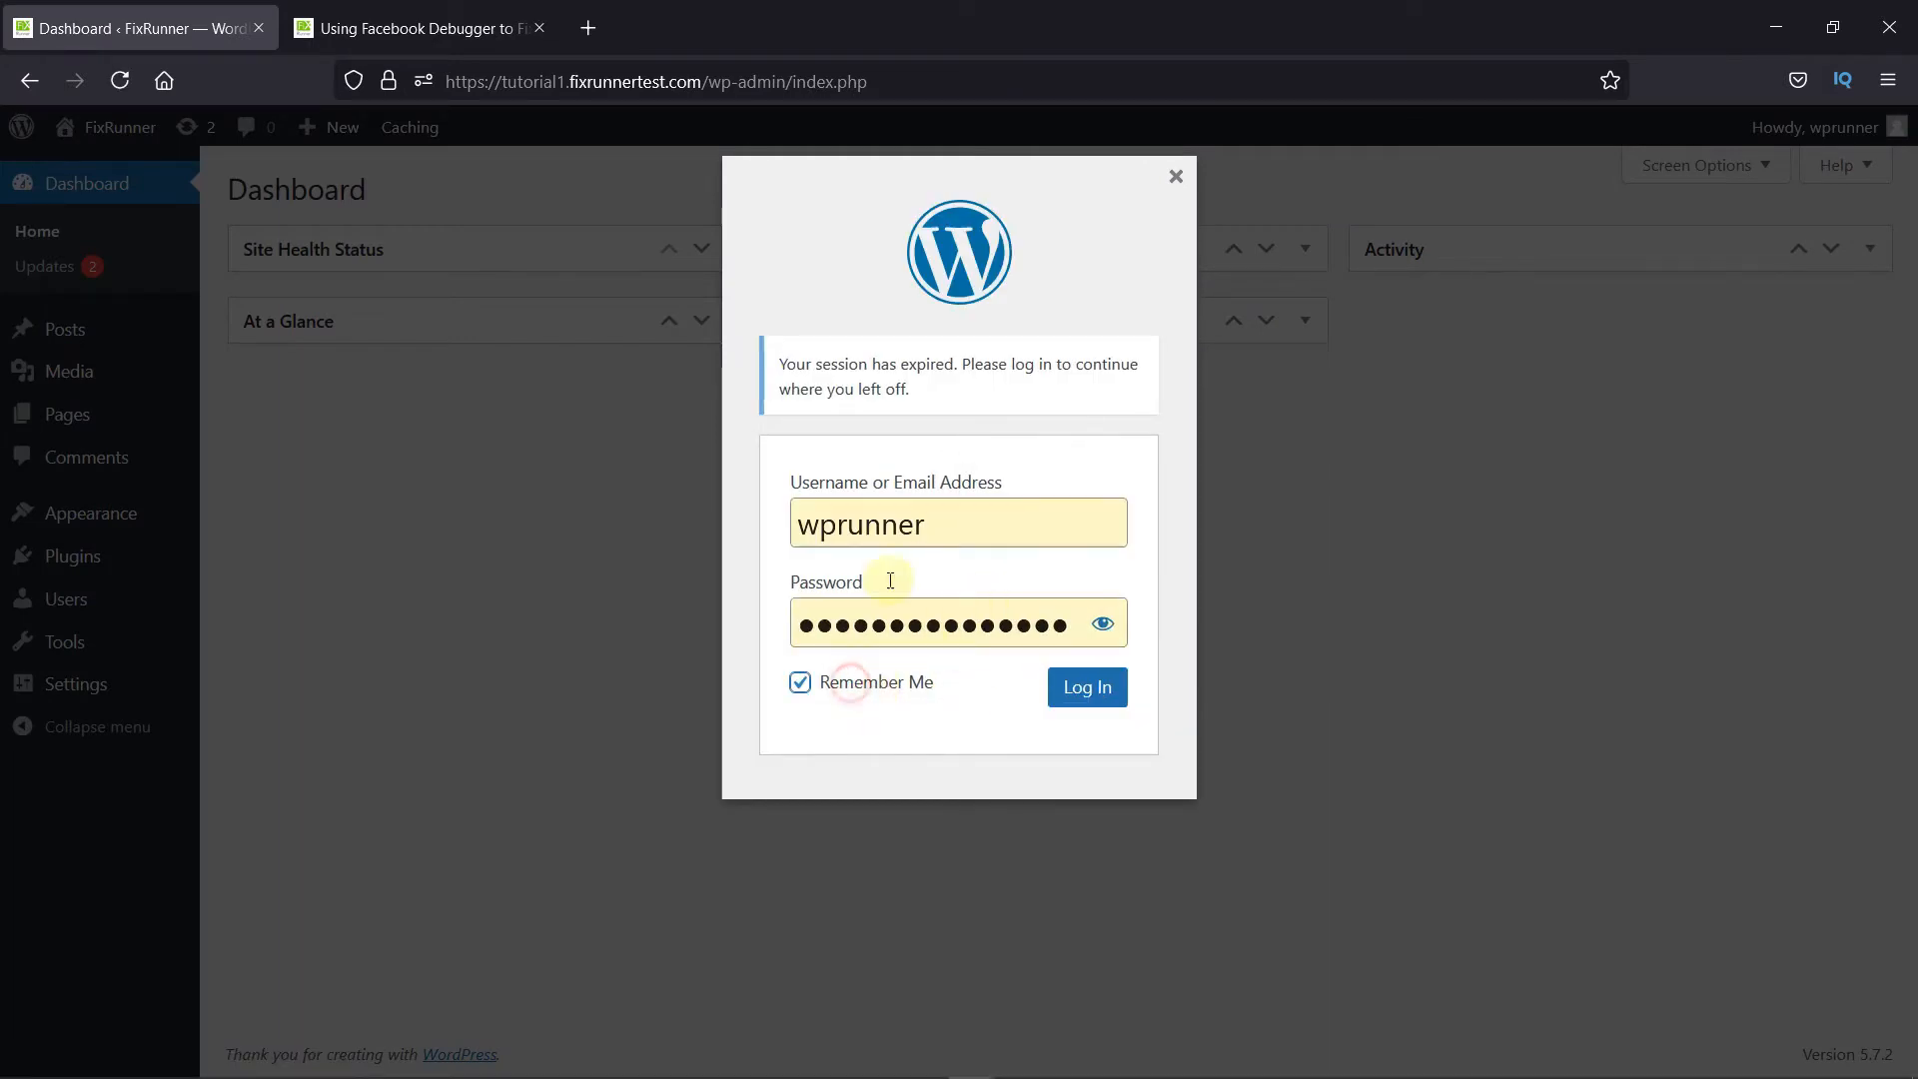
click(1085, 687)
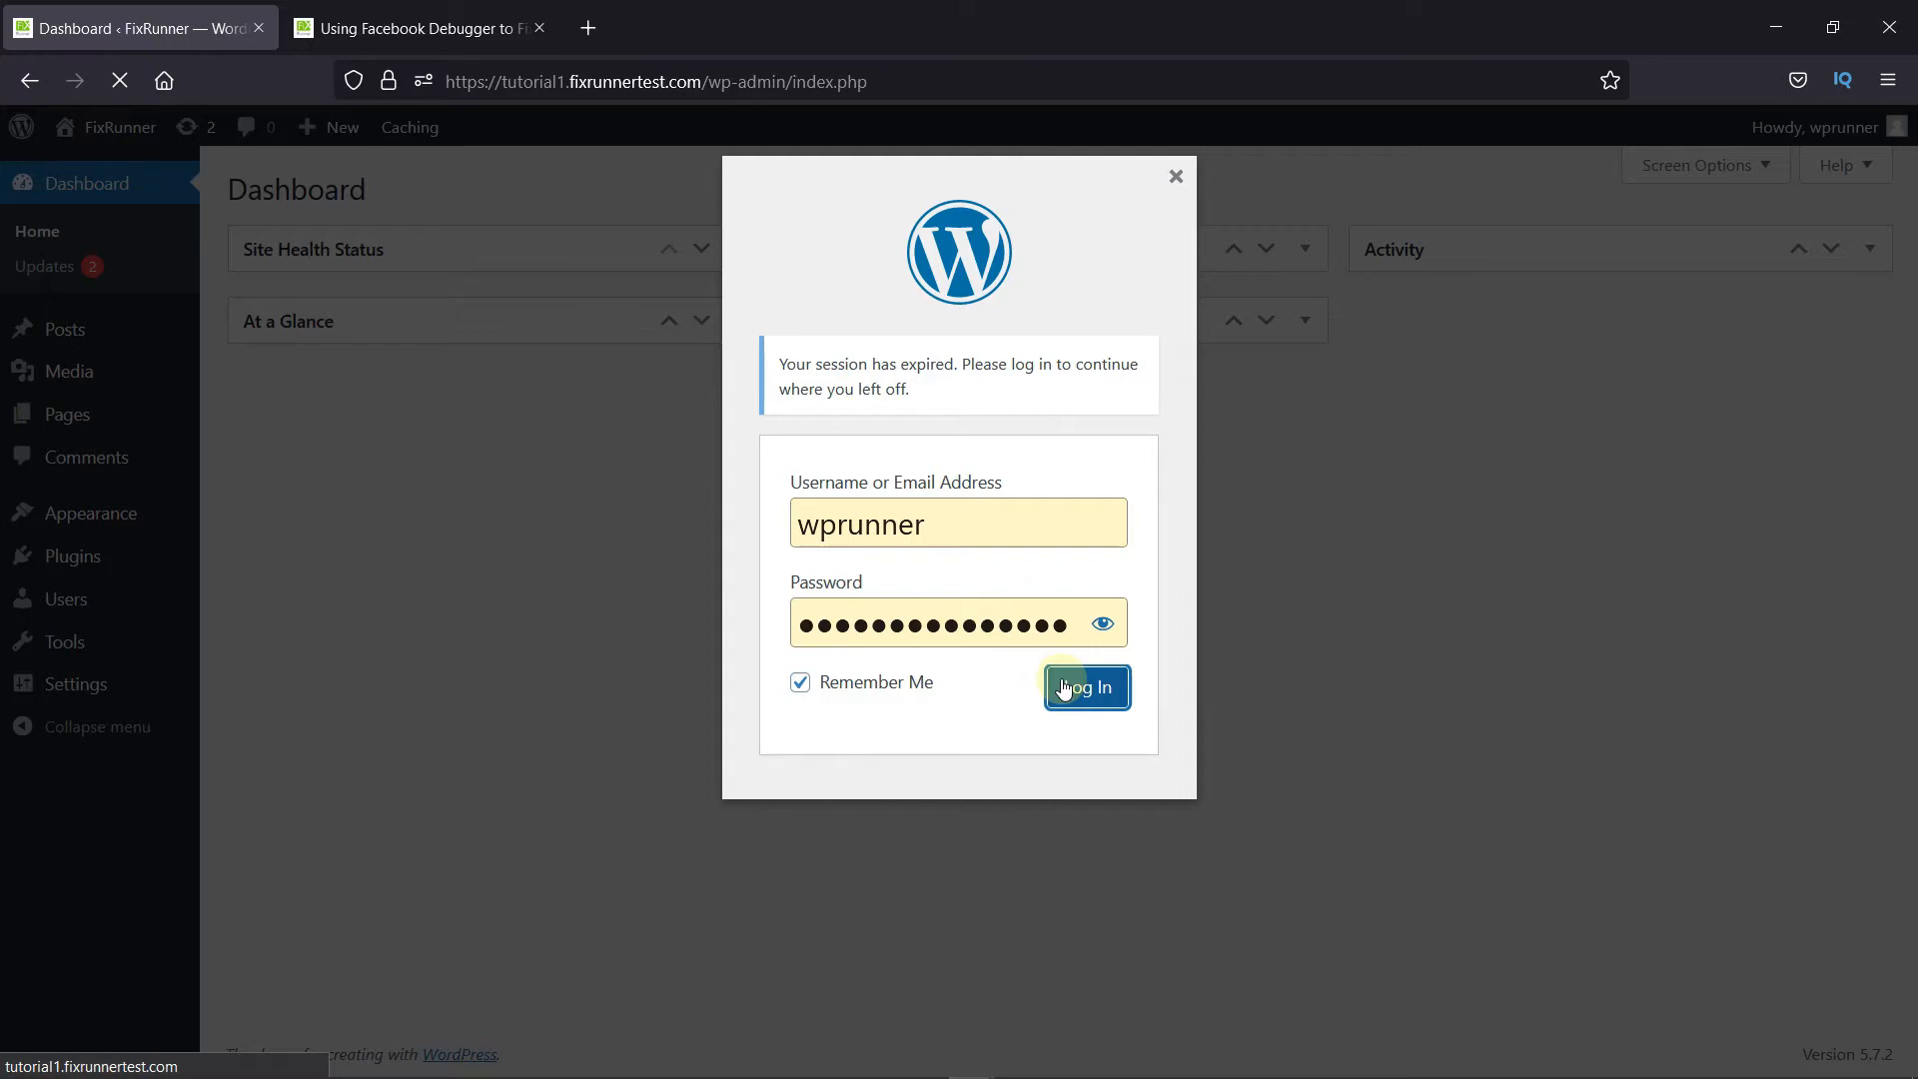
click(1085, 686)
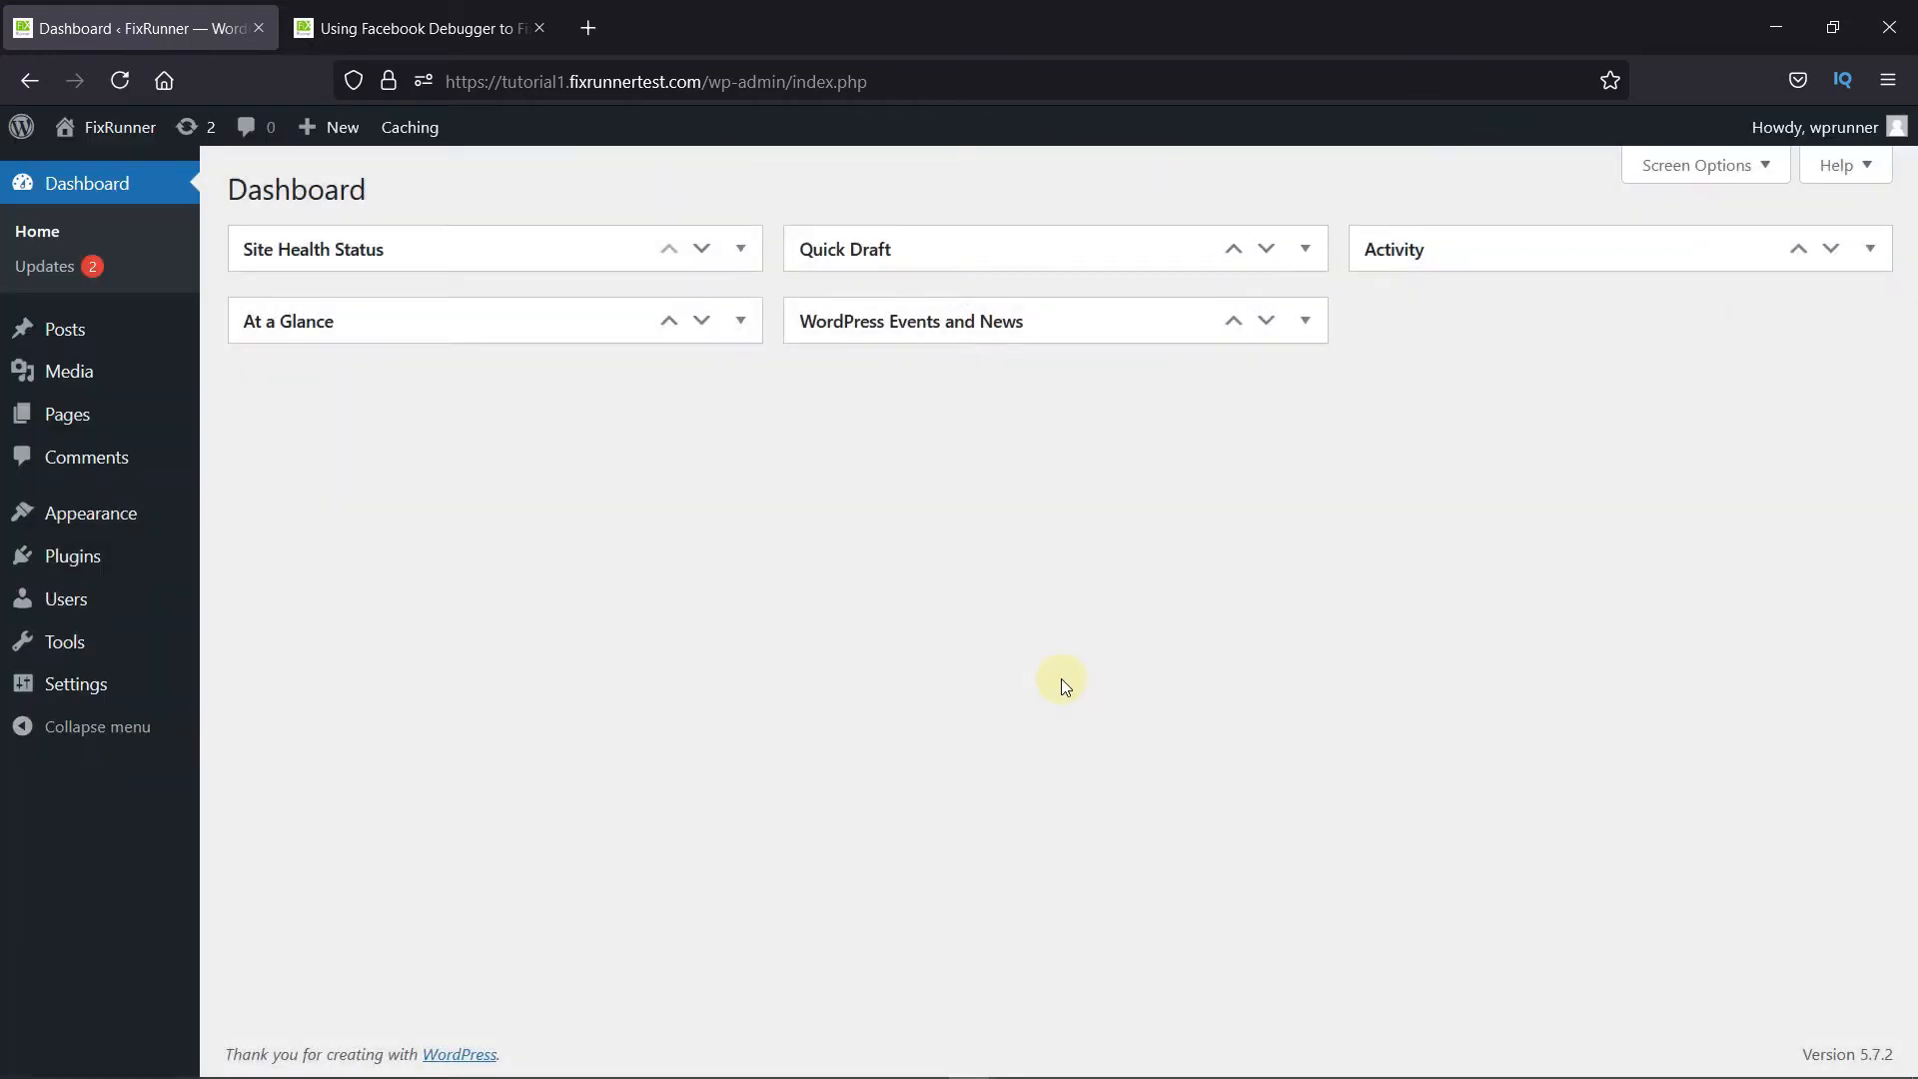
mouse_move(538, 442)
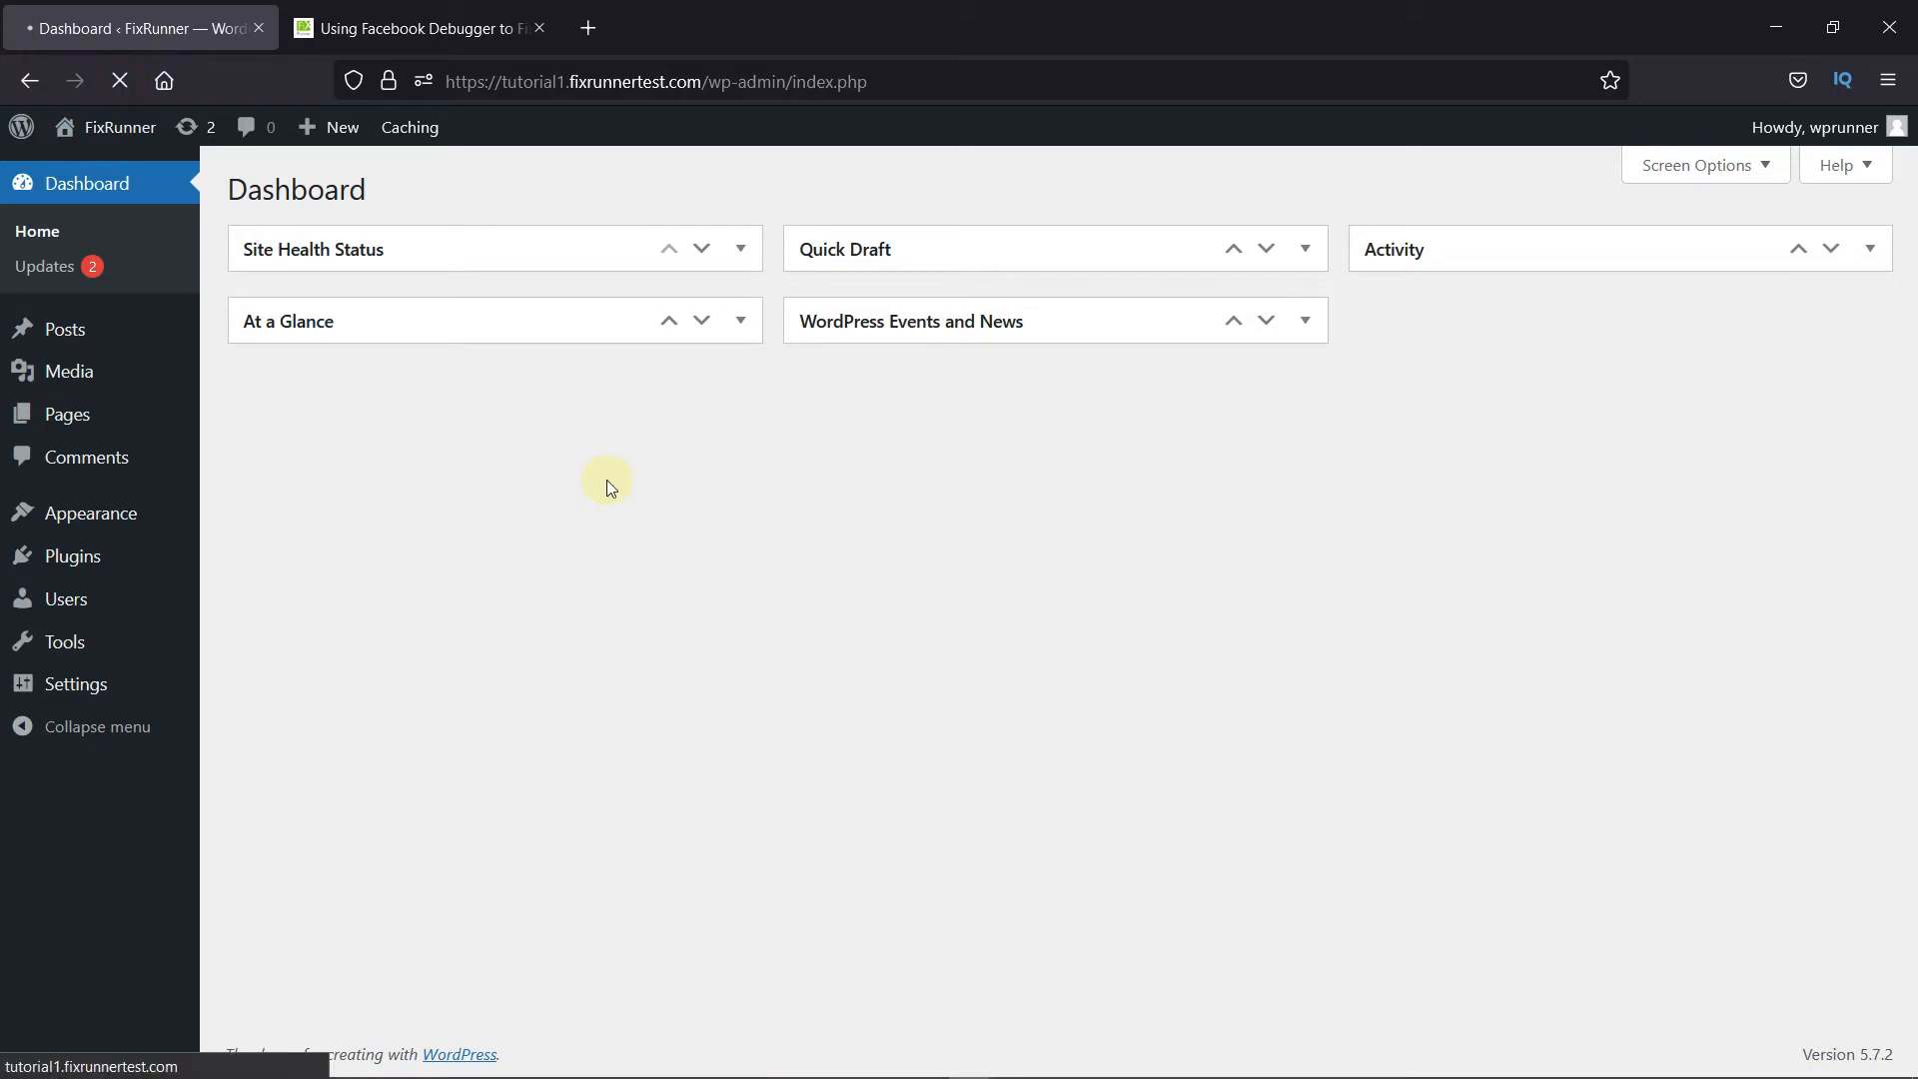
mouse_move(710, 502)
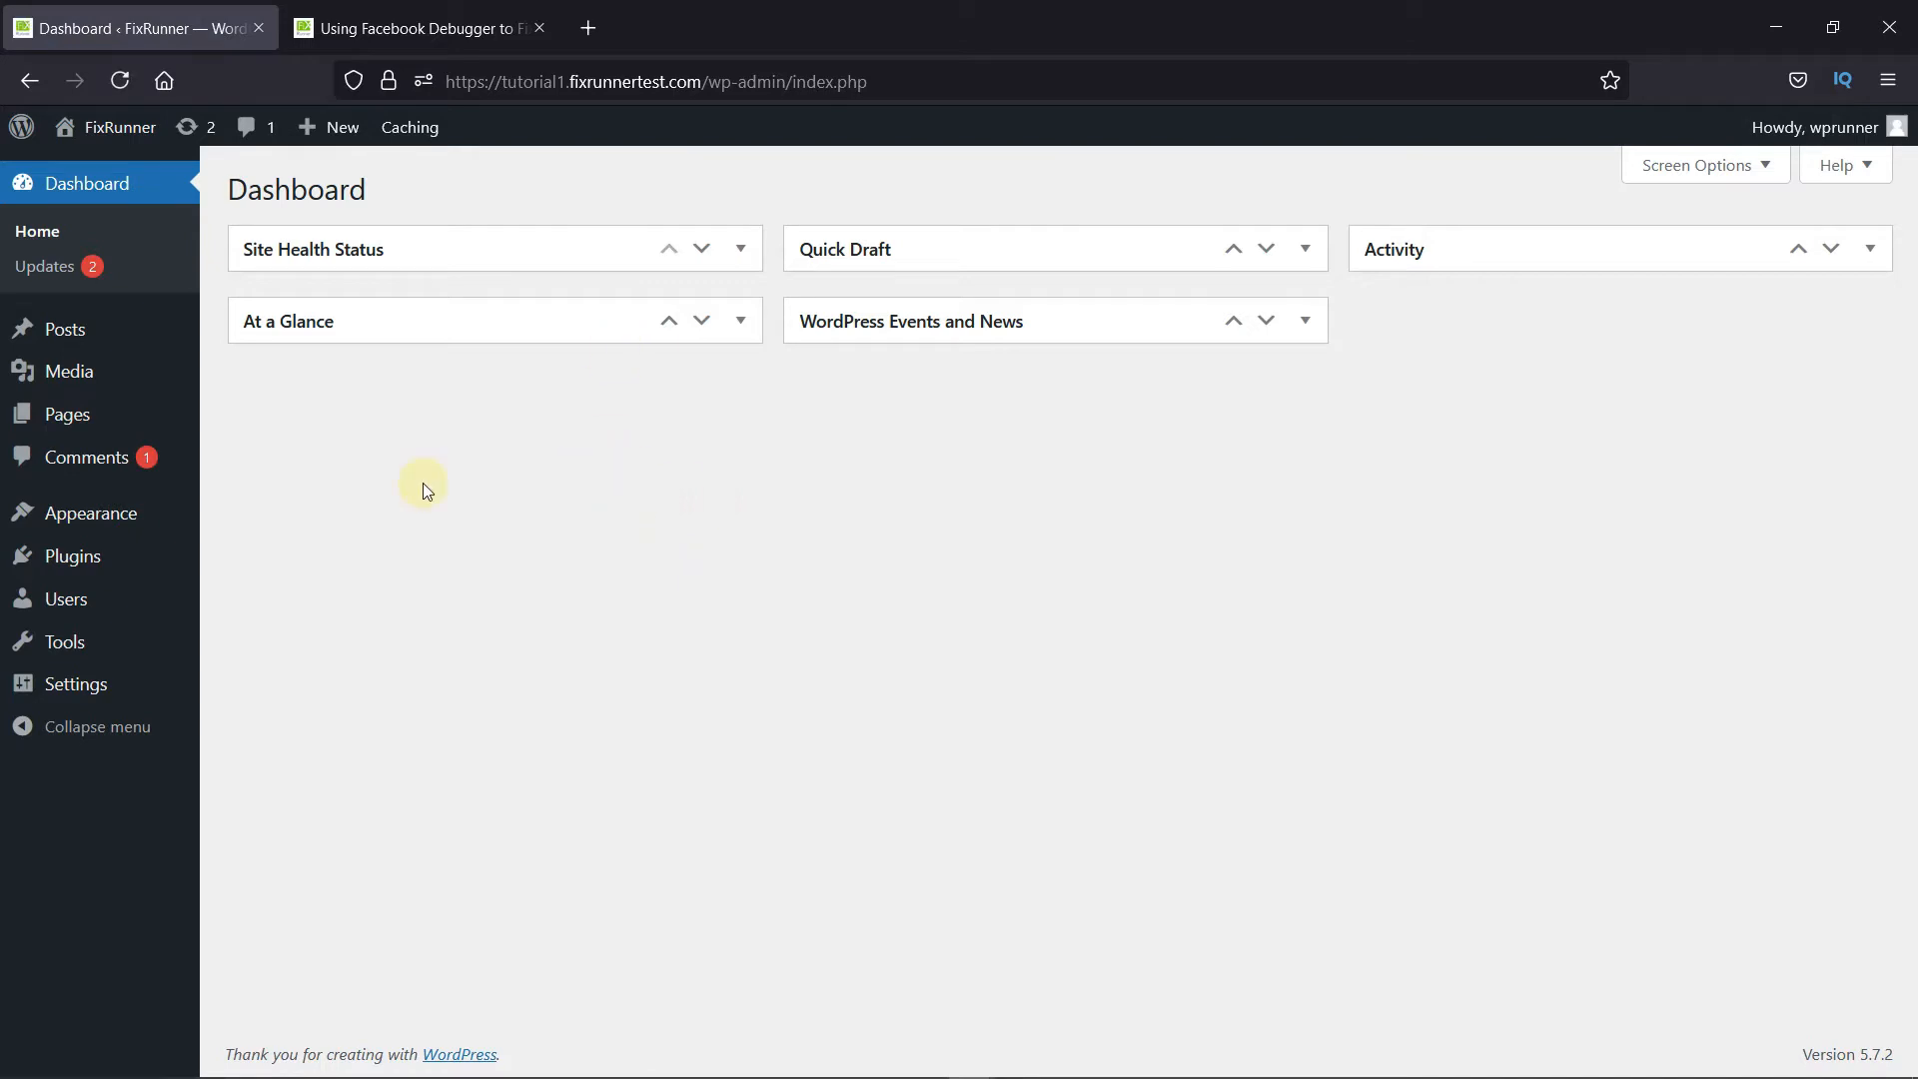
click(86, 457)
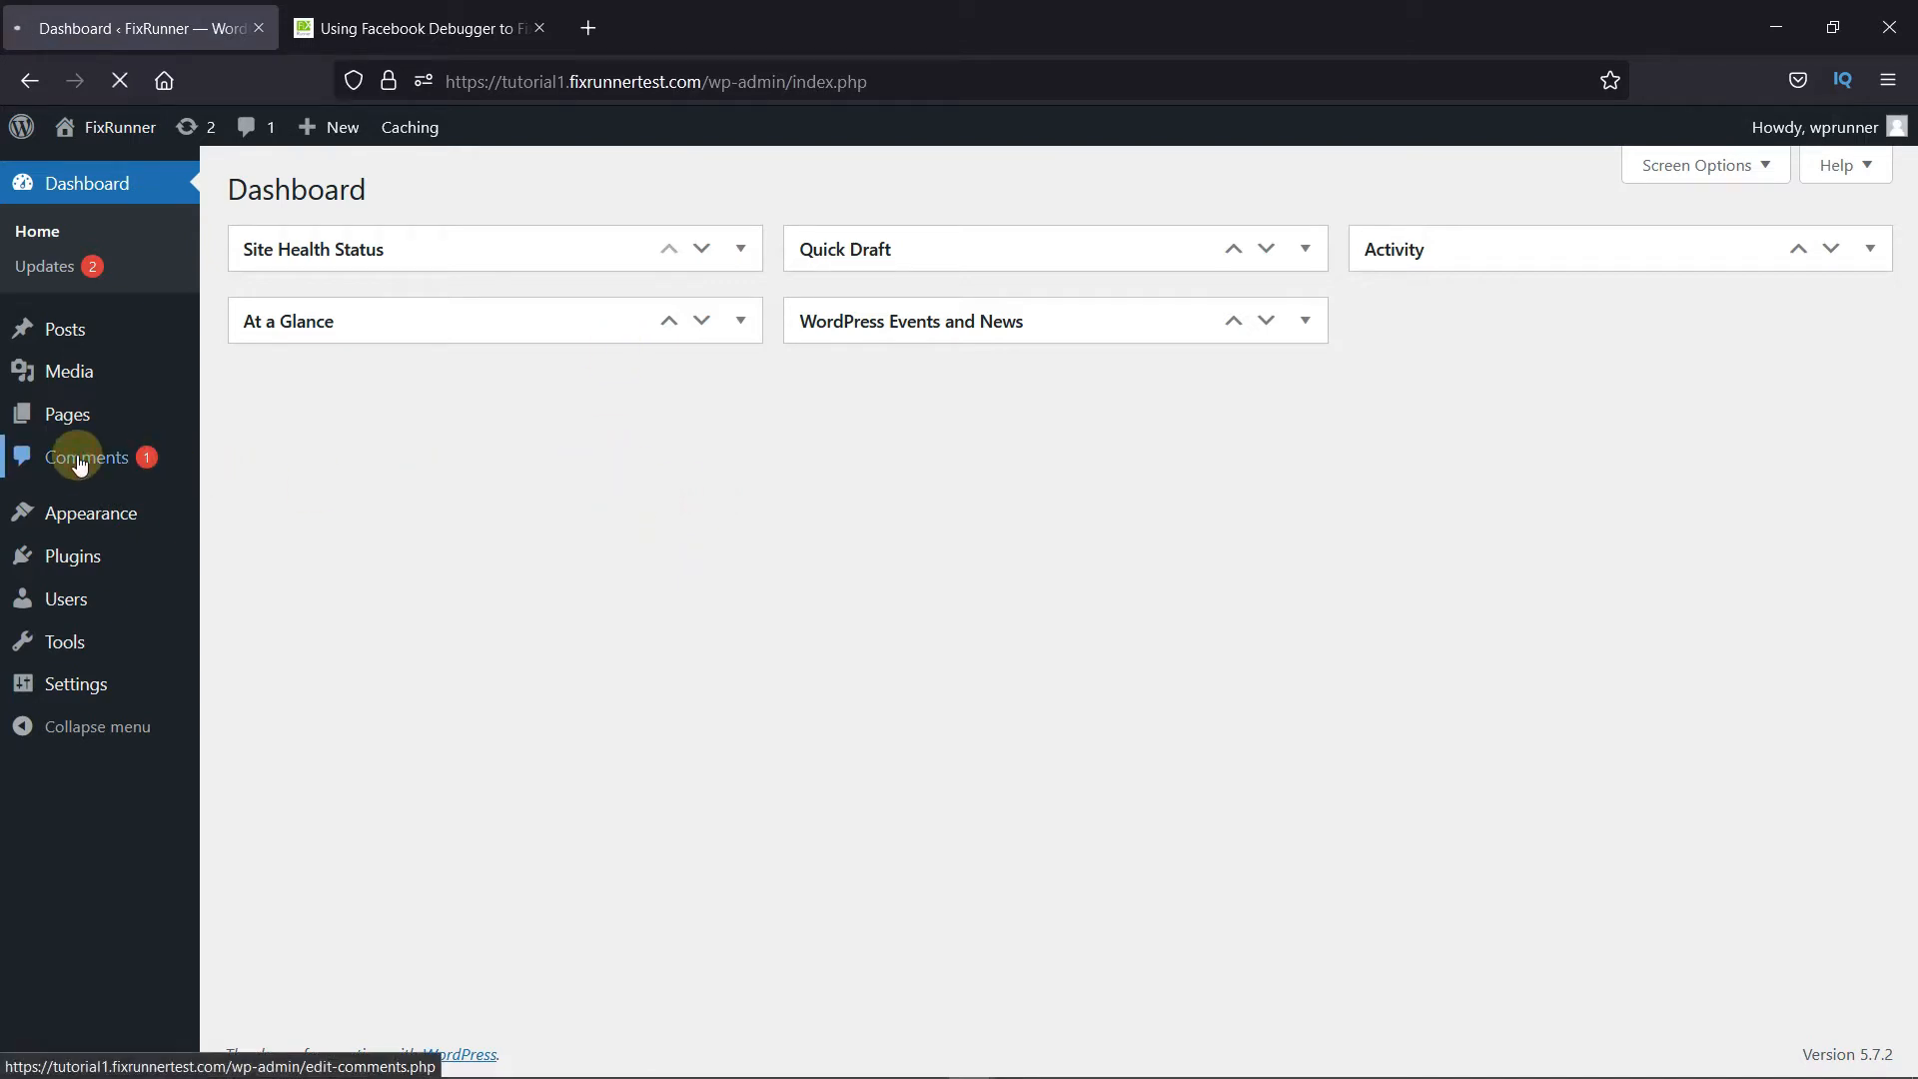
click(86, 456)
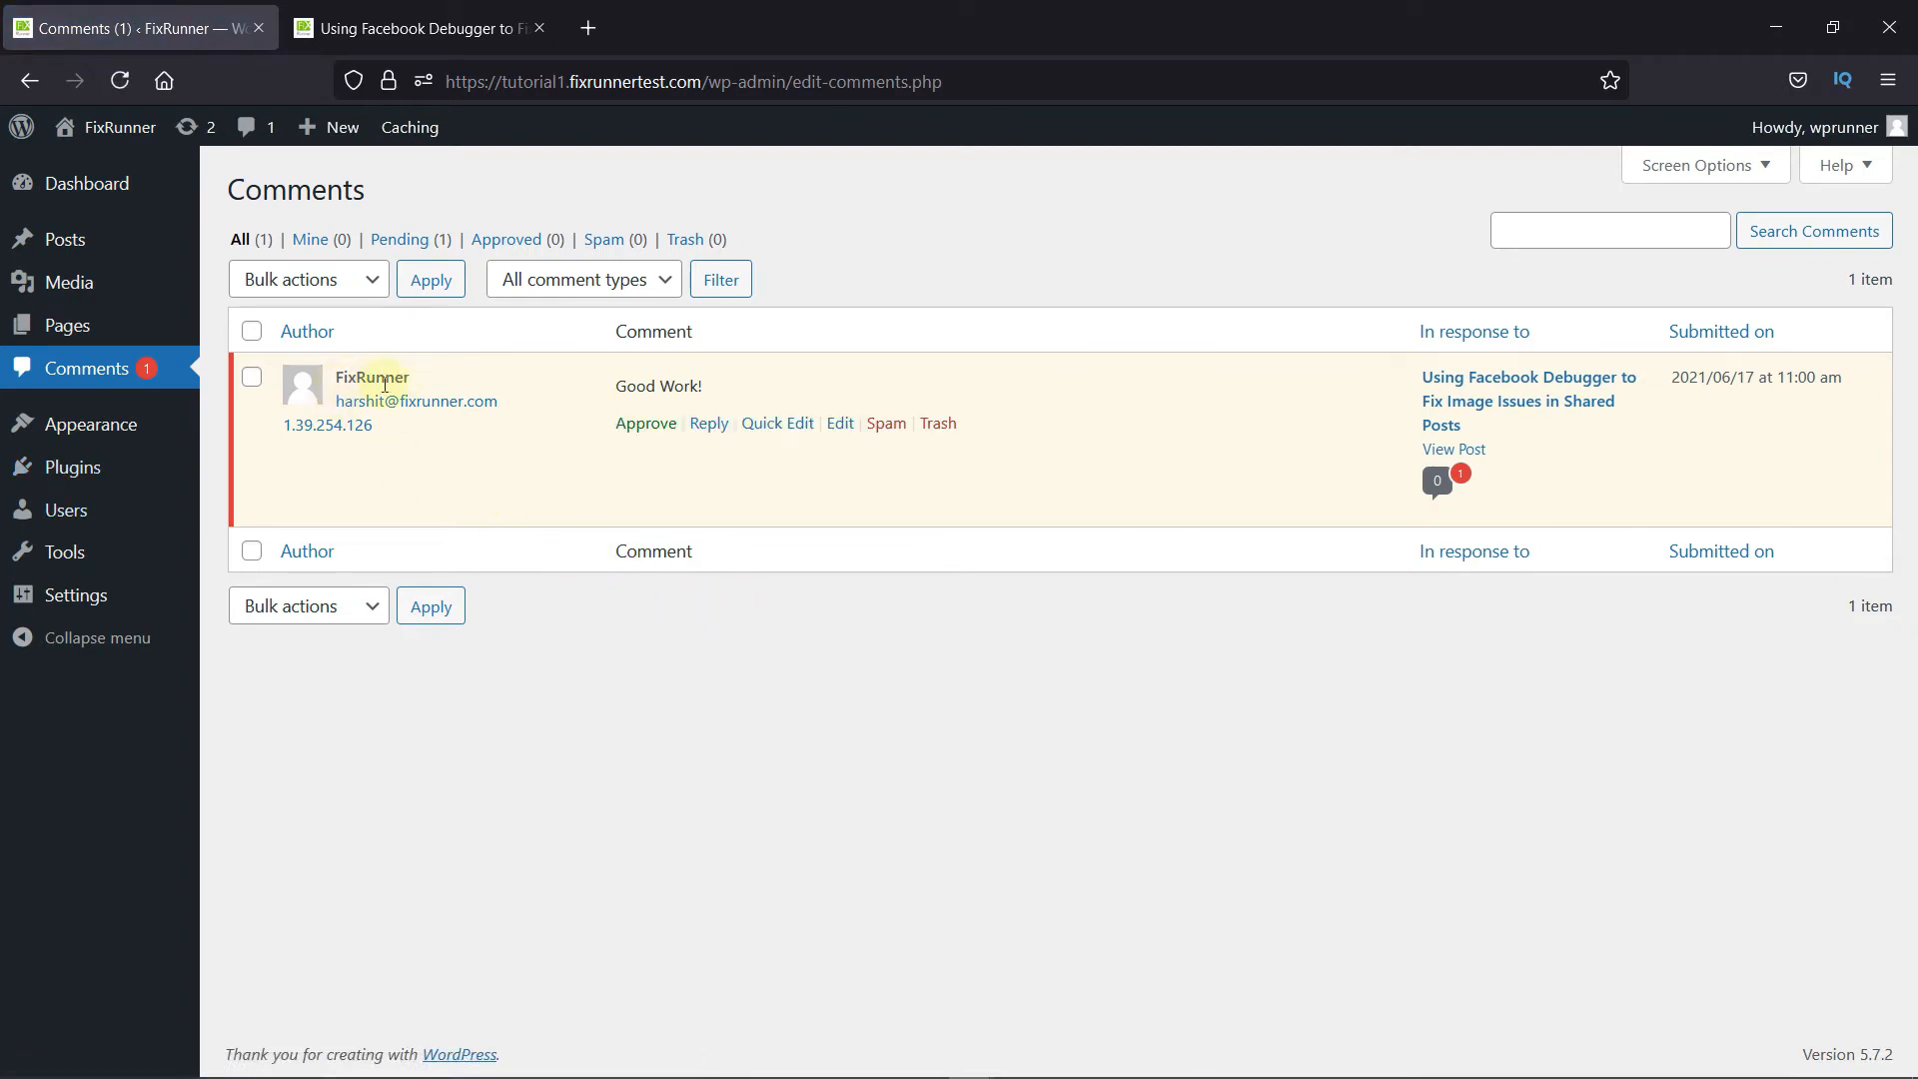
mouse_move(413, 427)
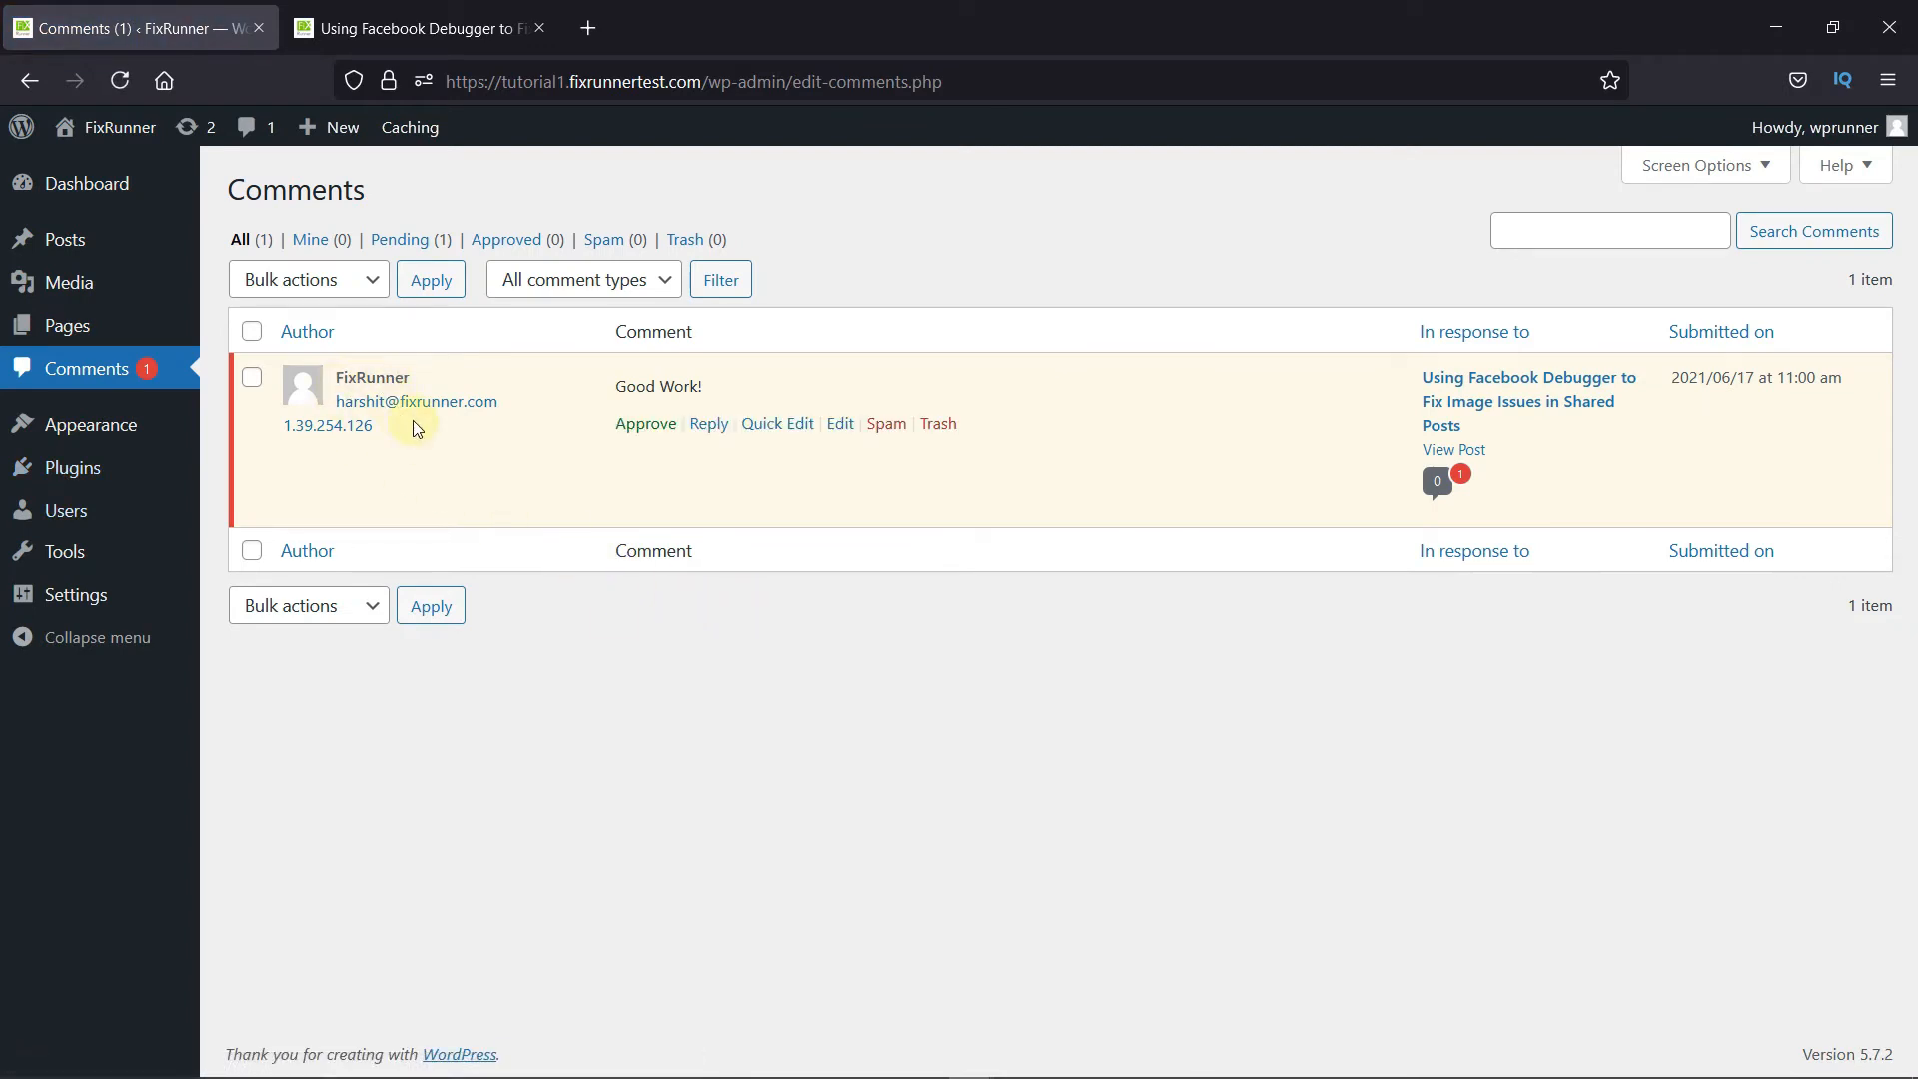
mouse_move(339, 386)
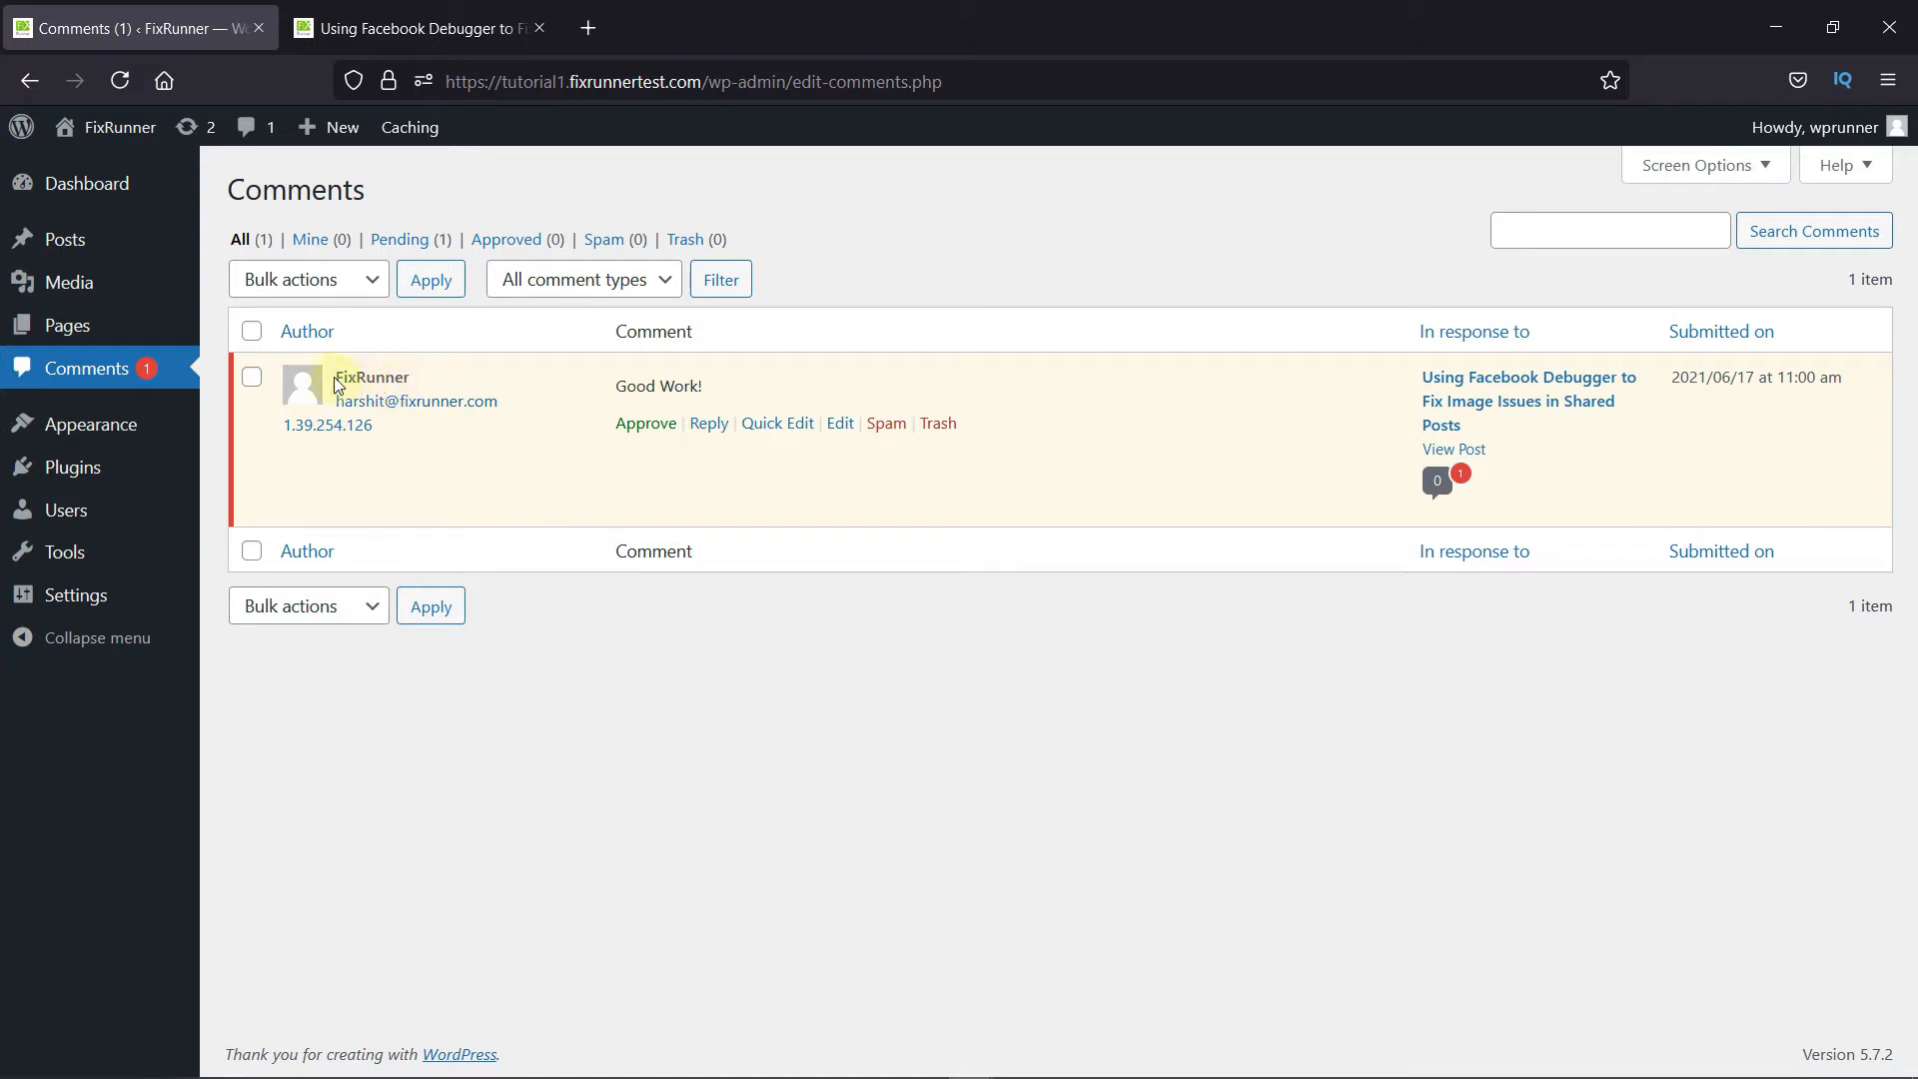
mouse_move(440, 401)
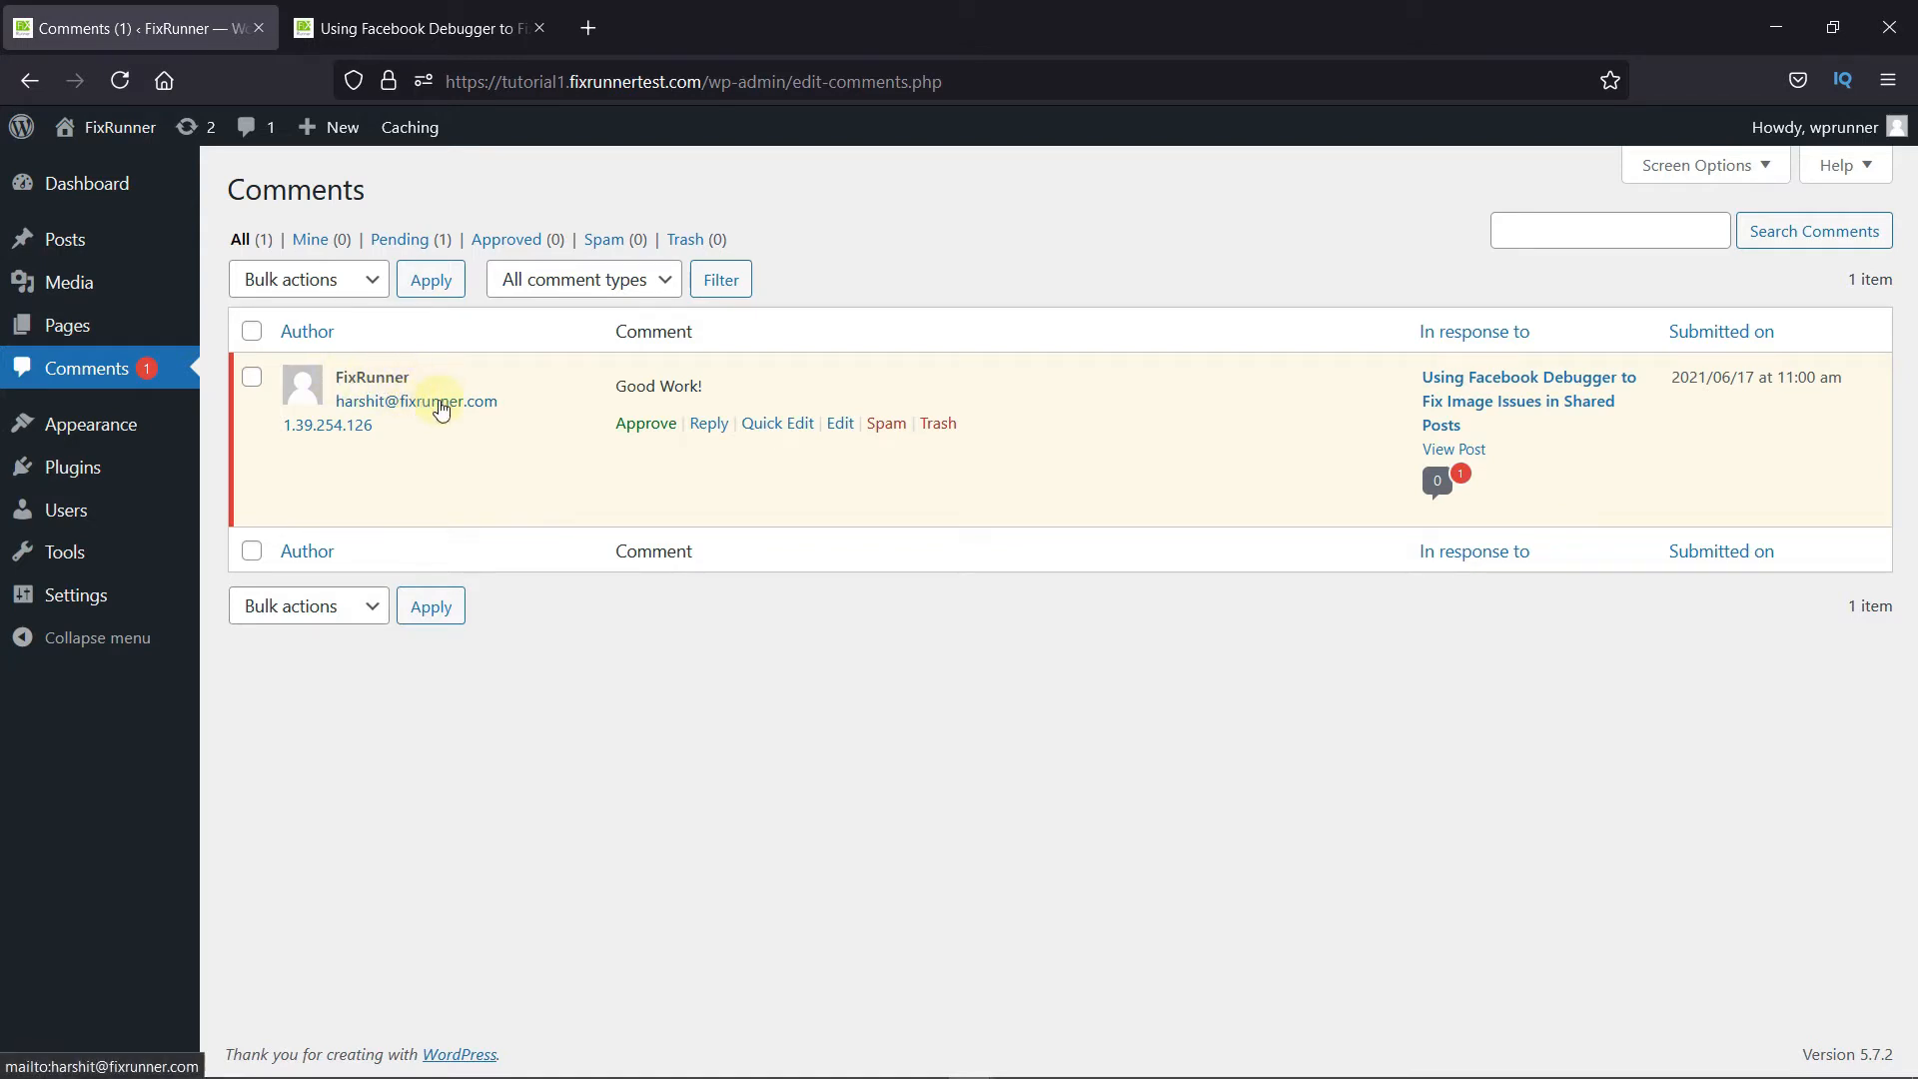
mouse_move(621, 386)
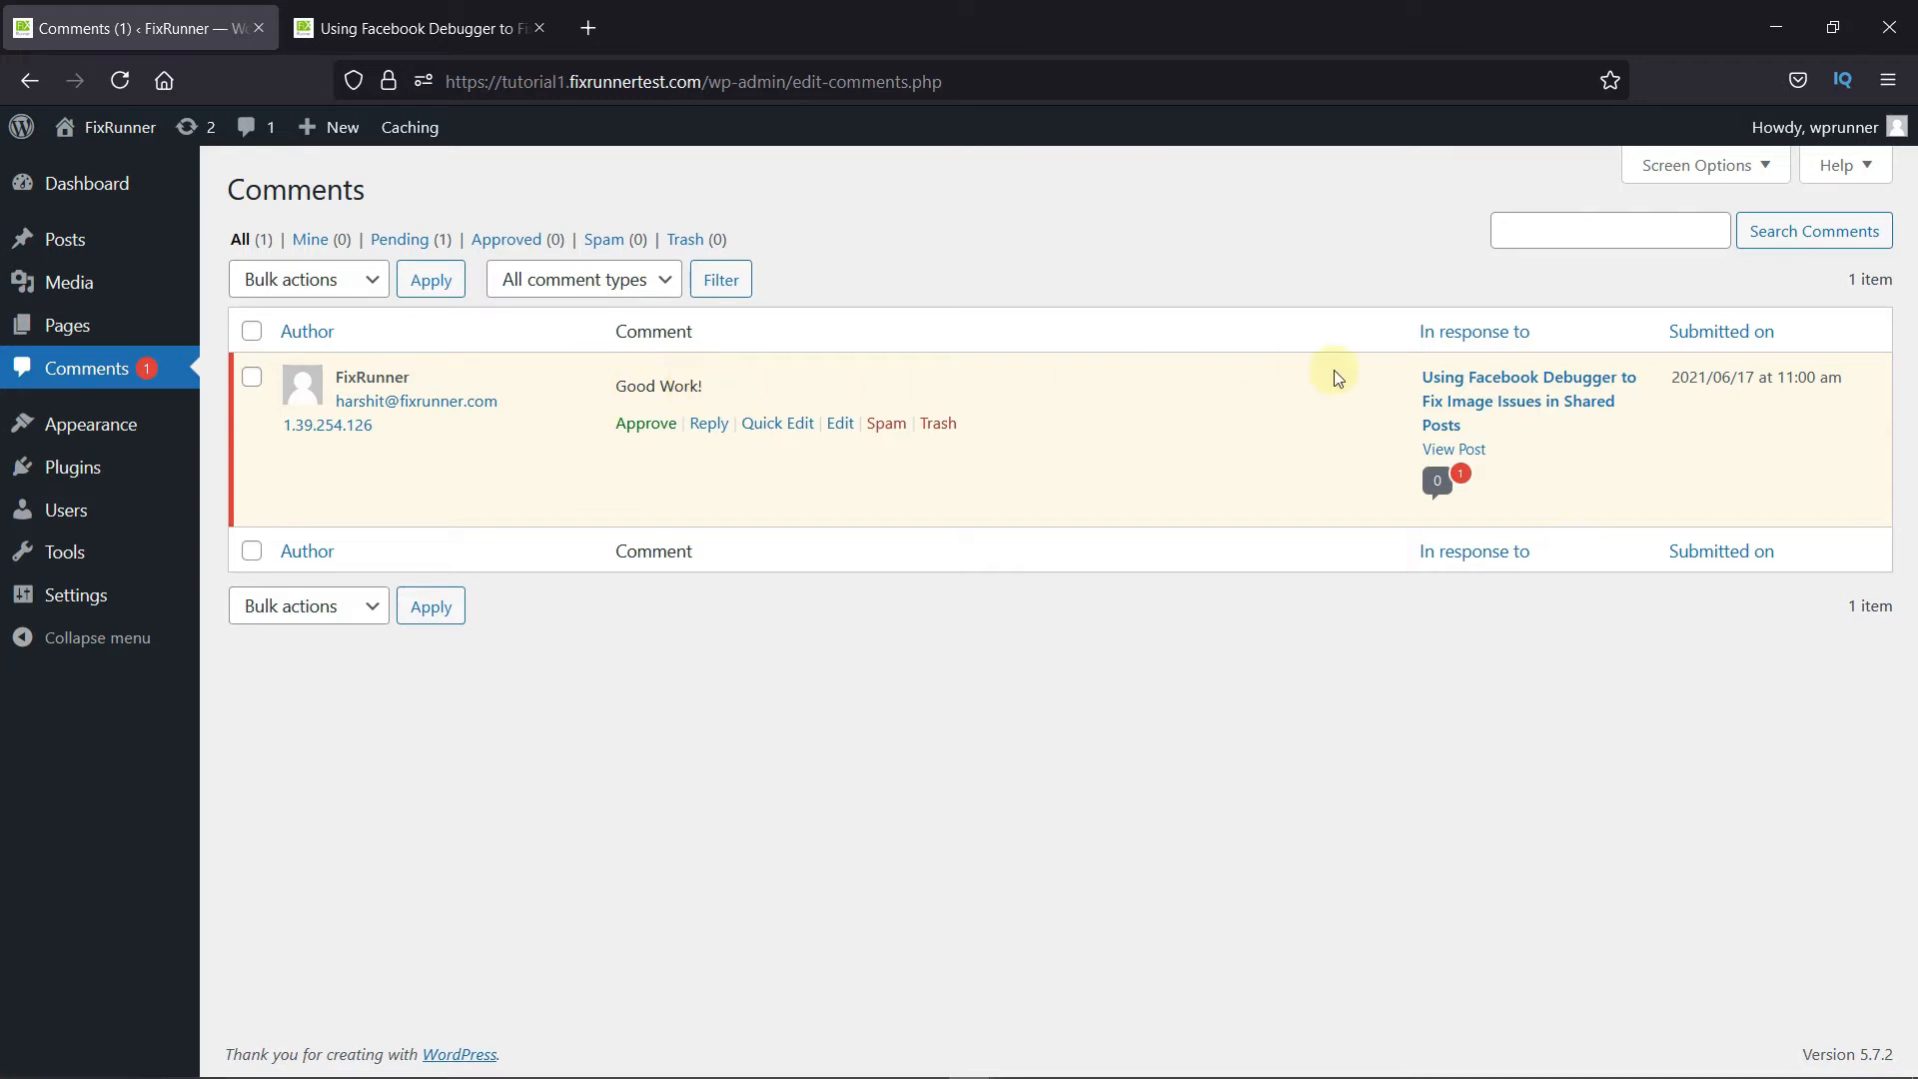
mouse_move(1523, 421)
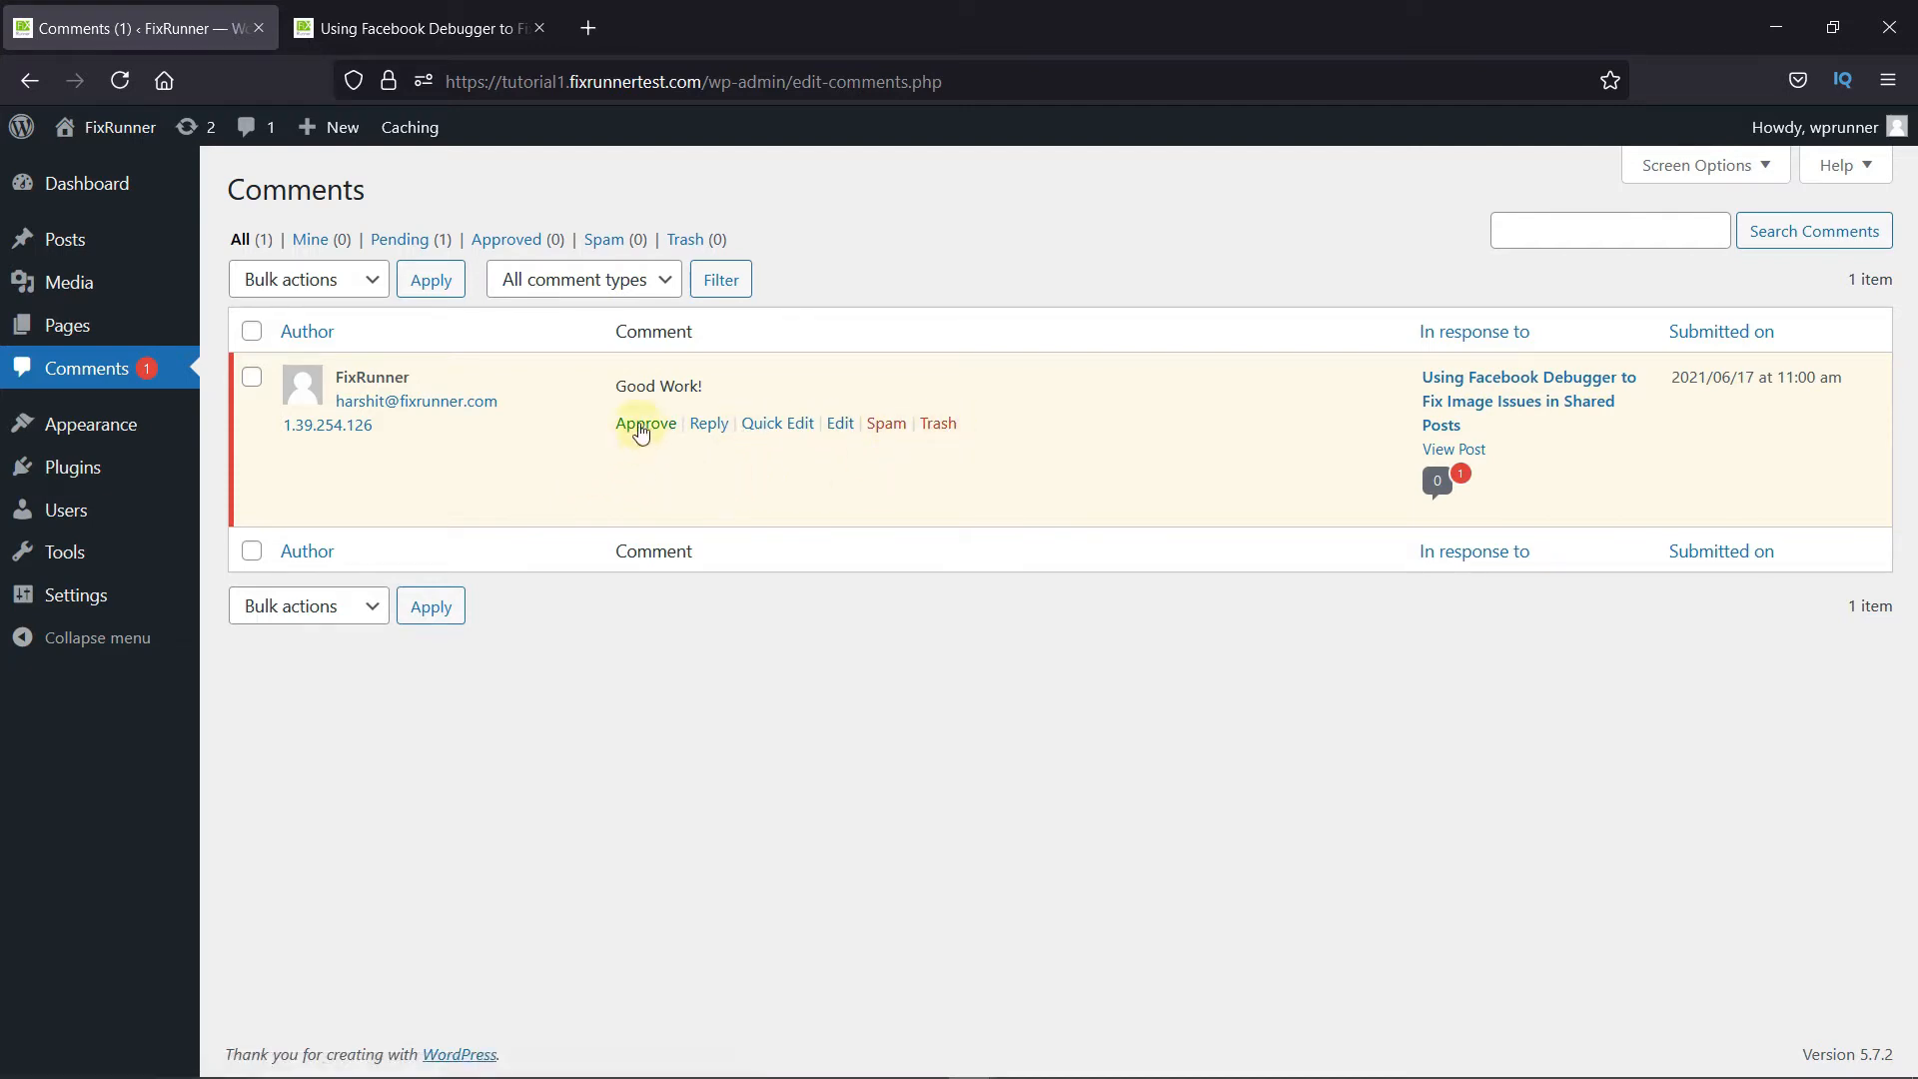
mouse_move(709, 424)
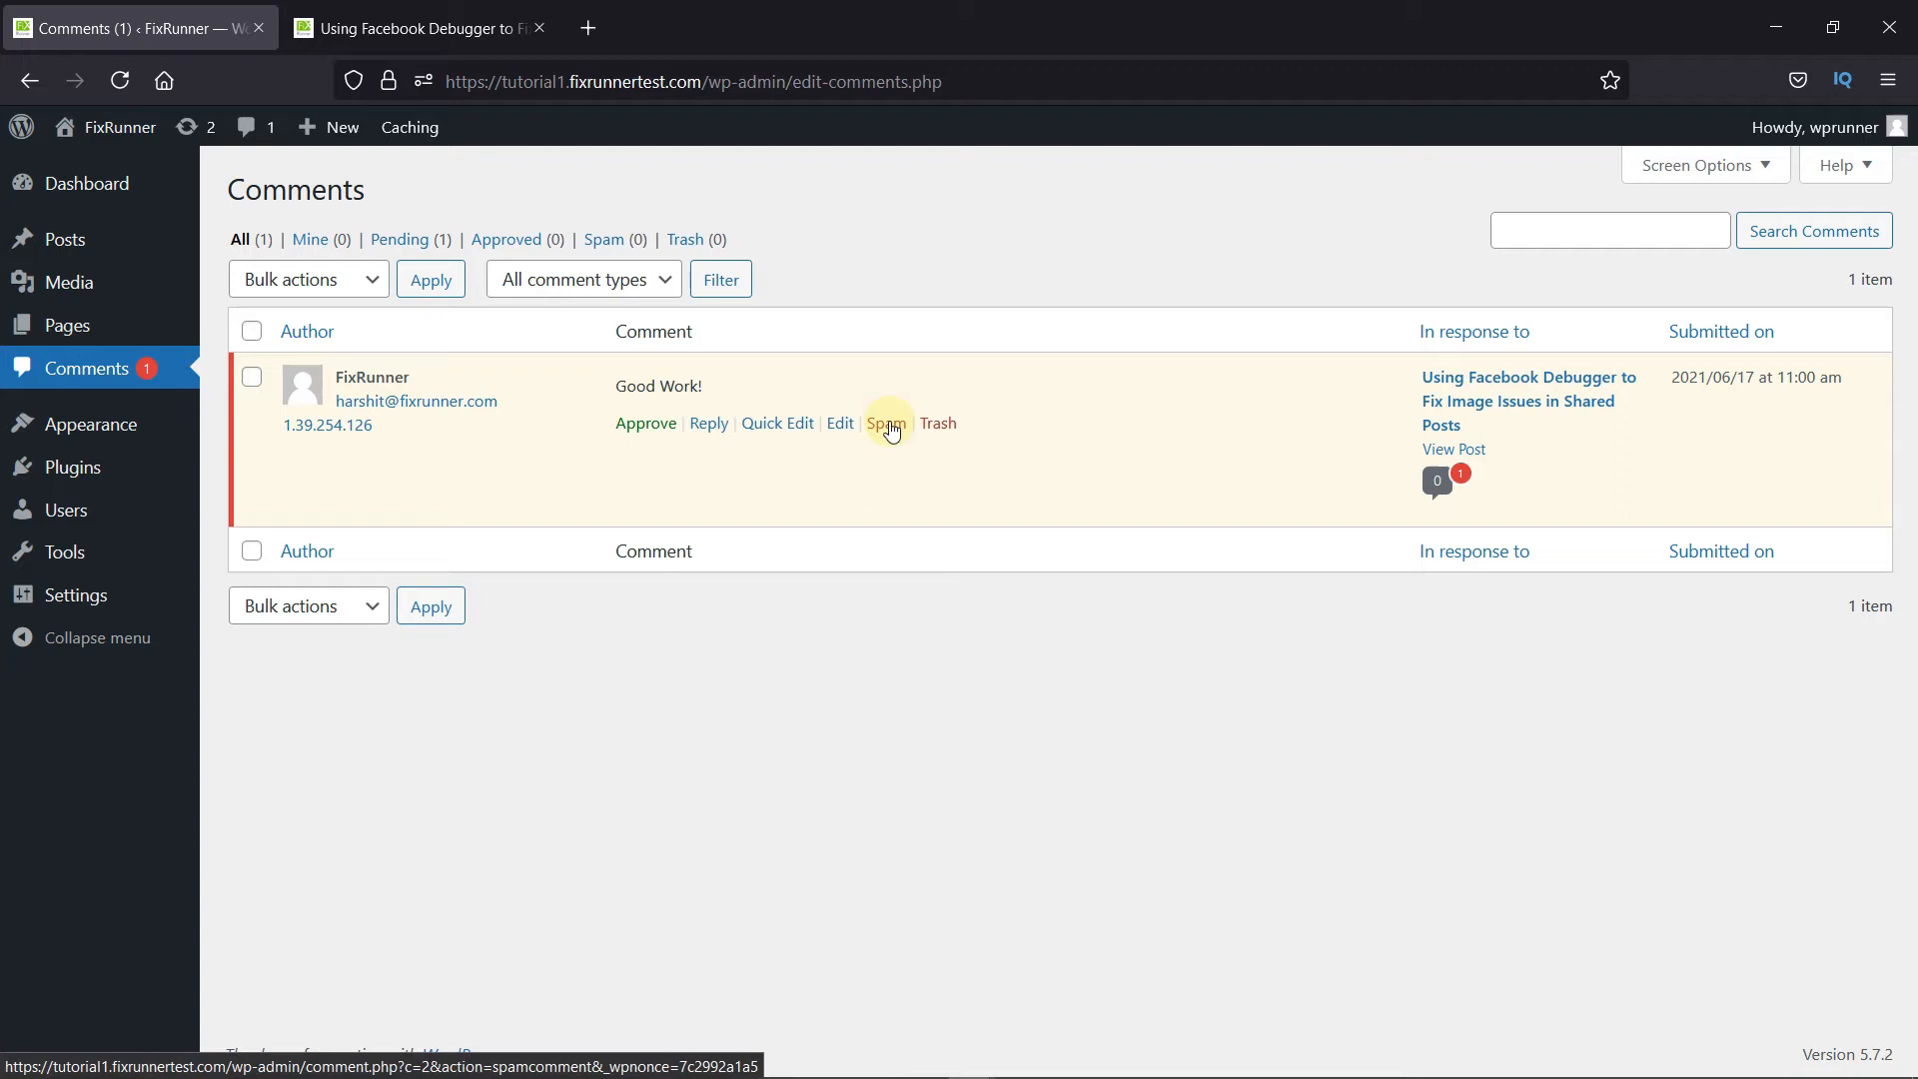
mouse_move(938, 423)
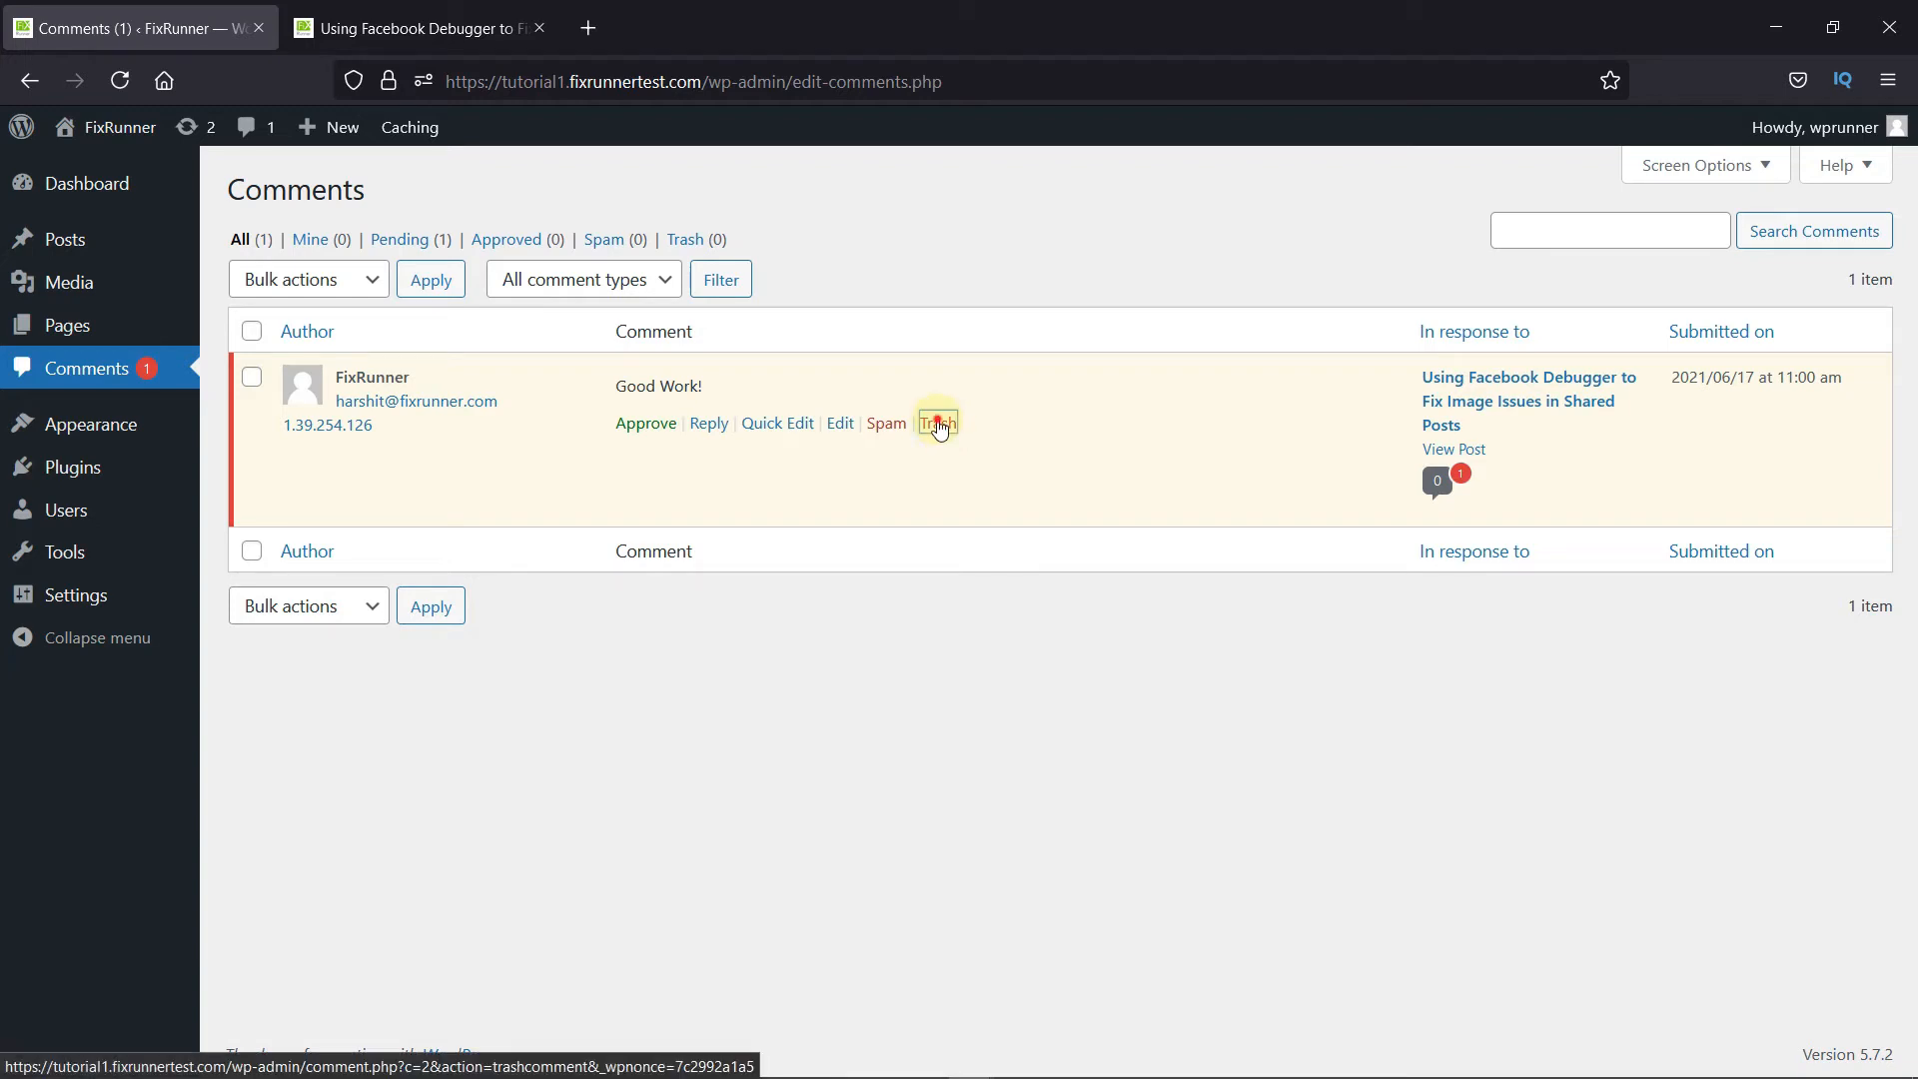
click(936, 422)
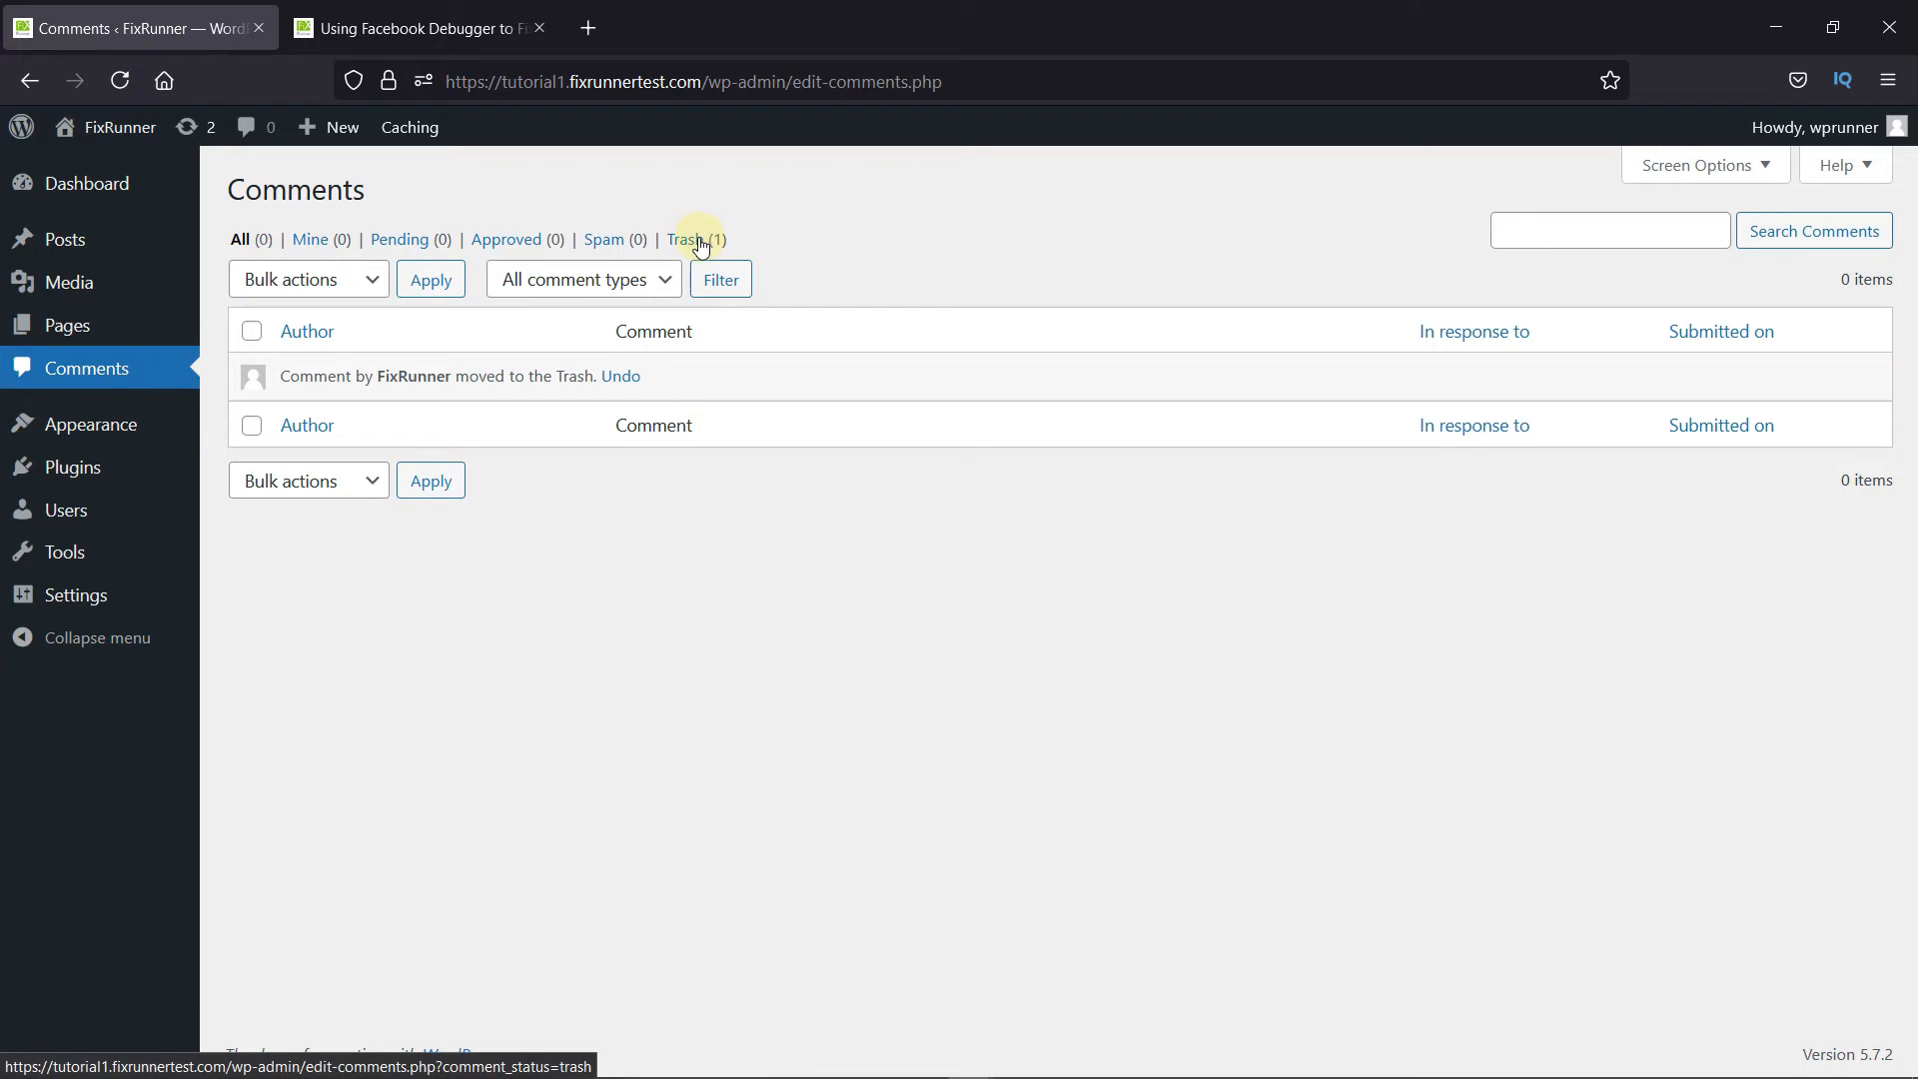
click(695, 238)
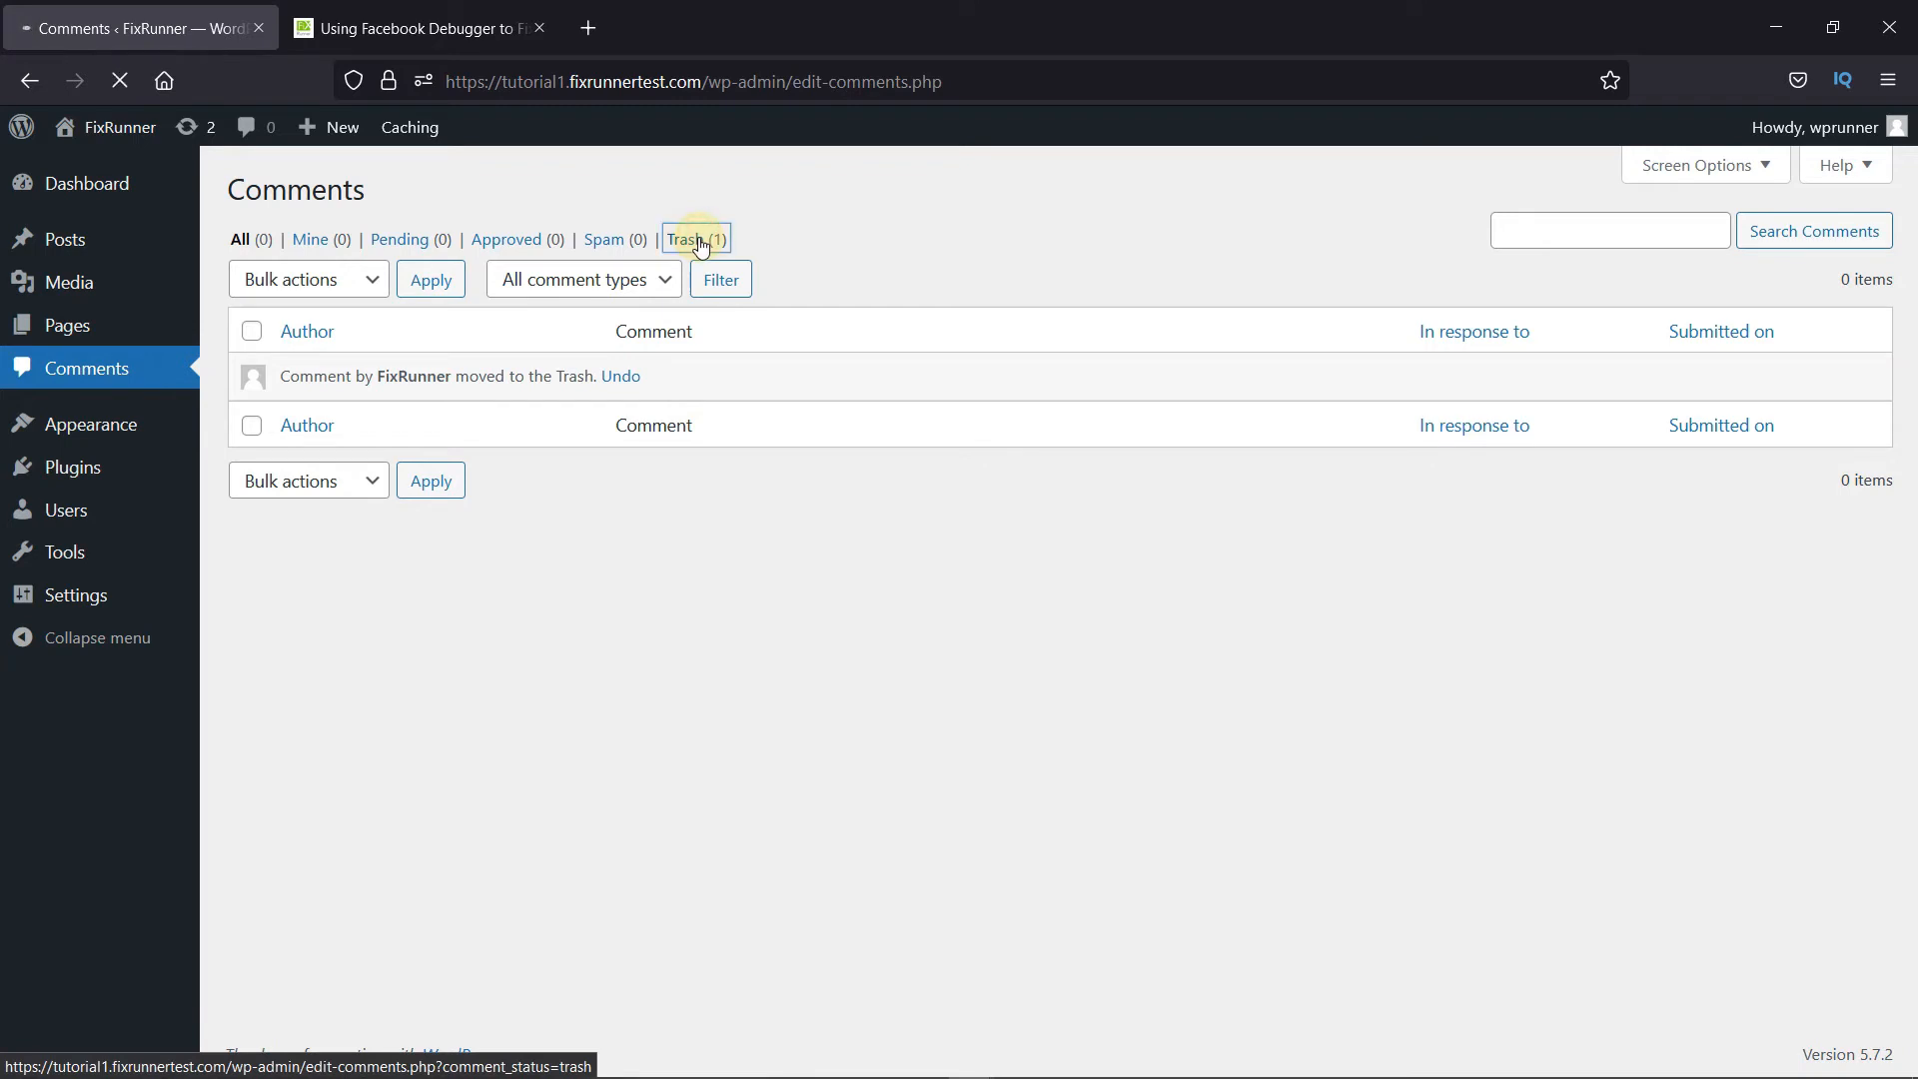
click(695, 239)
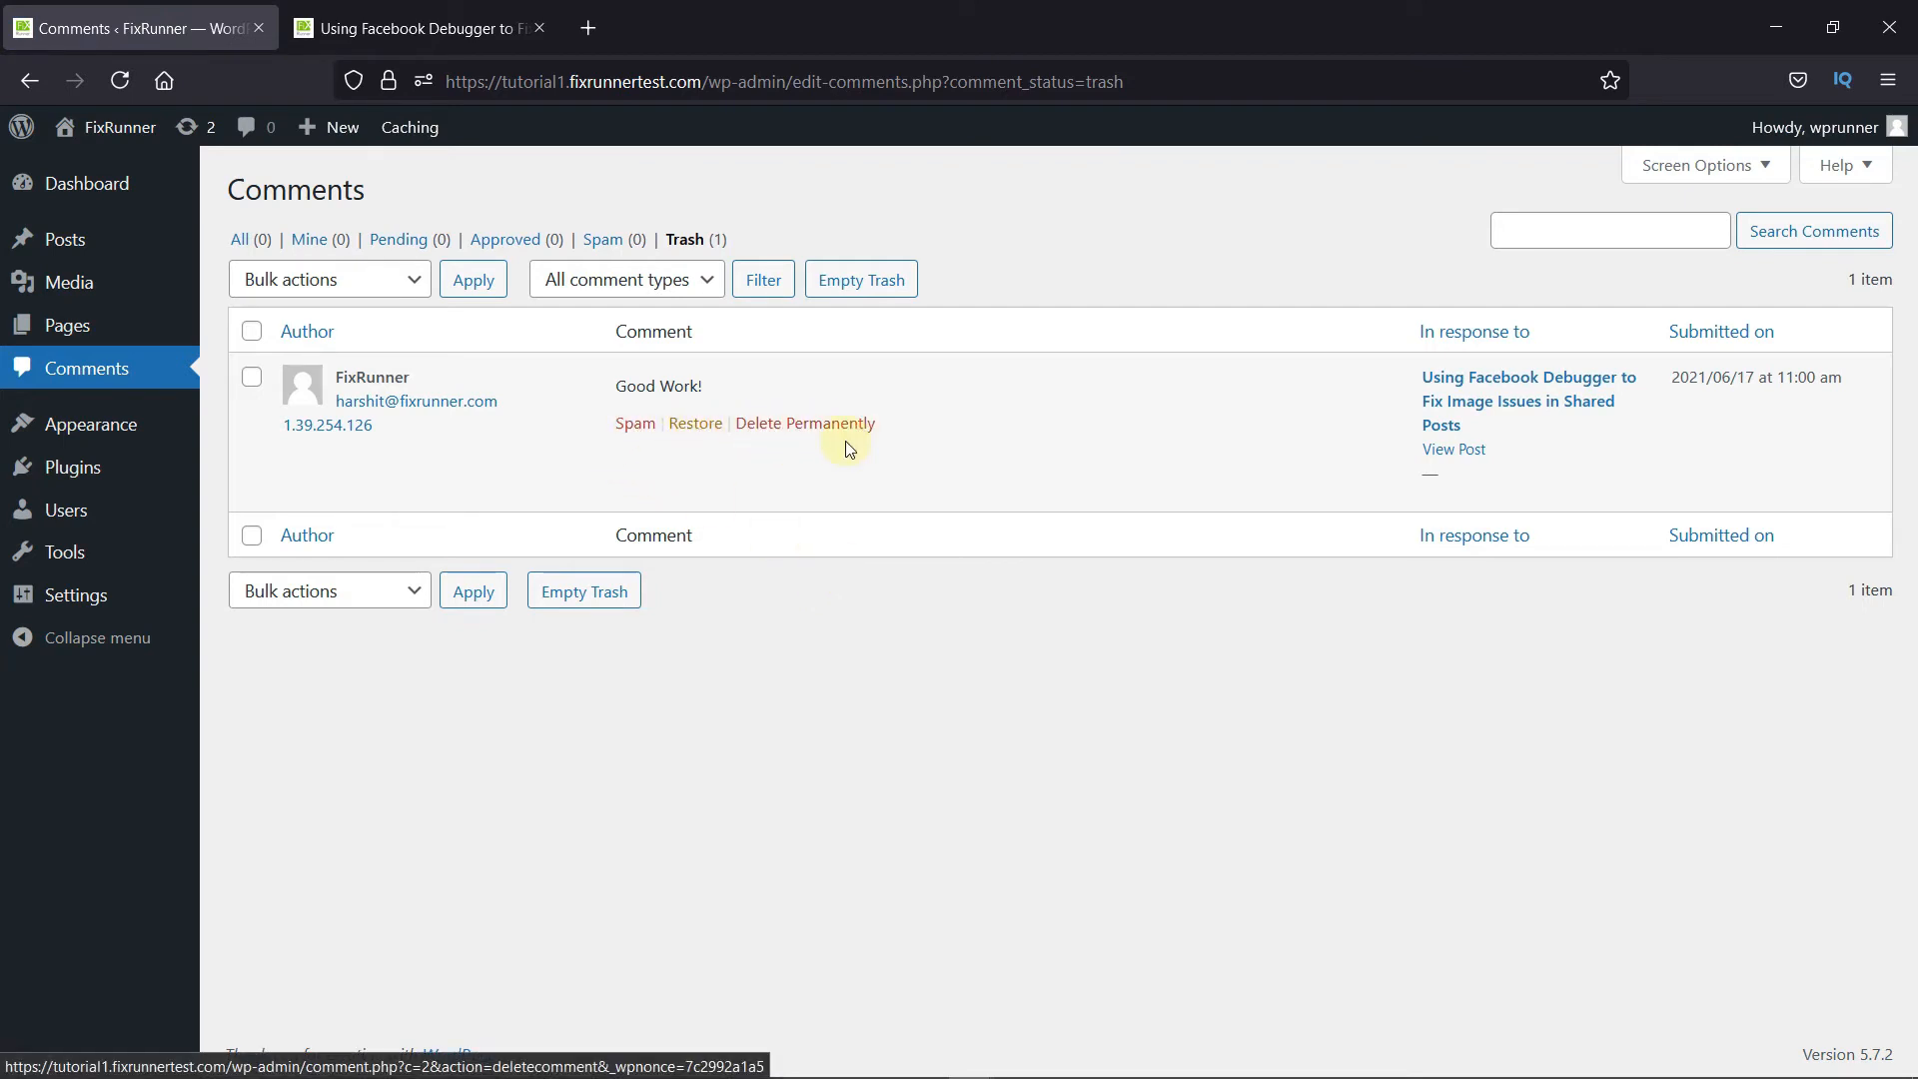
mouse_move(695, 421)
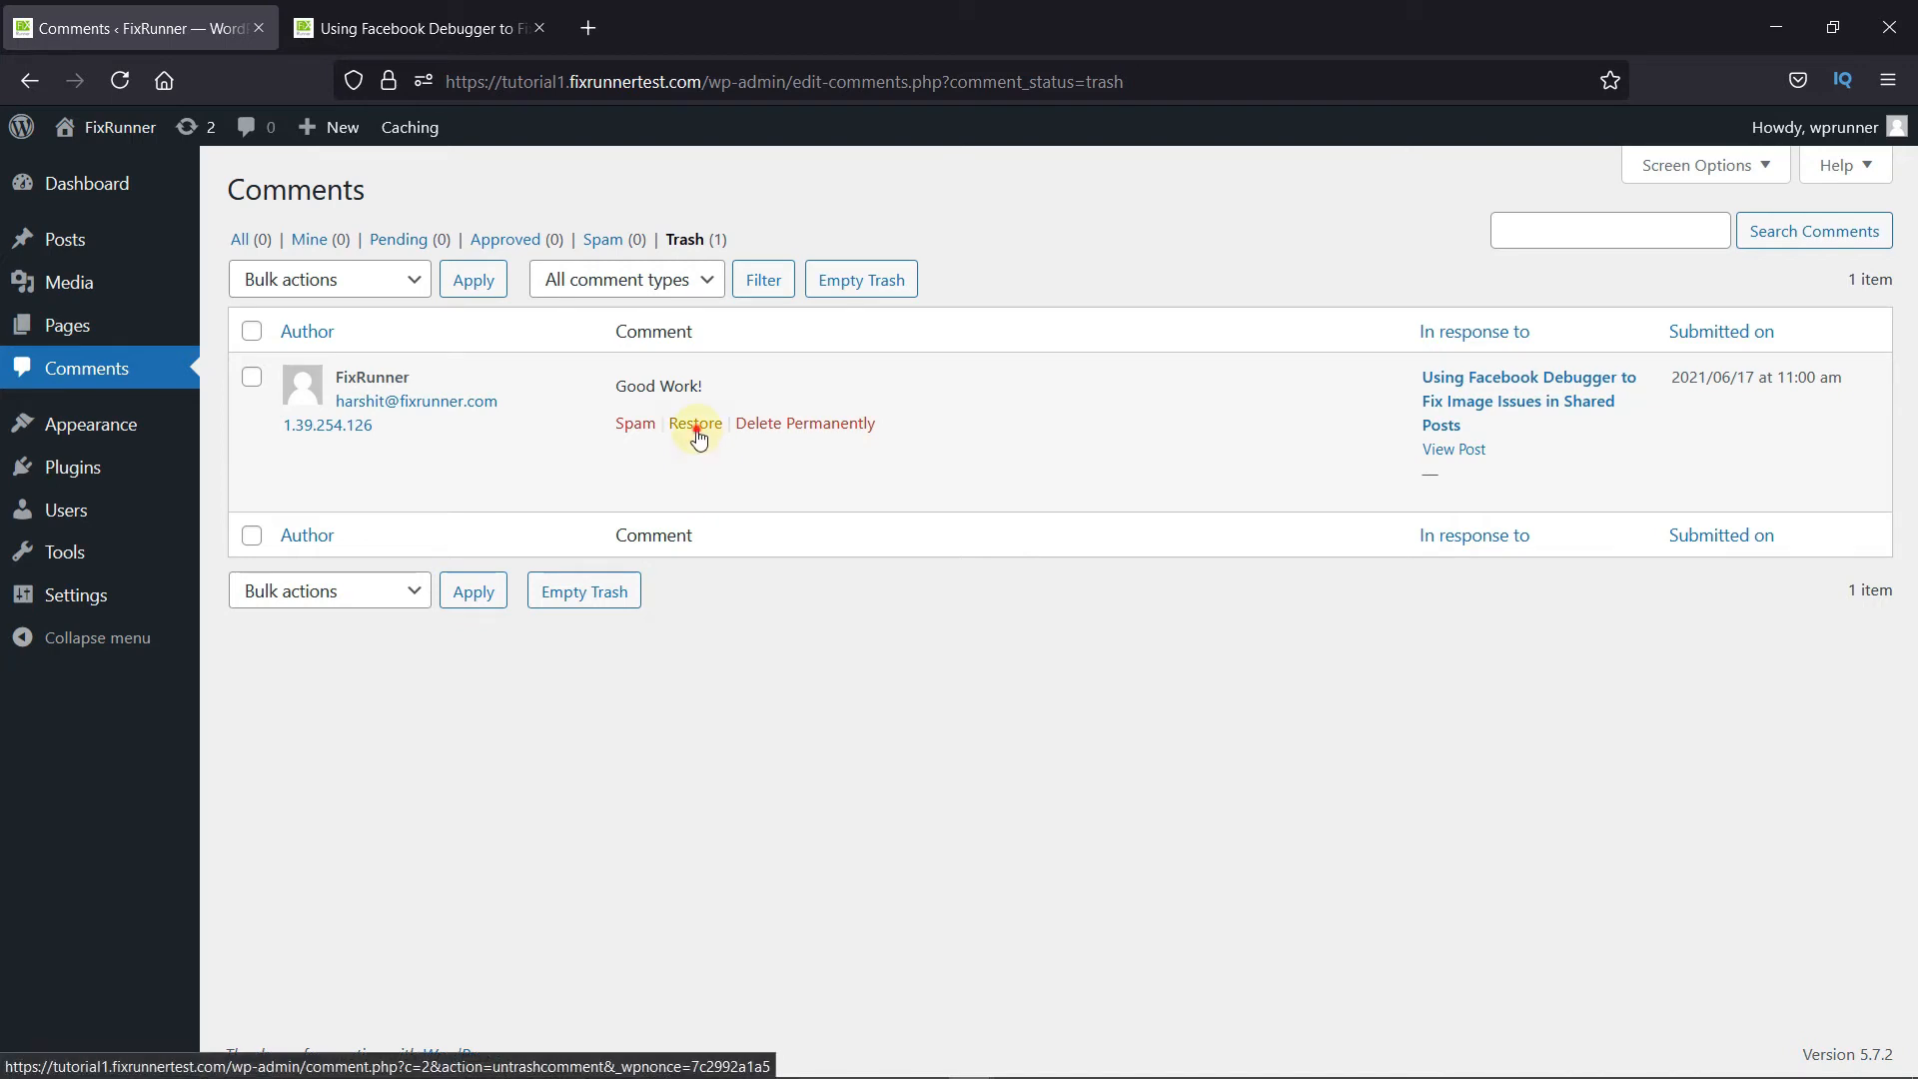
click(695, 424)
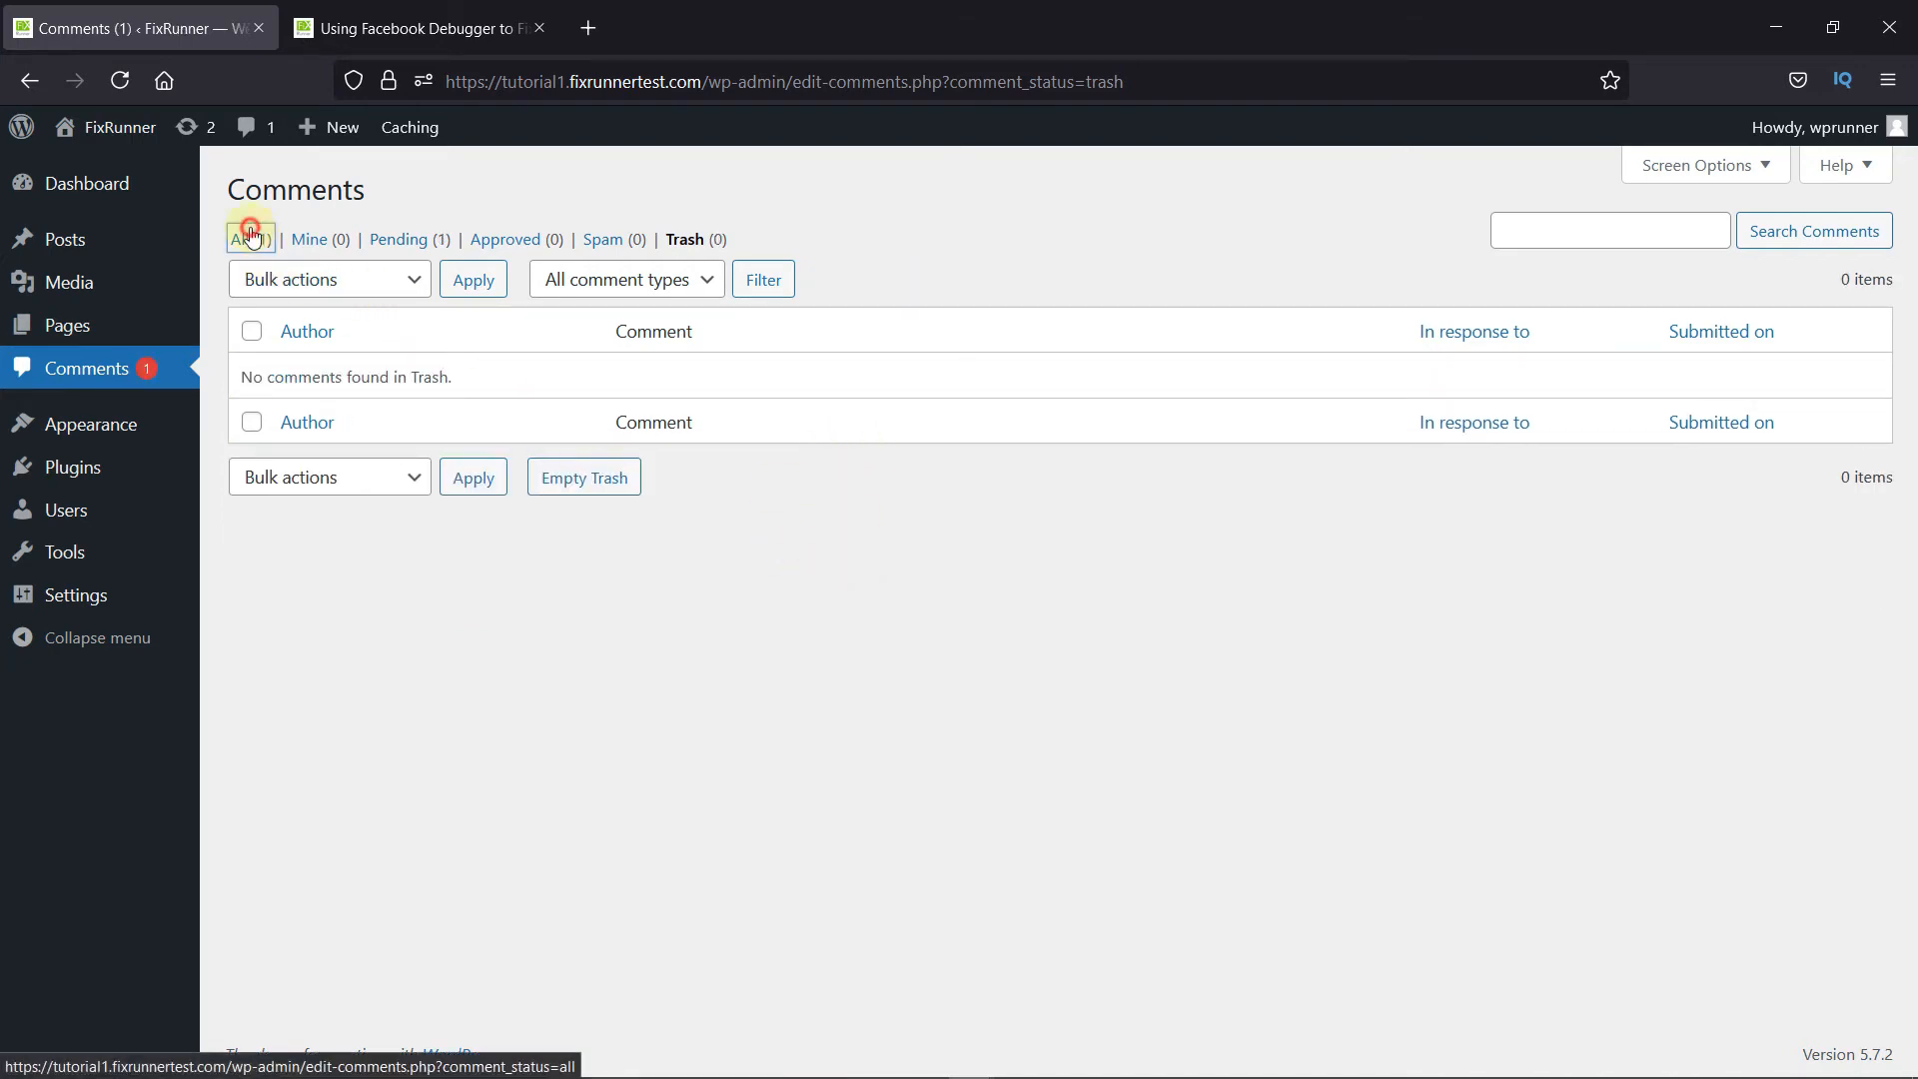
click(240, 239)
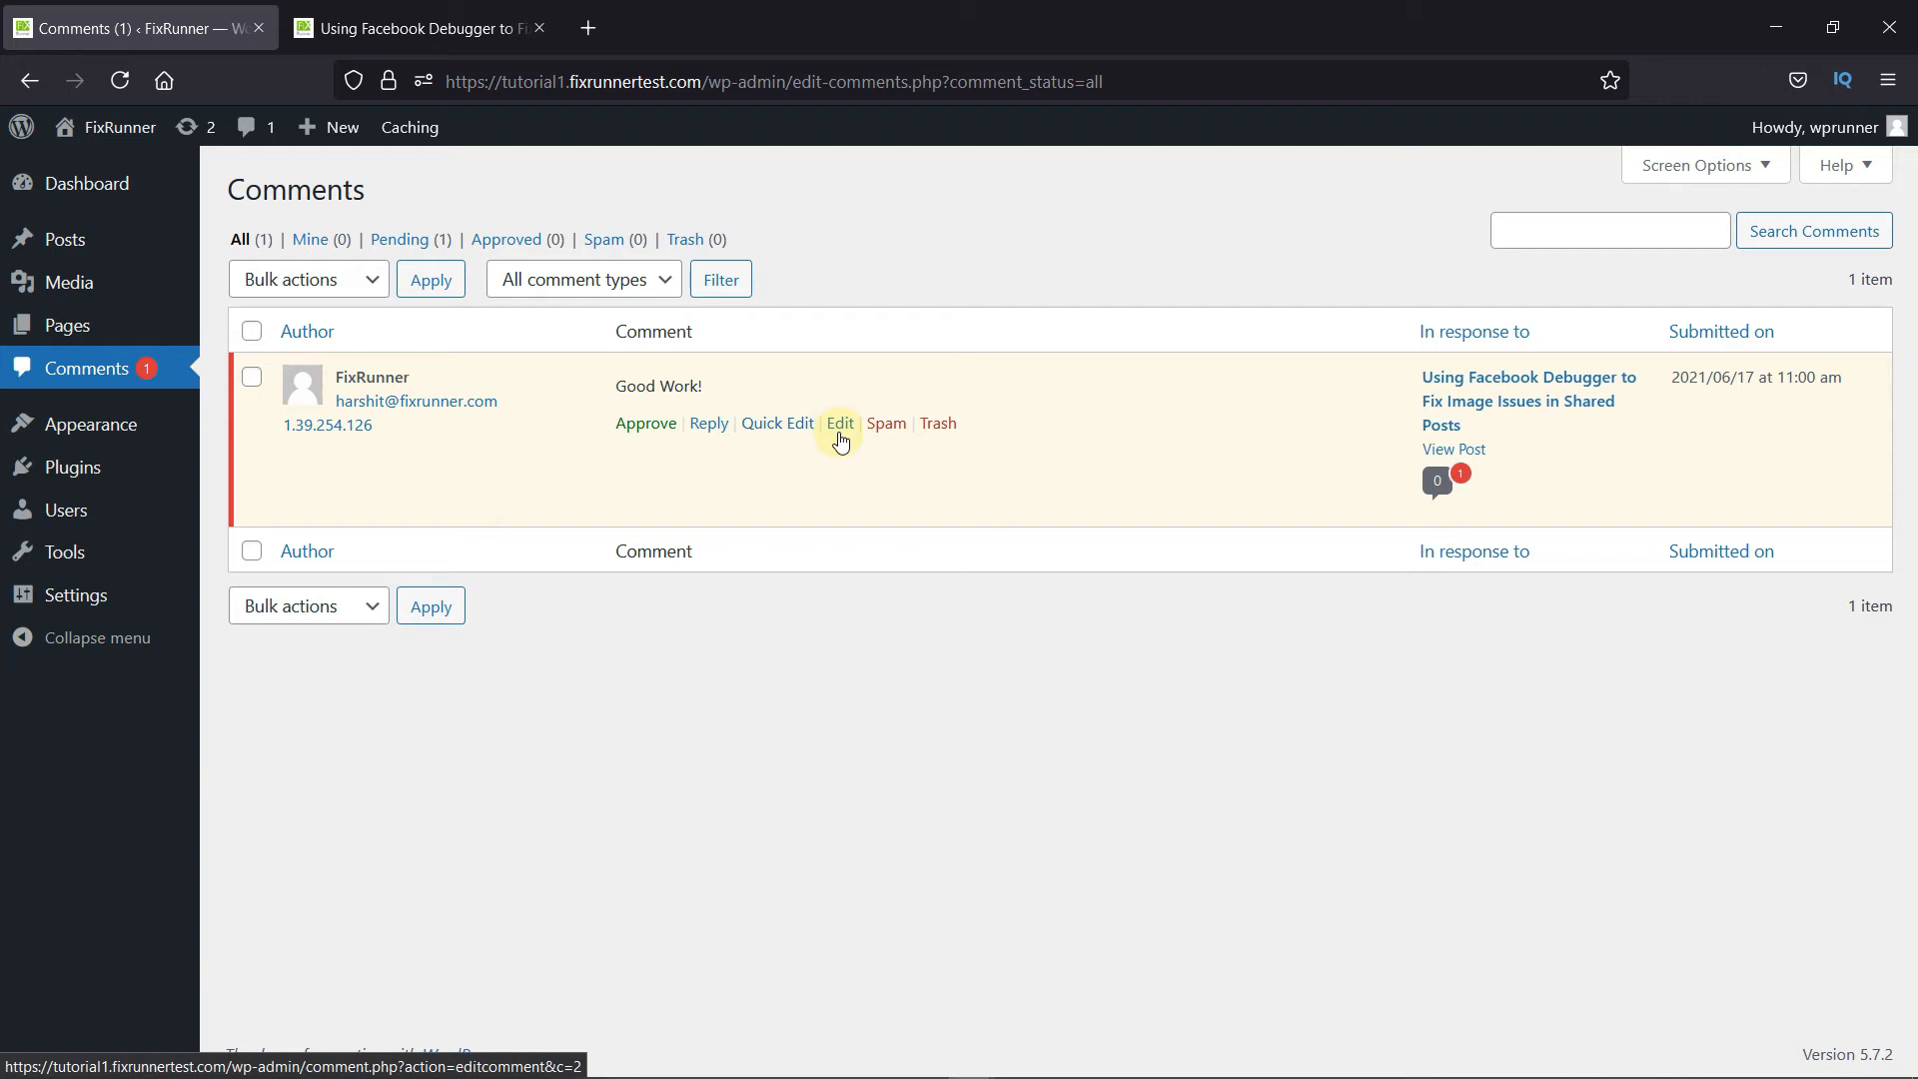
Edit the pending comment, change its text to 'Fantastic work!!', and update it
click(839, 423)
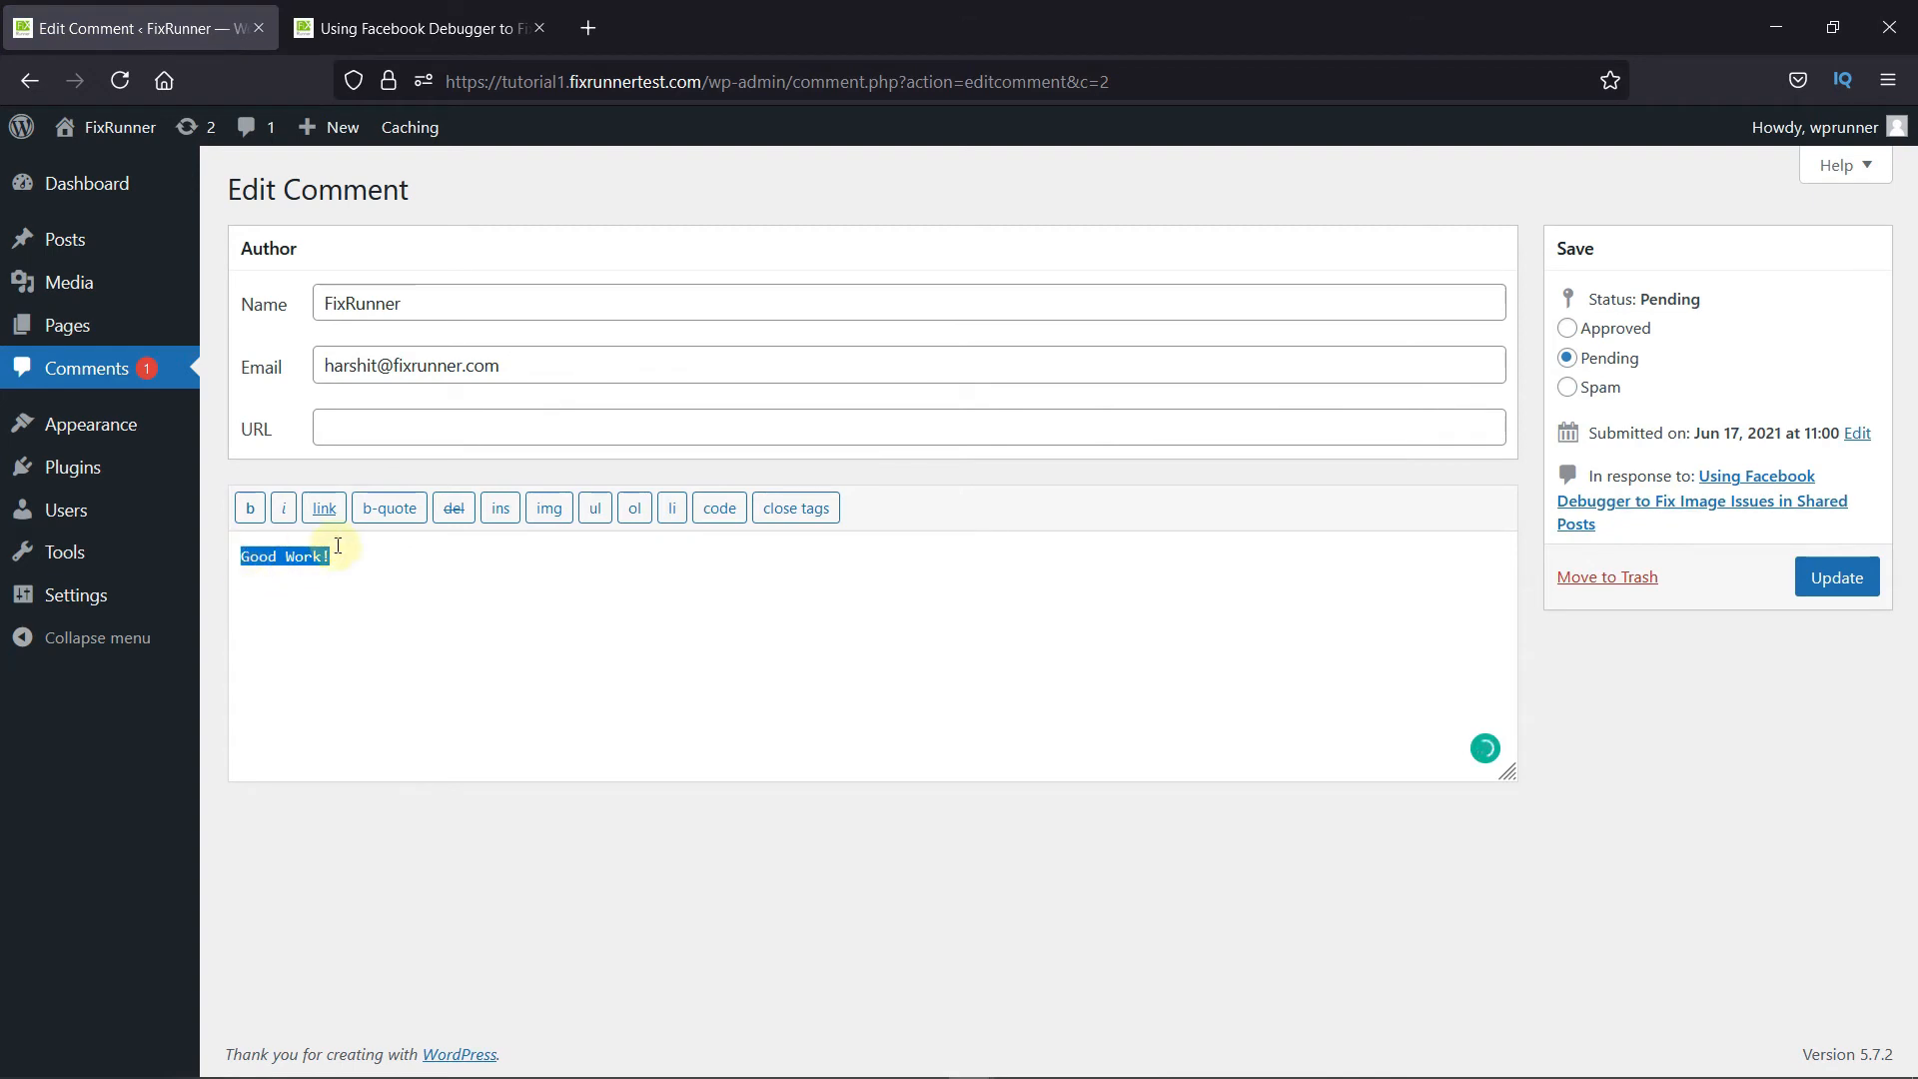
text(Fantas)
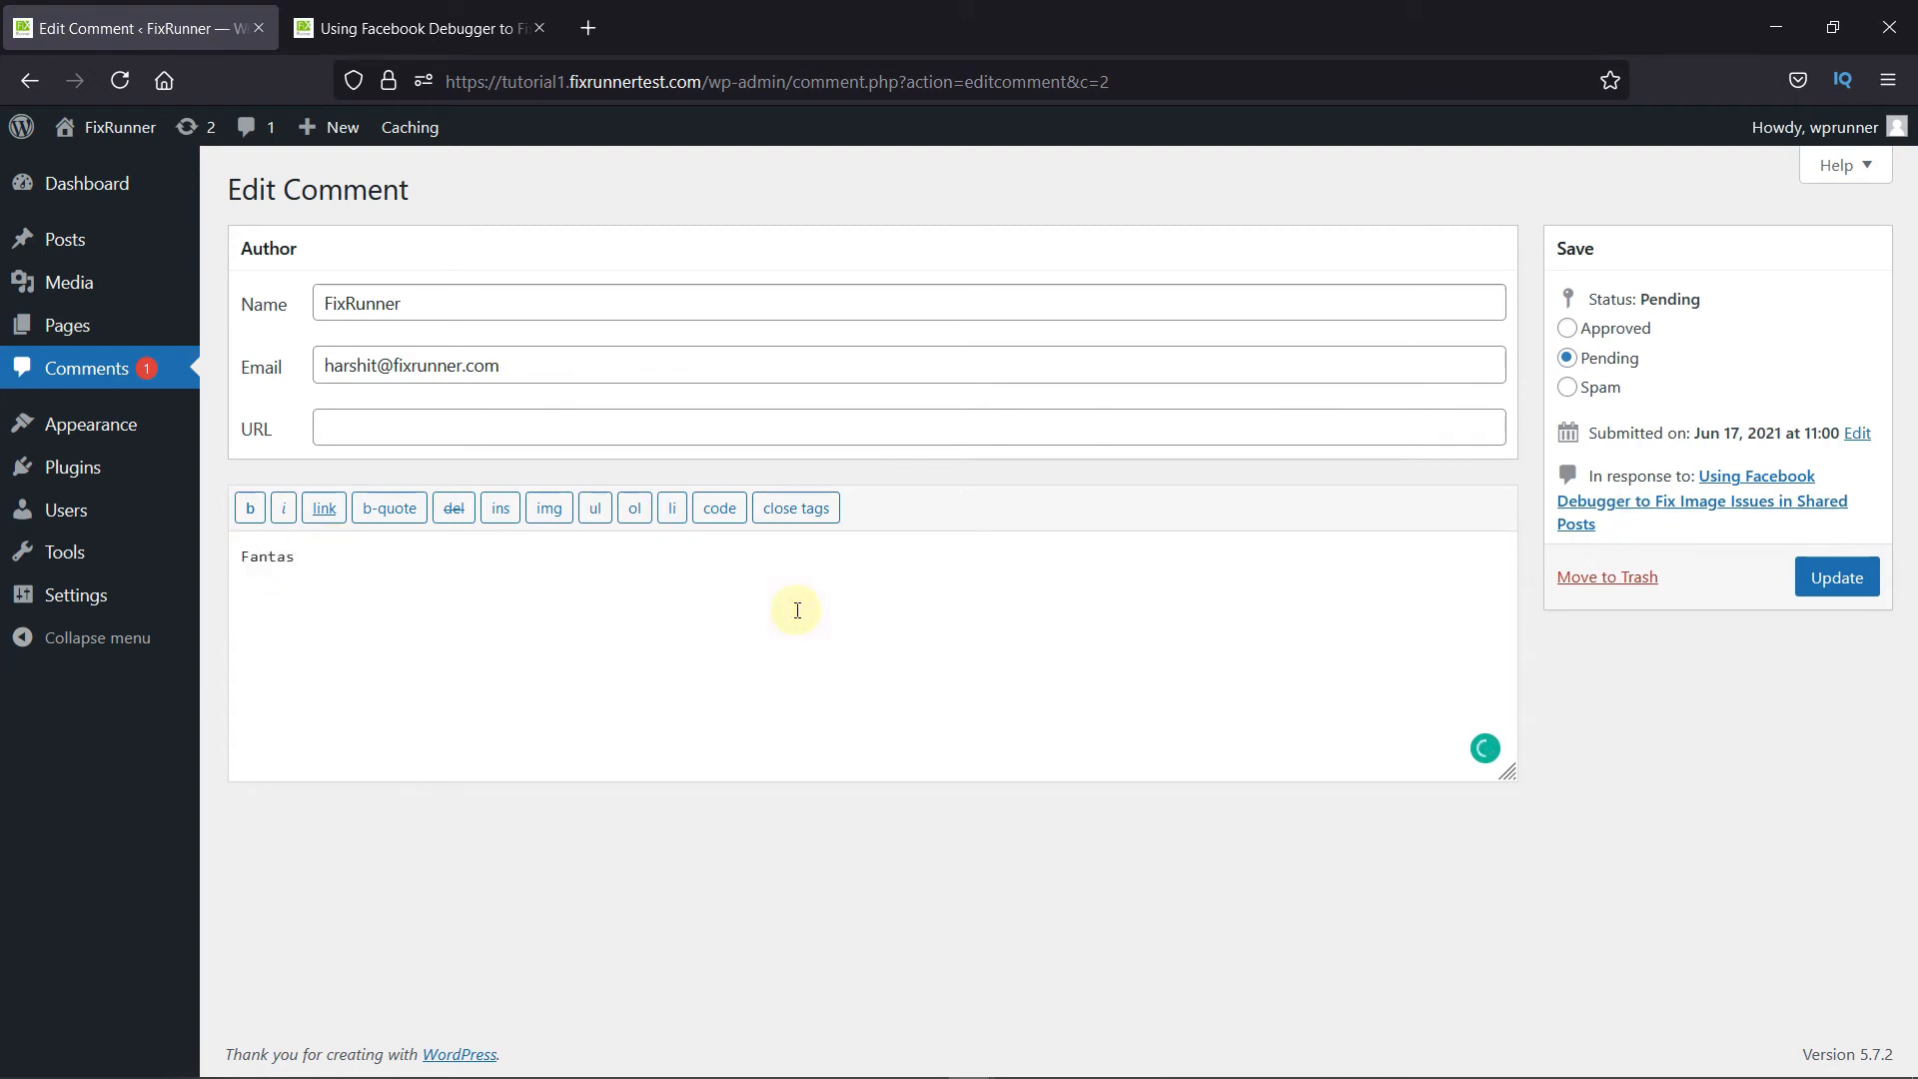
text(tic wor)
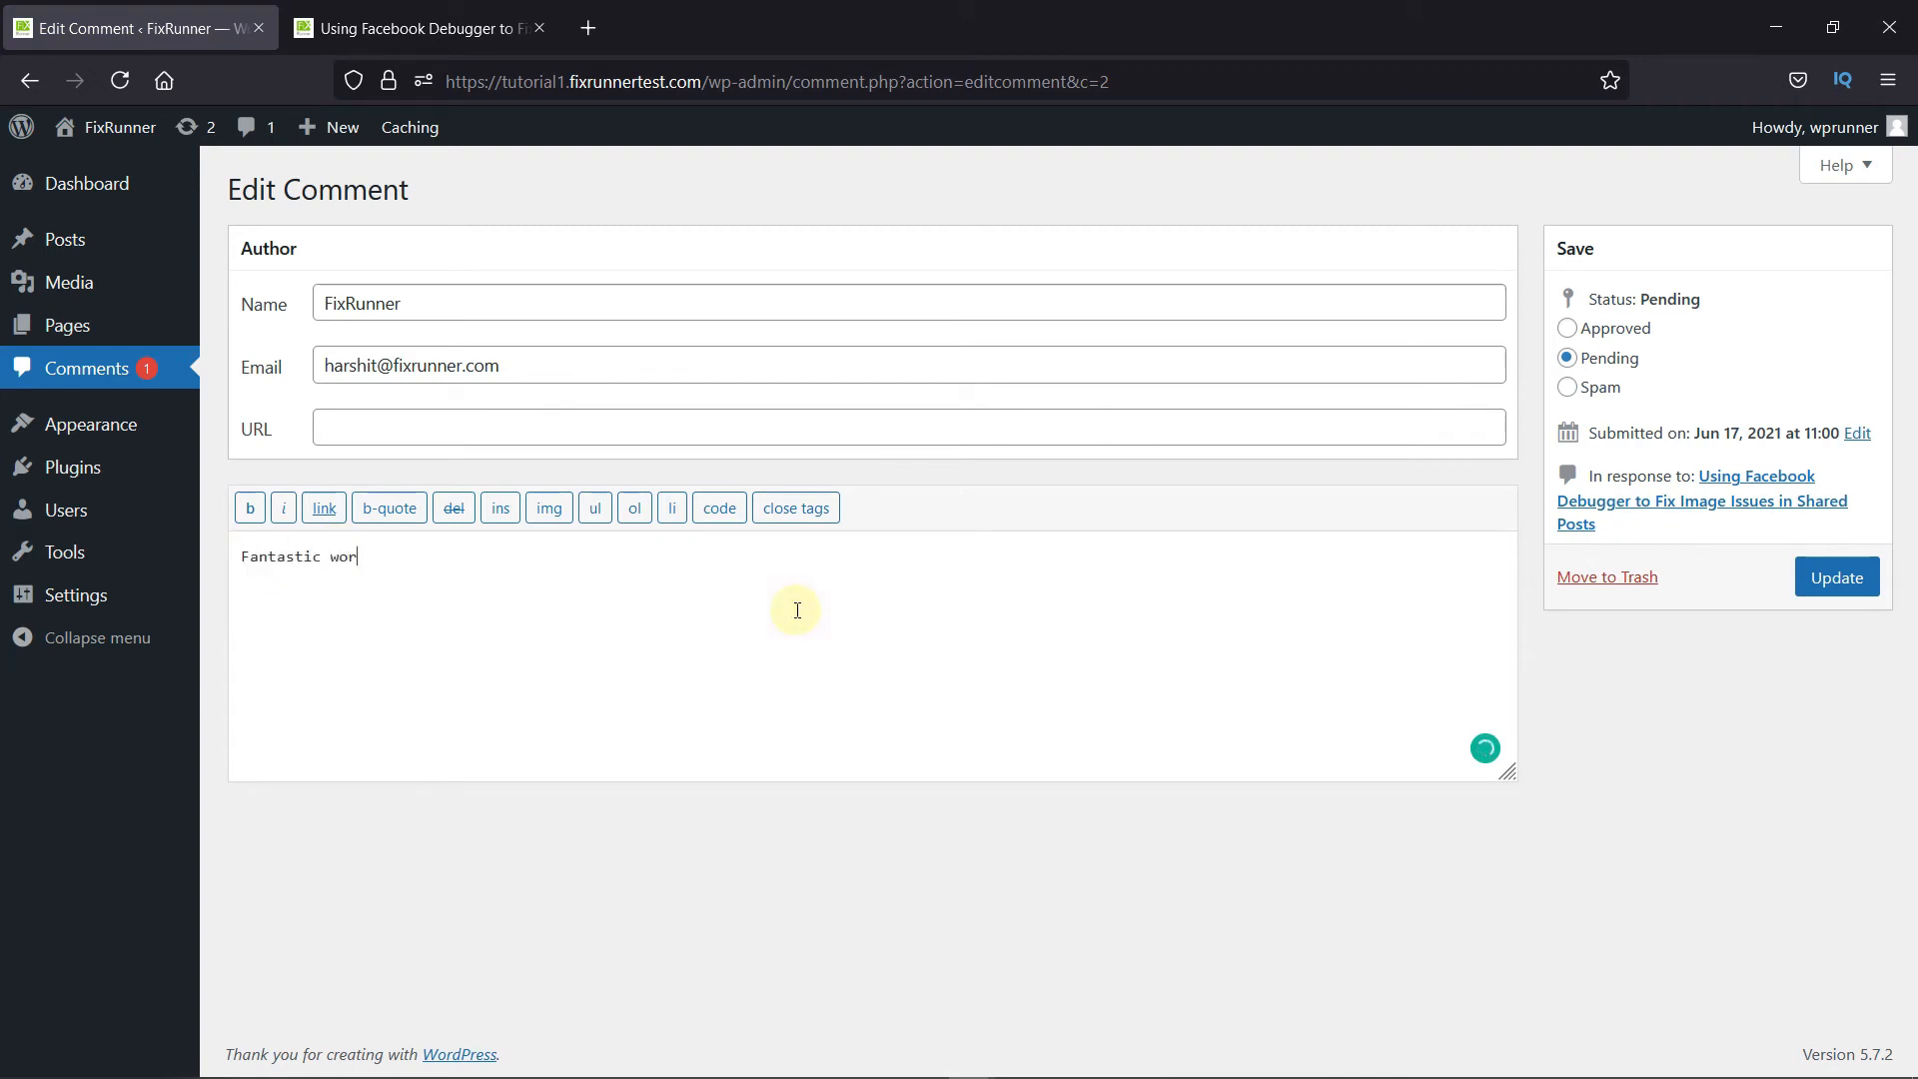
text(k)
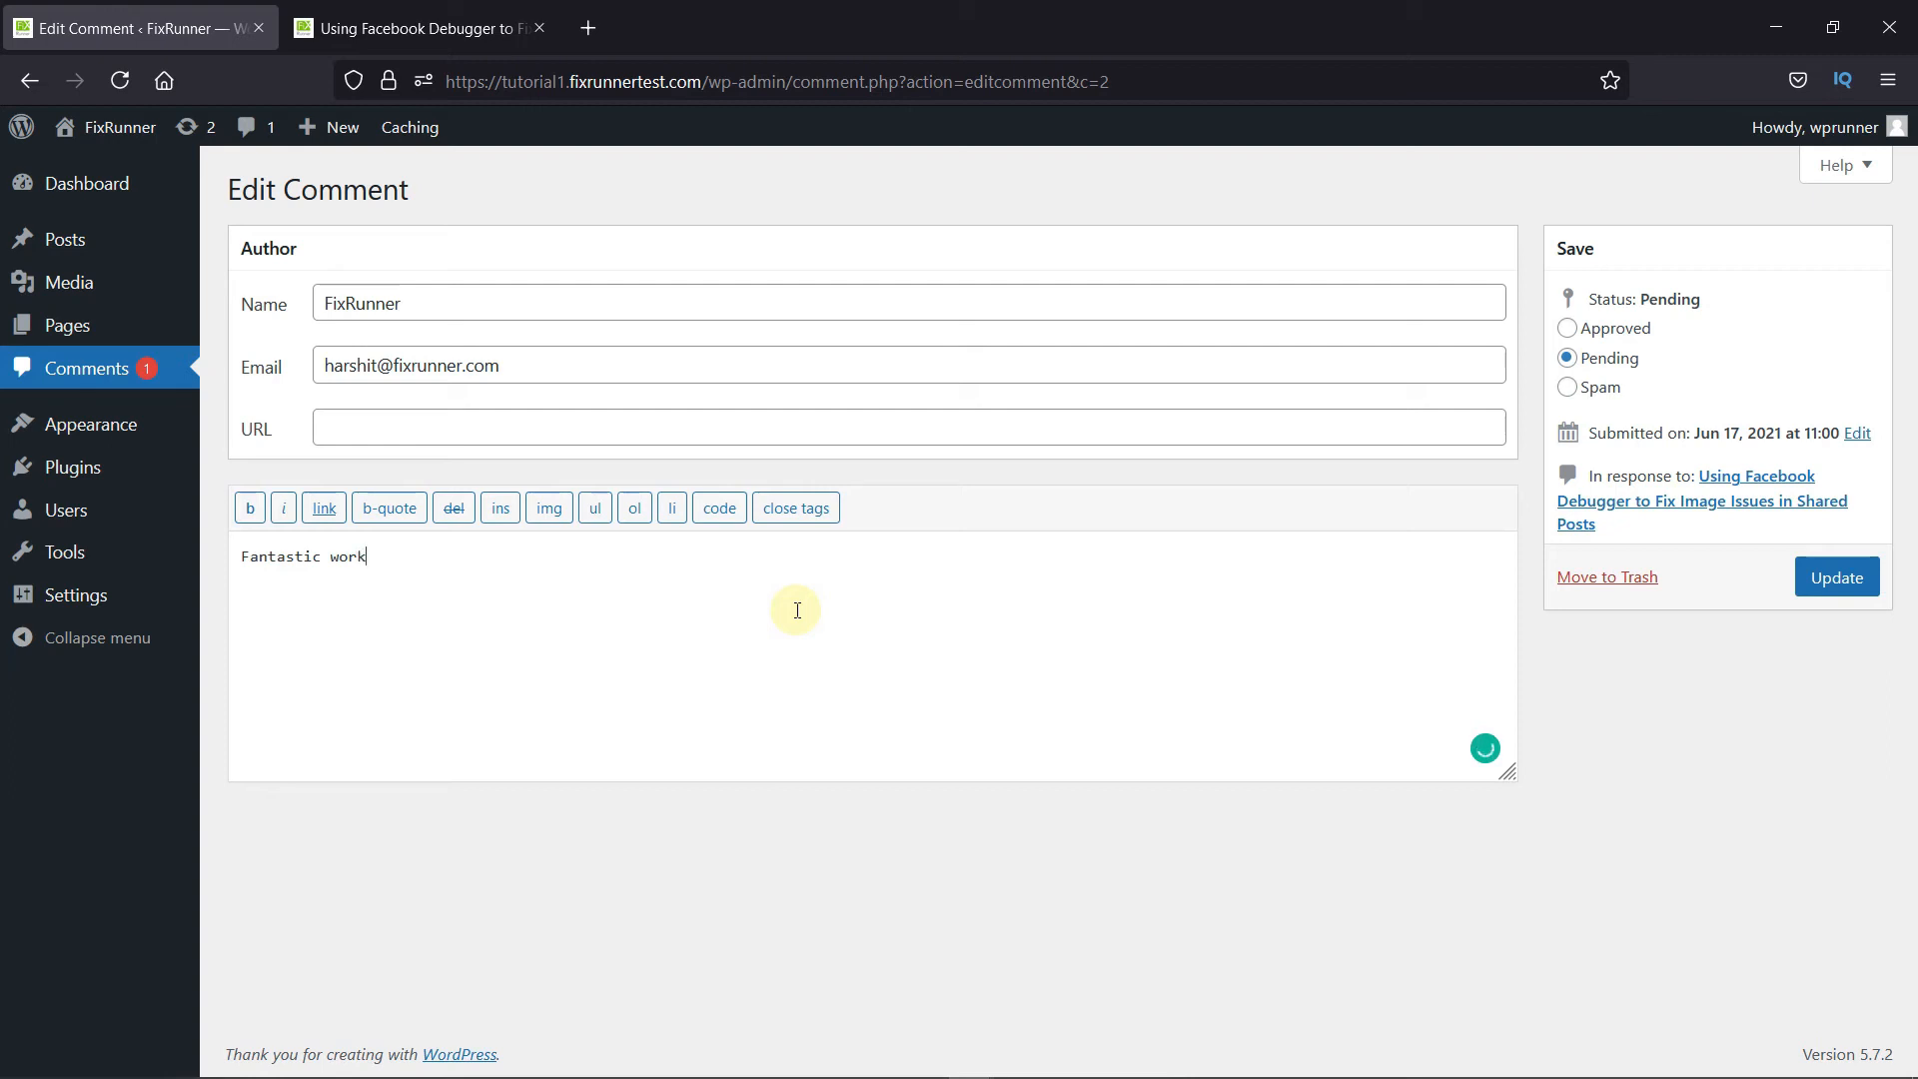
text(!!)
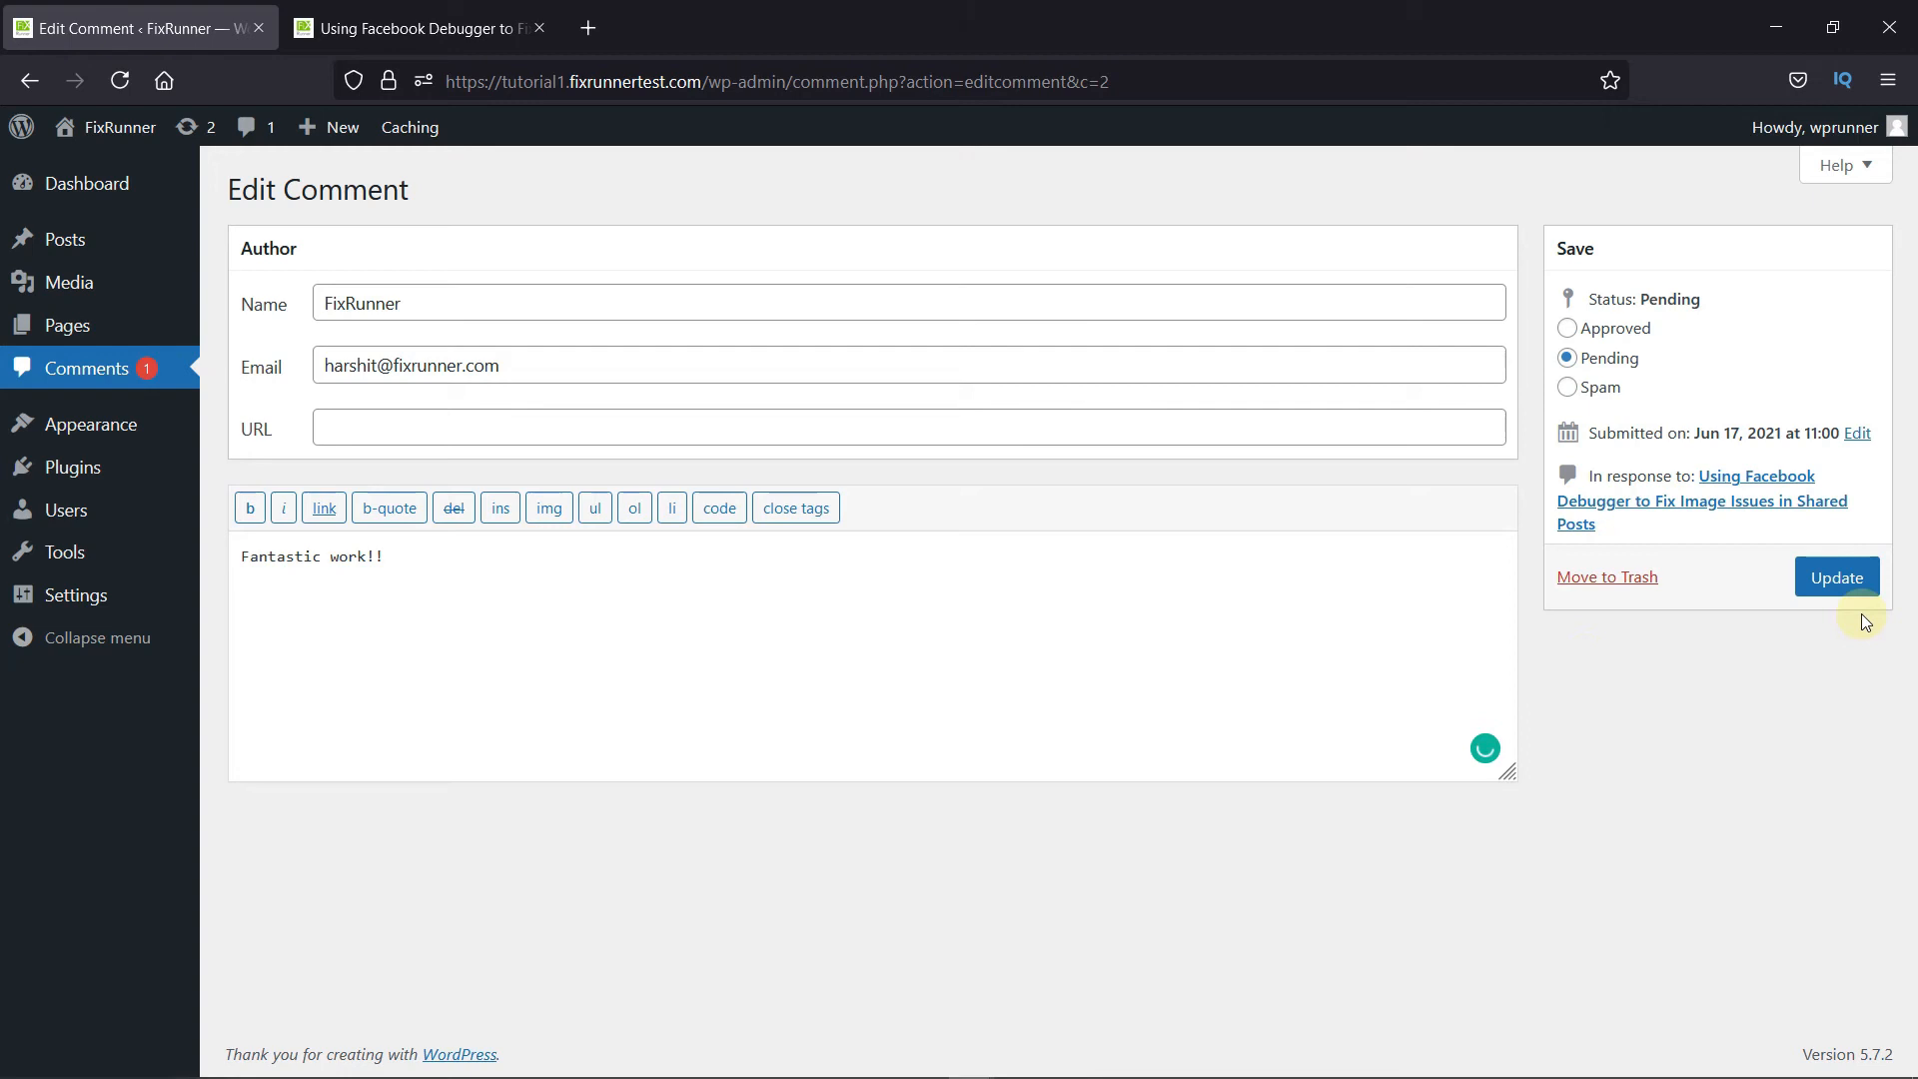
click(1835, 576)
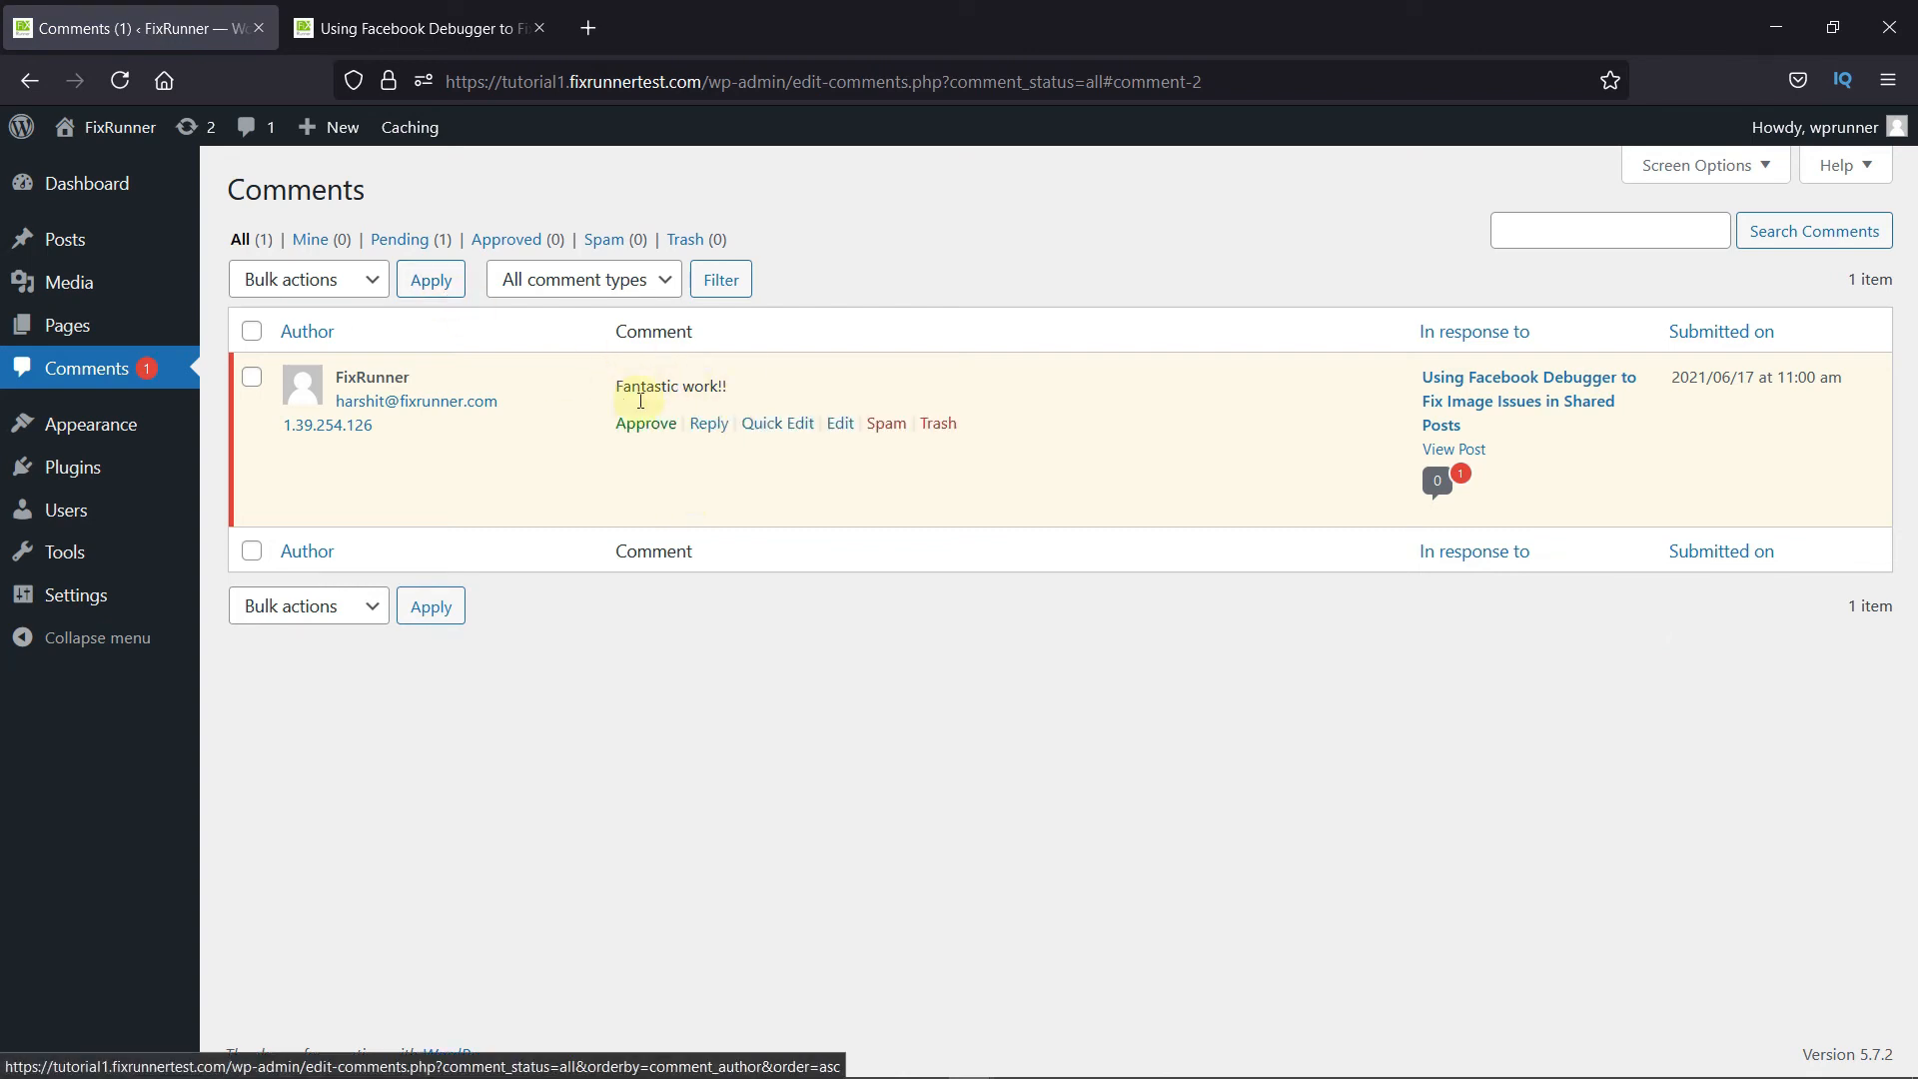
Approve the 'Fantastic work!!' comment and switch to the blog post's tab
click(644, 422)
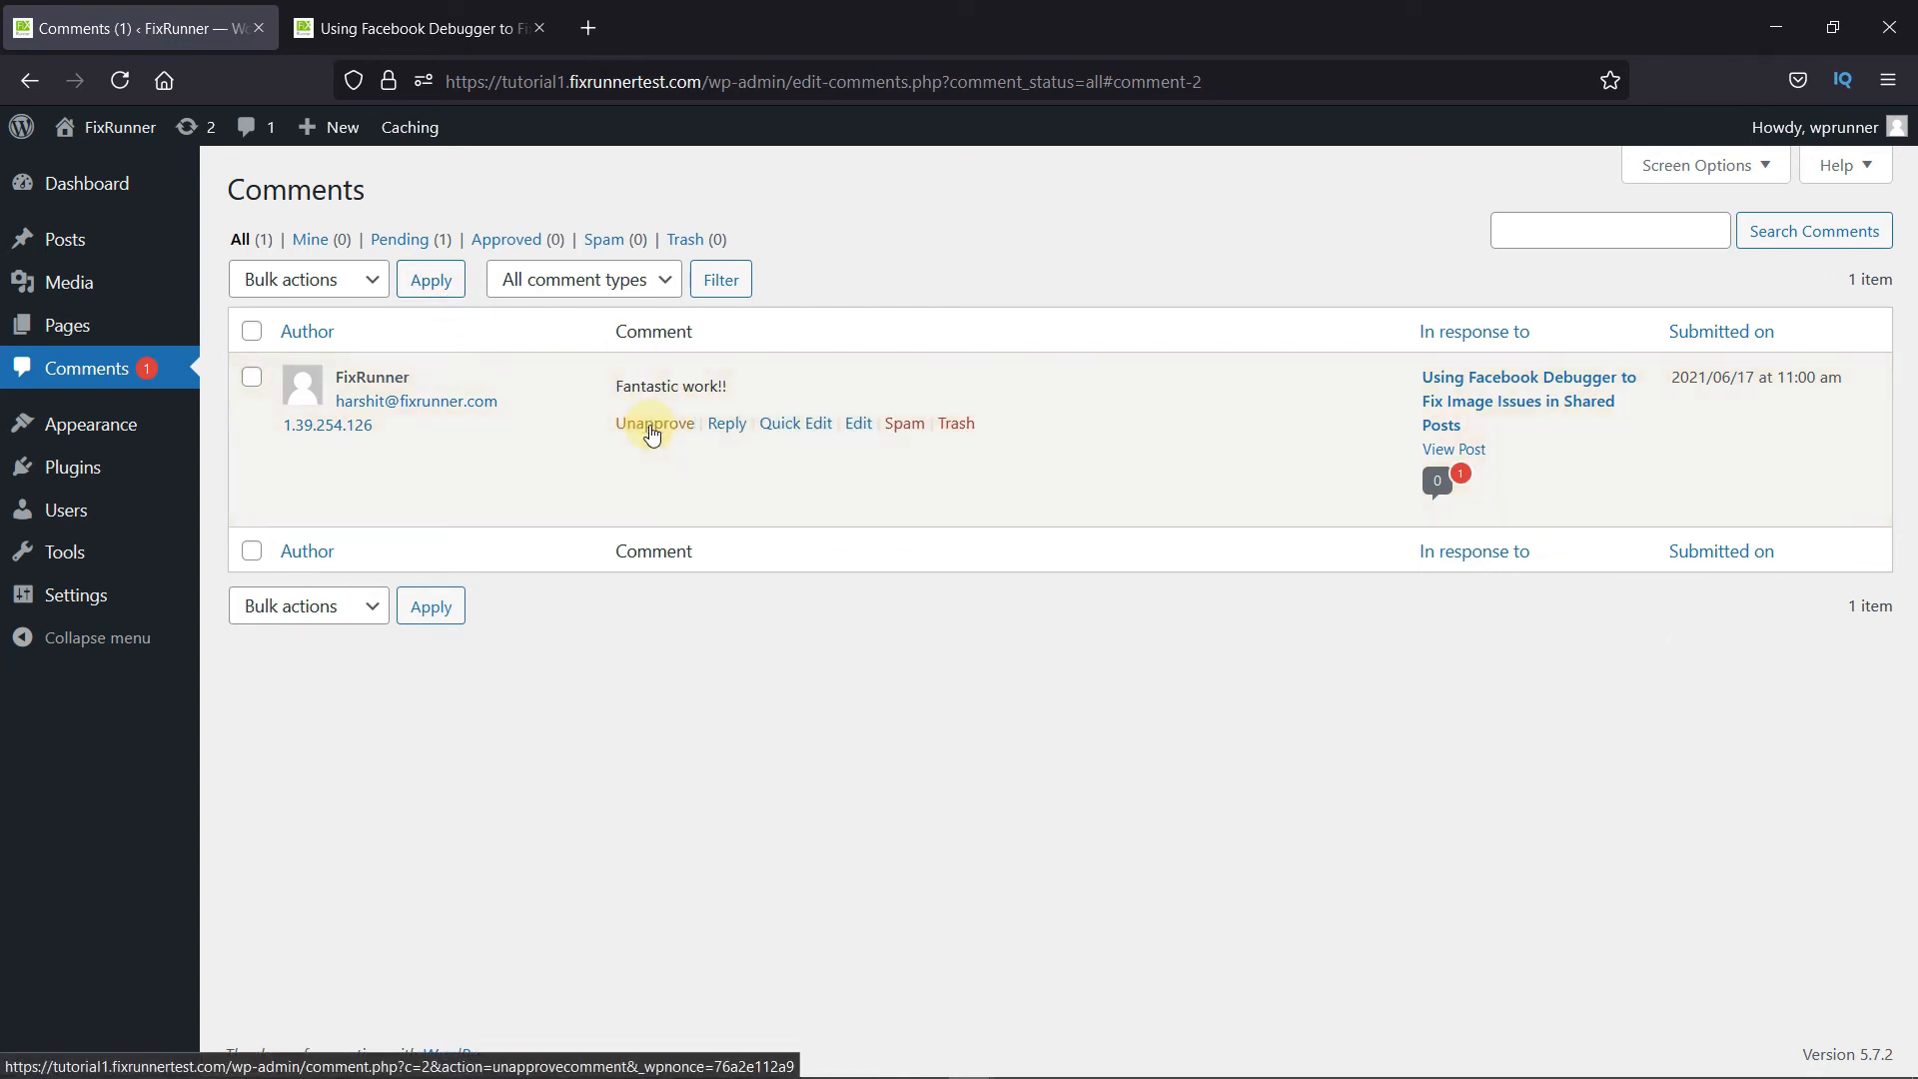
click(653, 421)
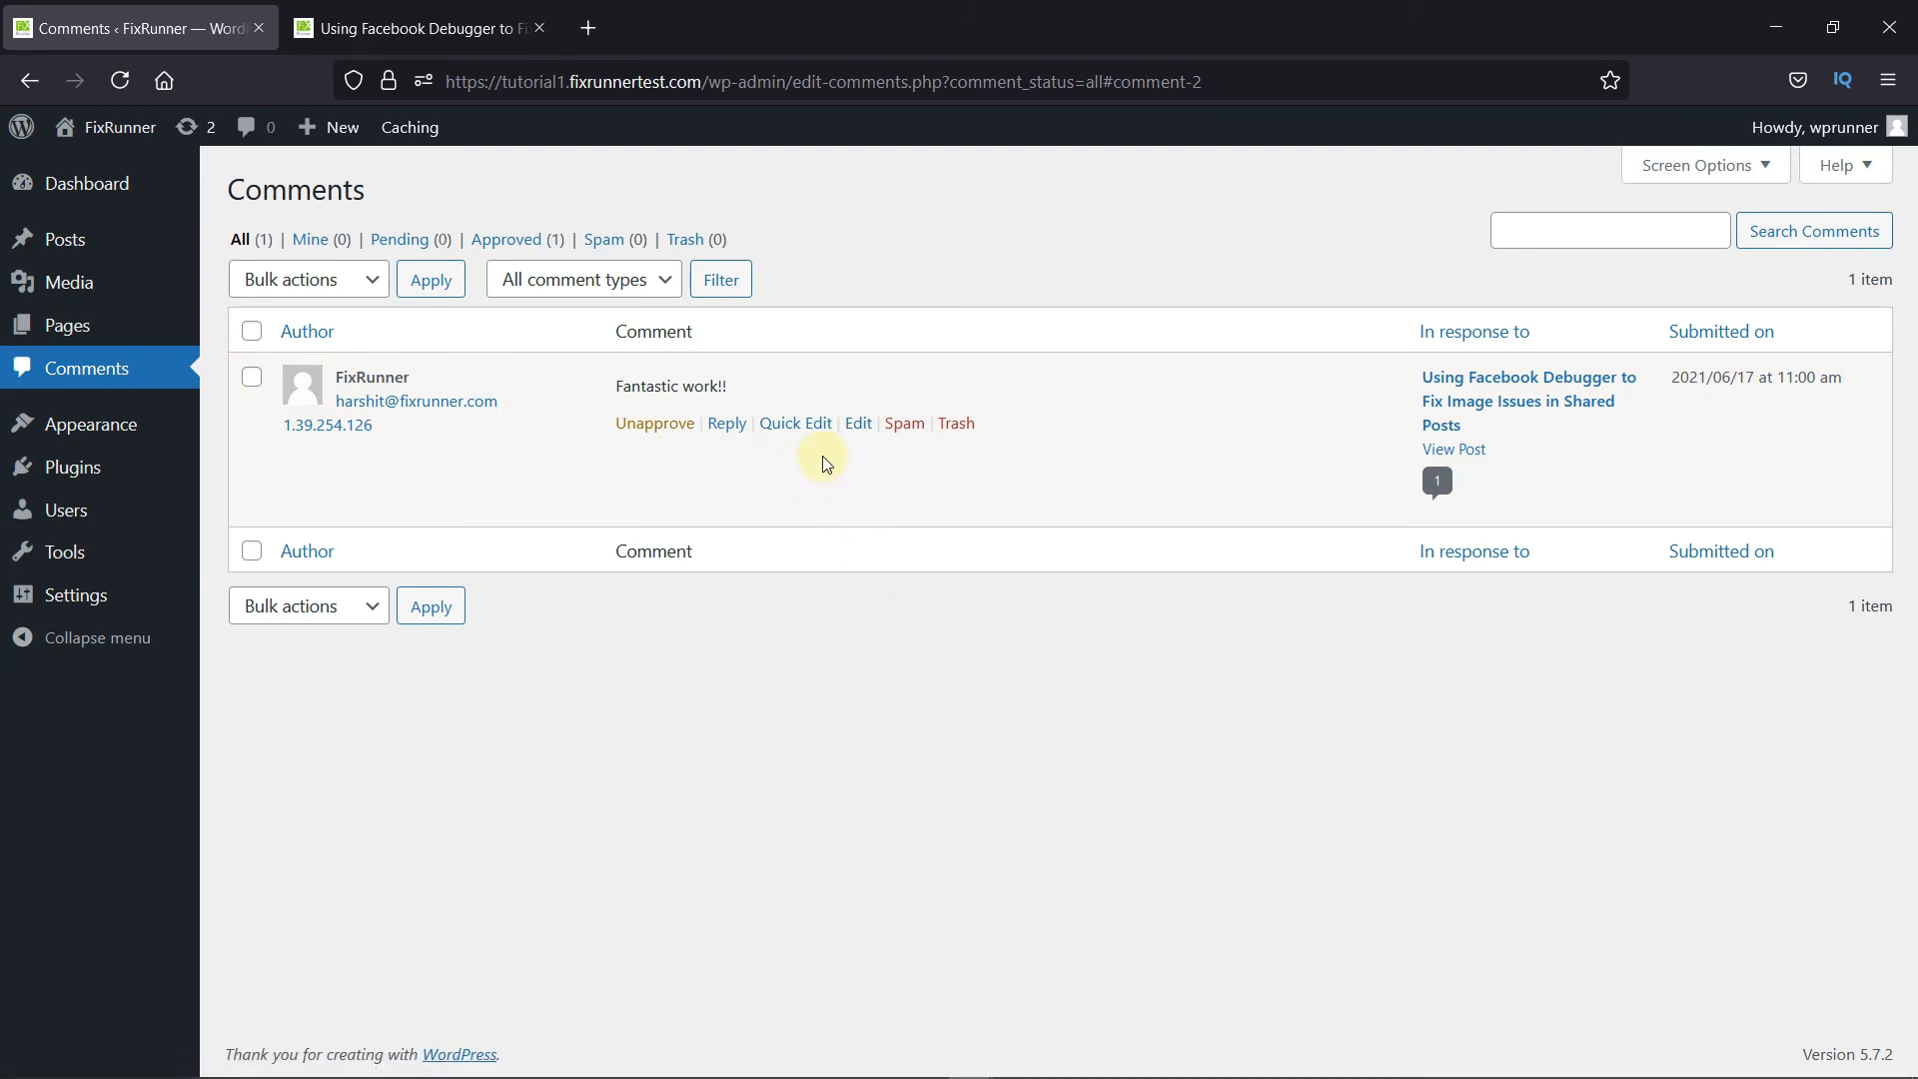
mouse_move(786, 511)
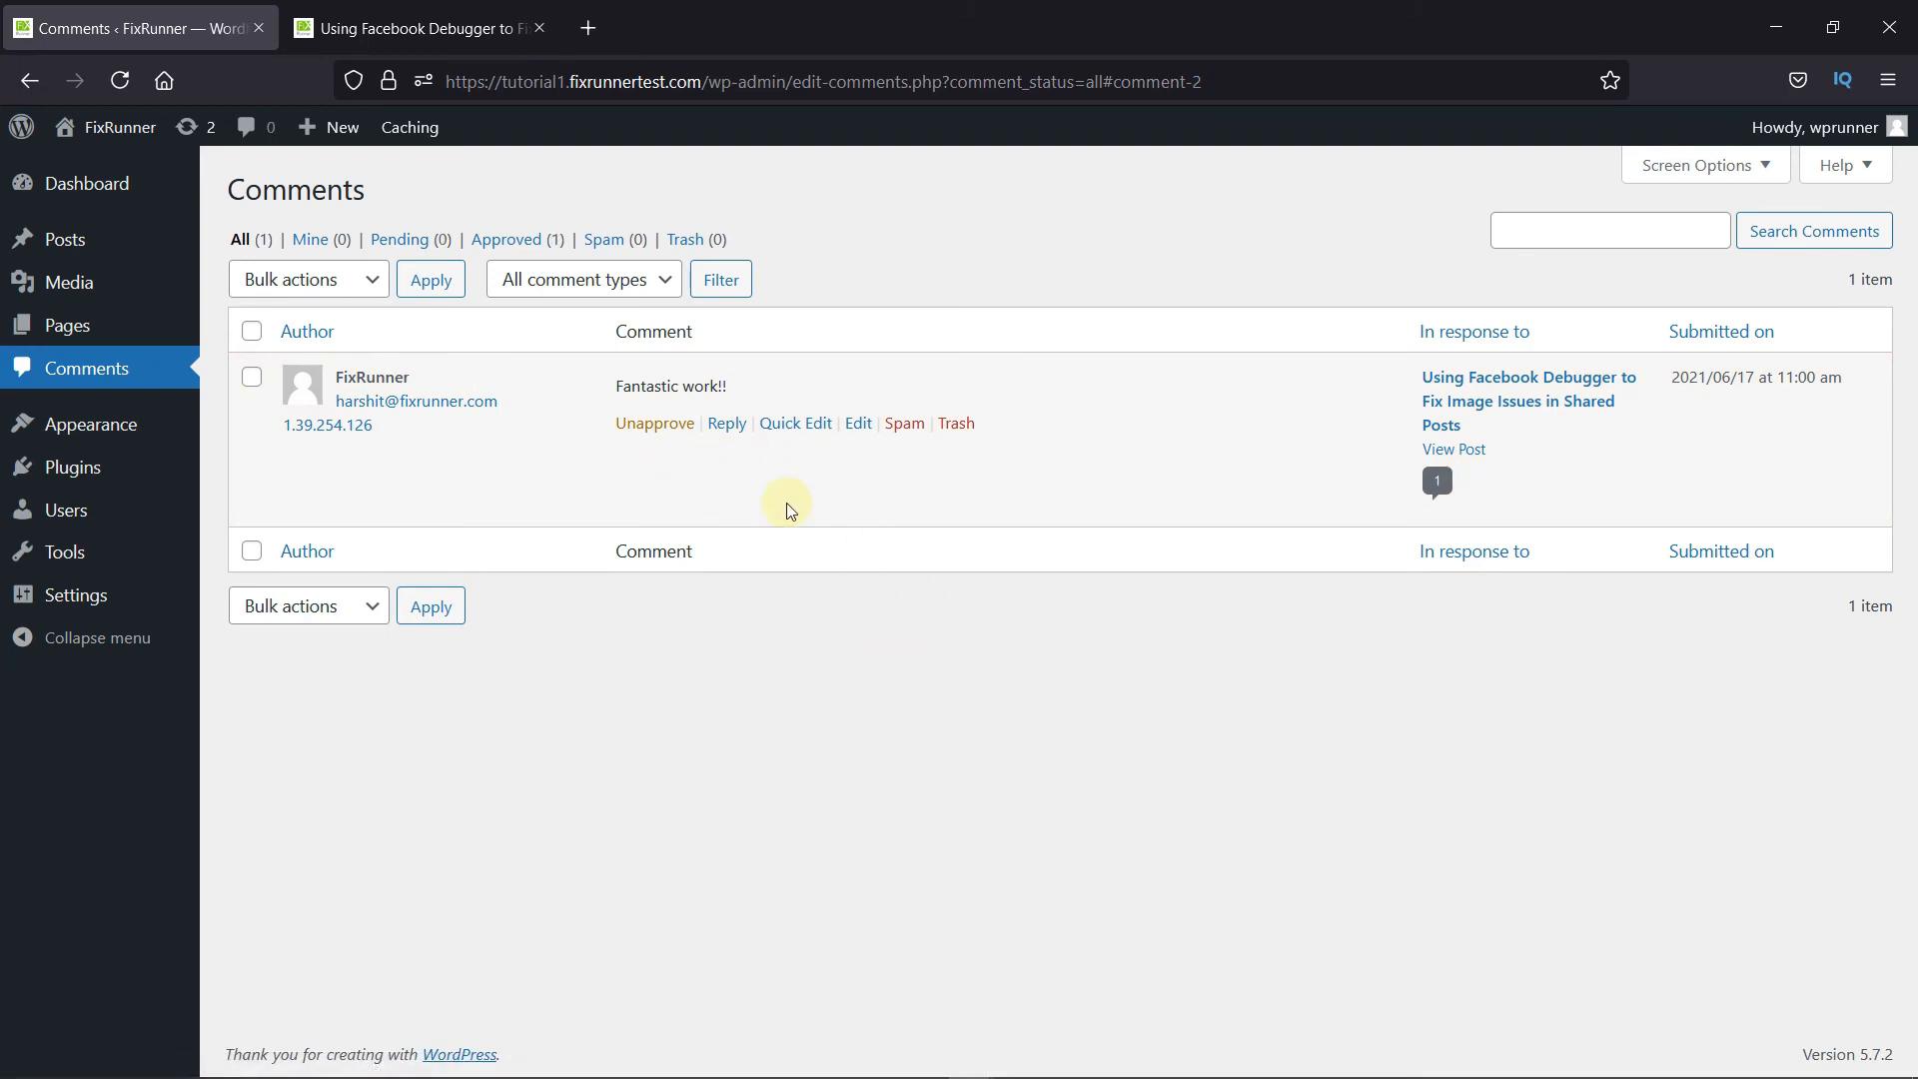
click(419, 27)
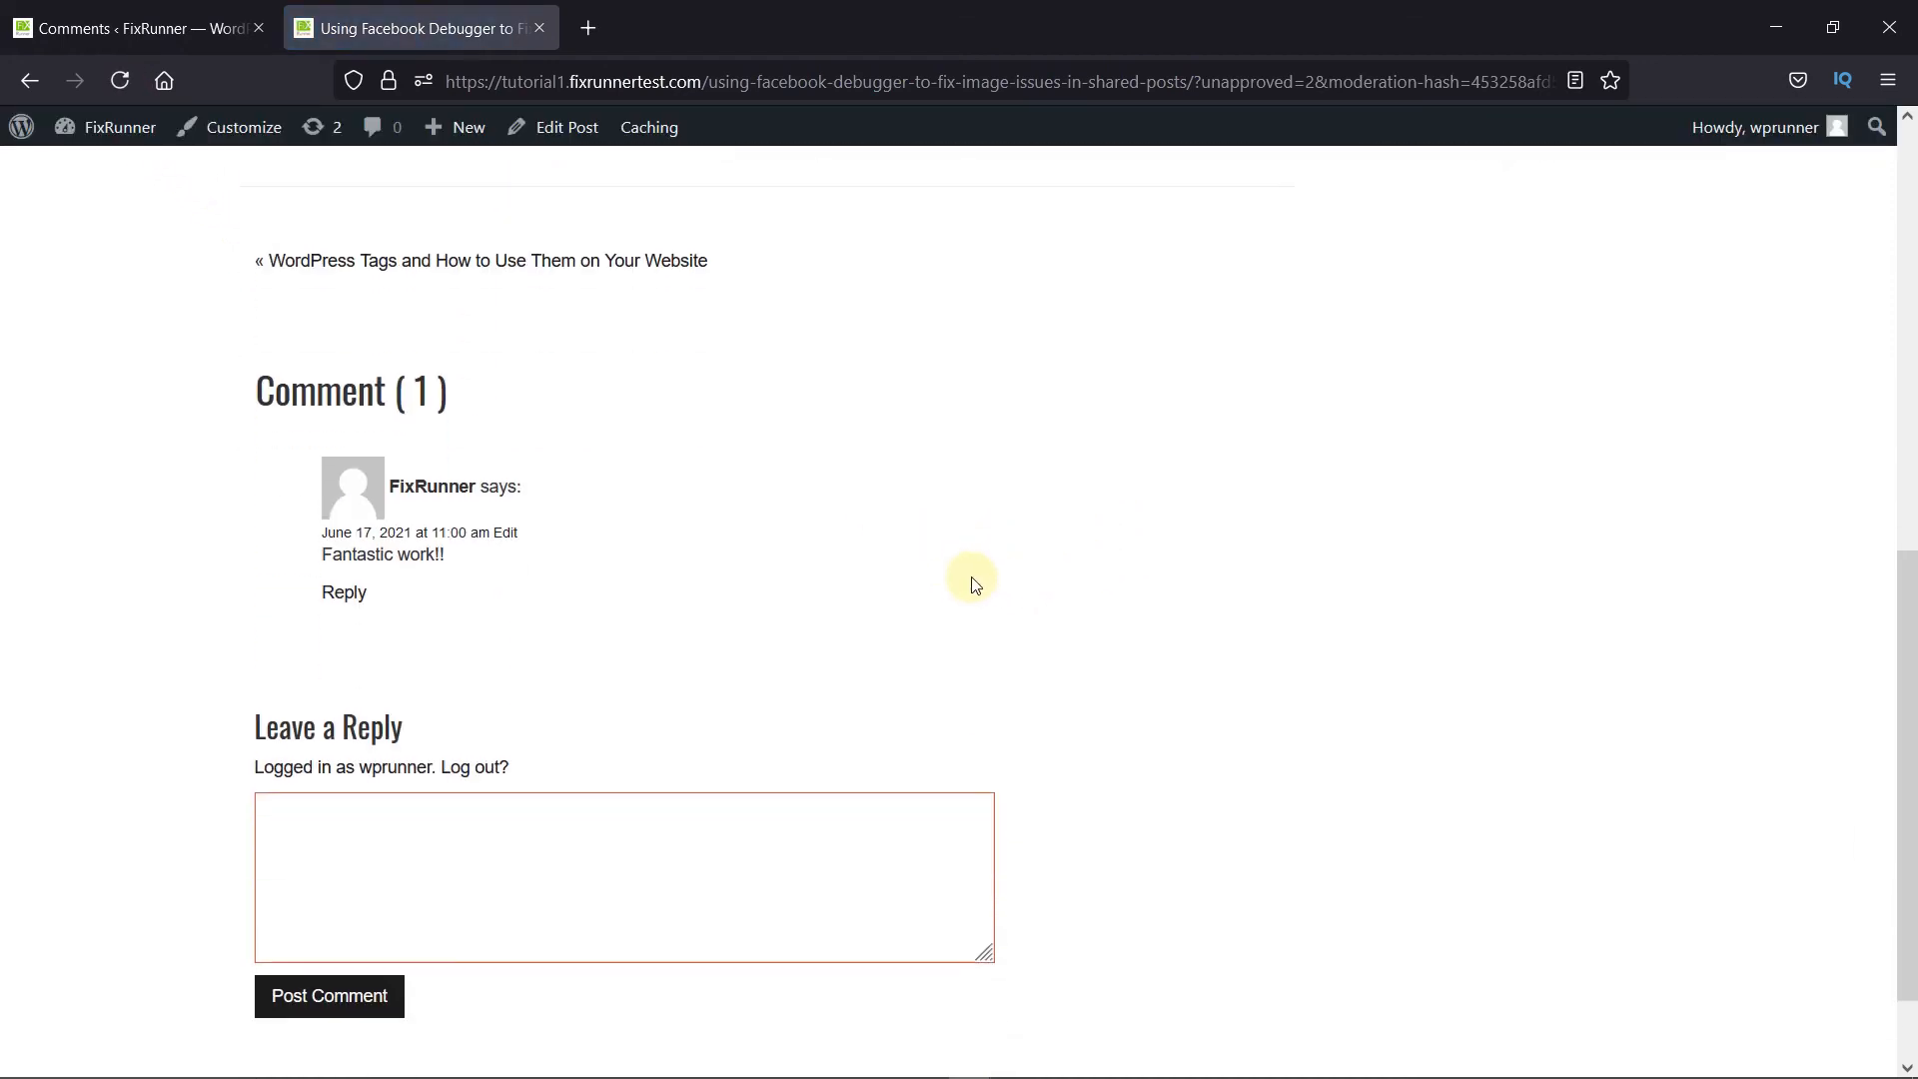
Scroll the post to confirm the comment, then return to the admin Comments tab
scroll(down, 3)
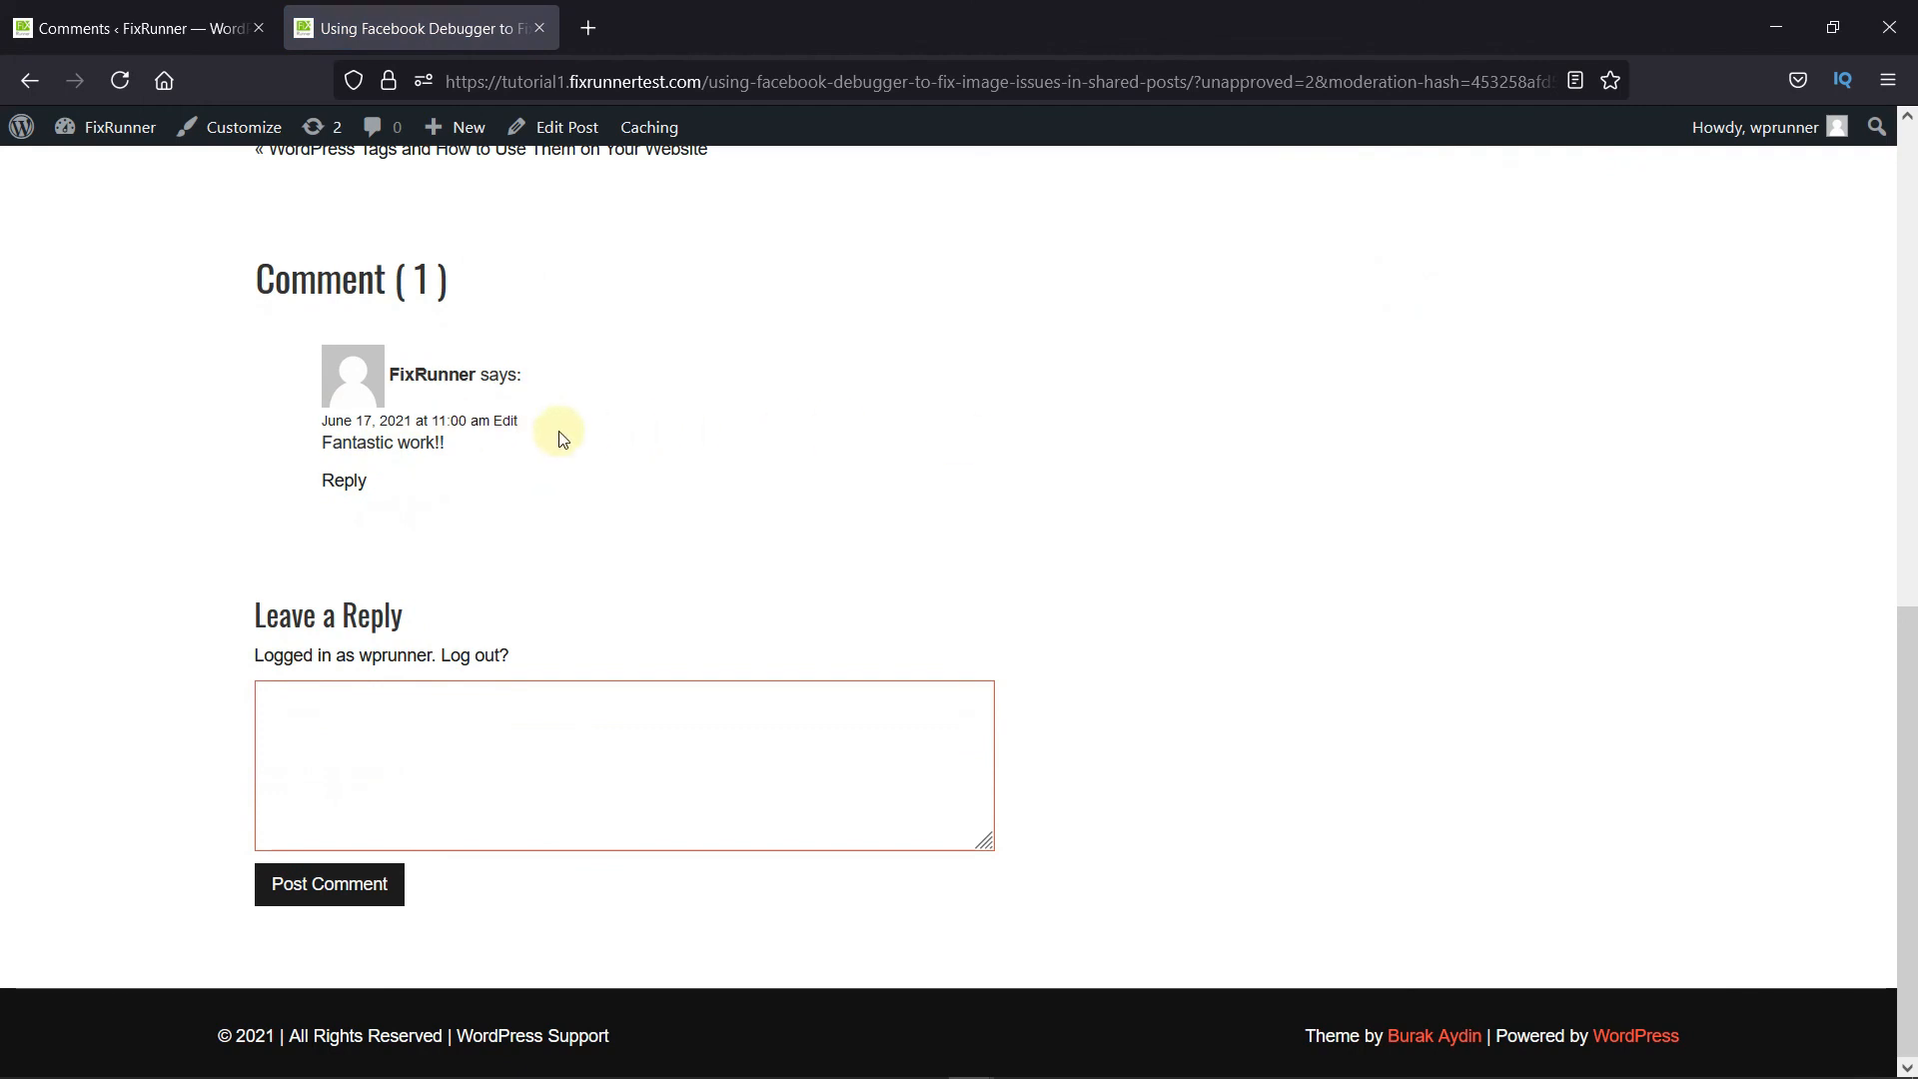
click(135, 27)
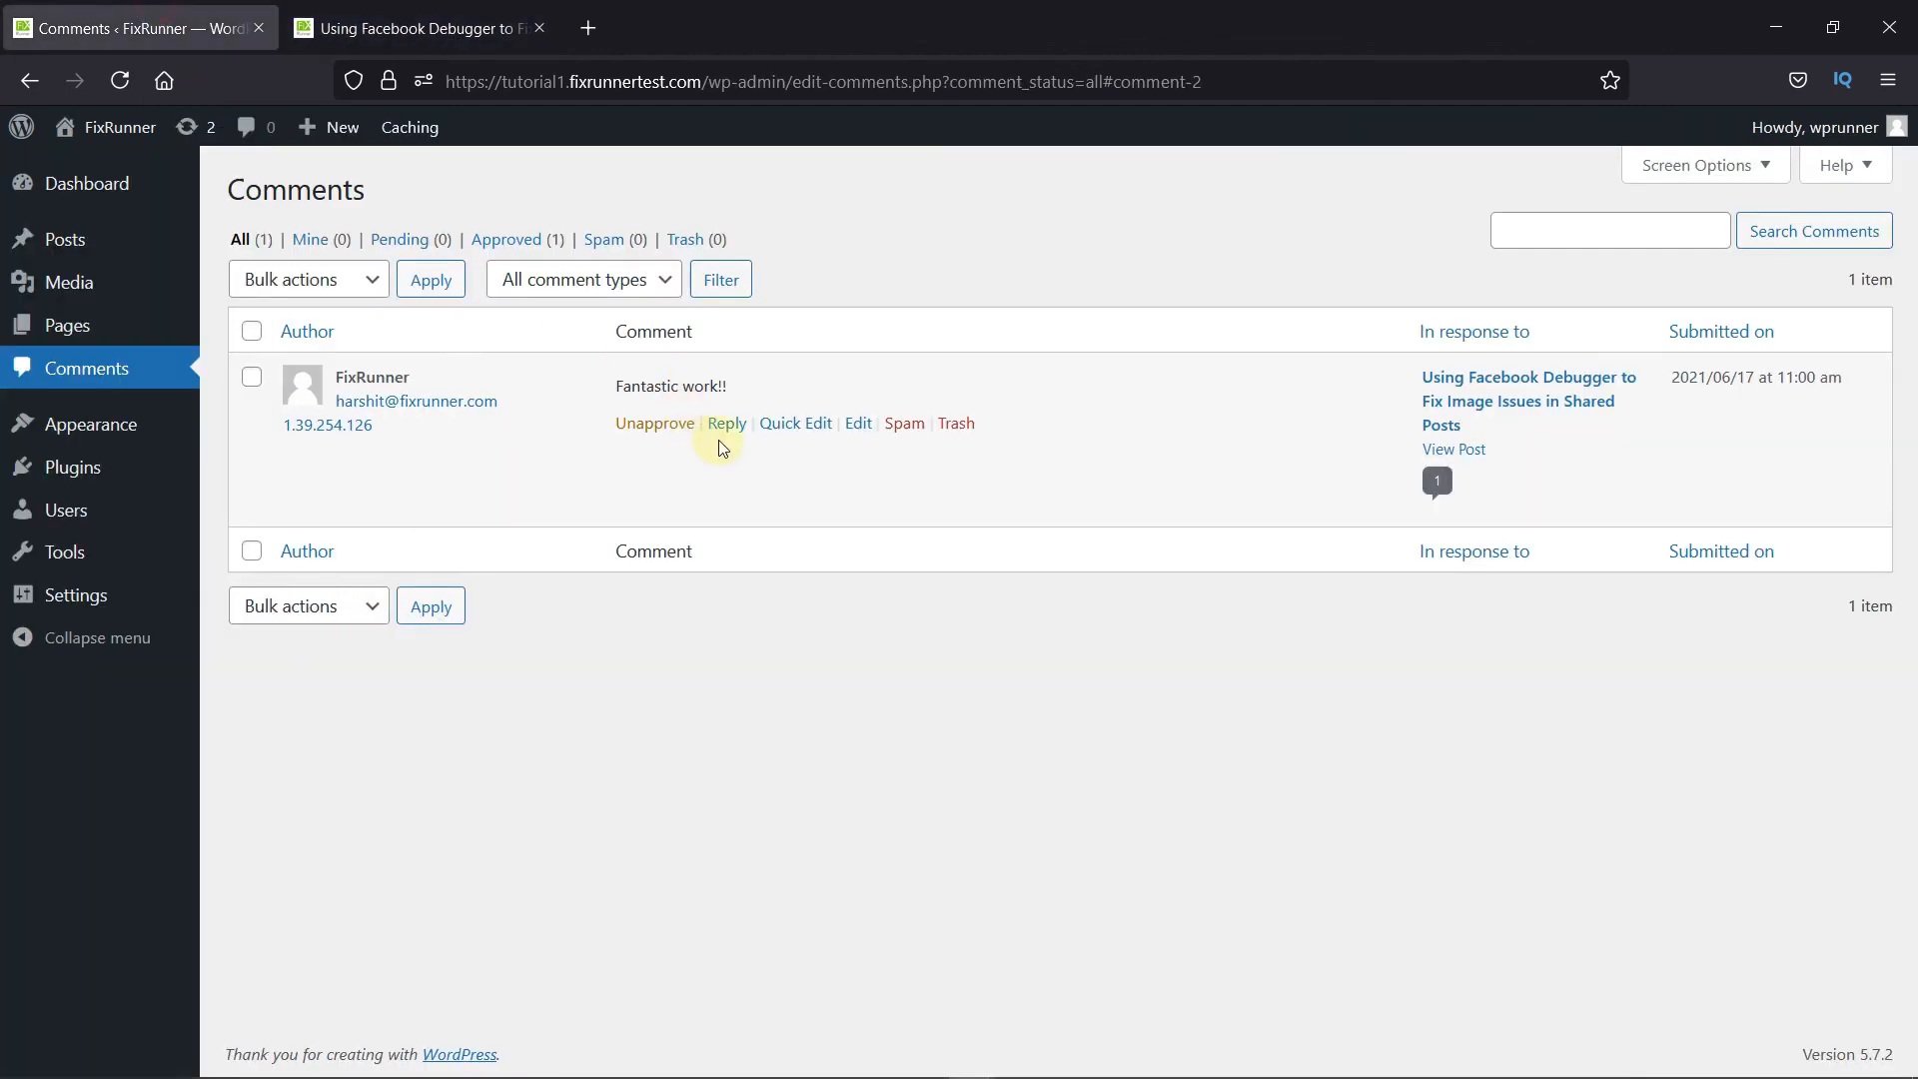
mouse_move(805, 642)
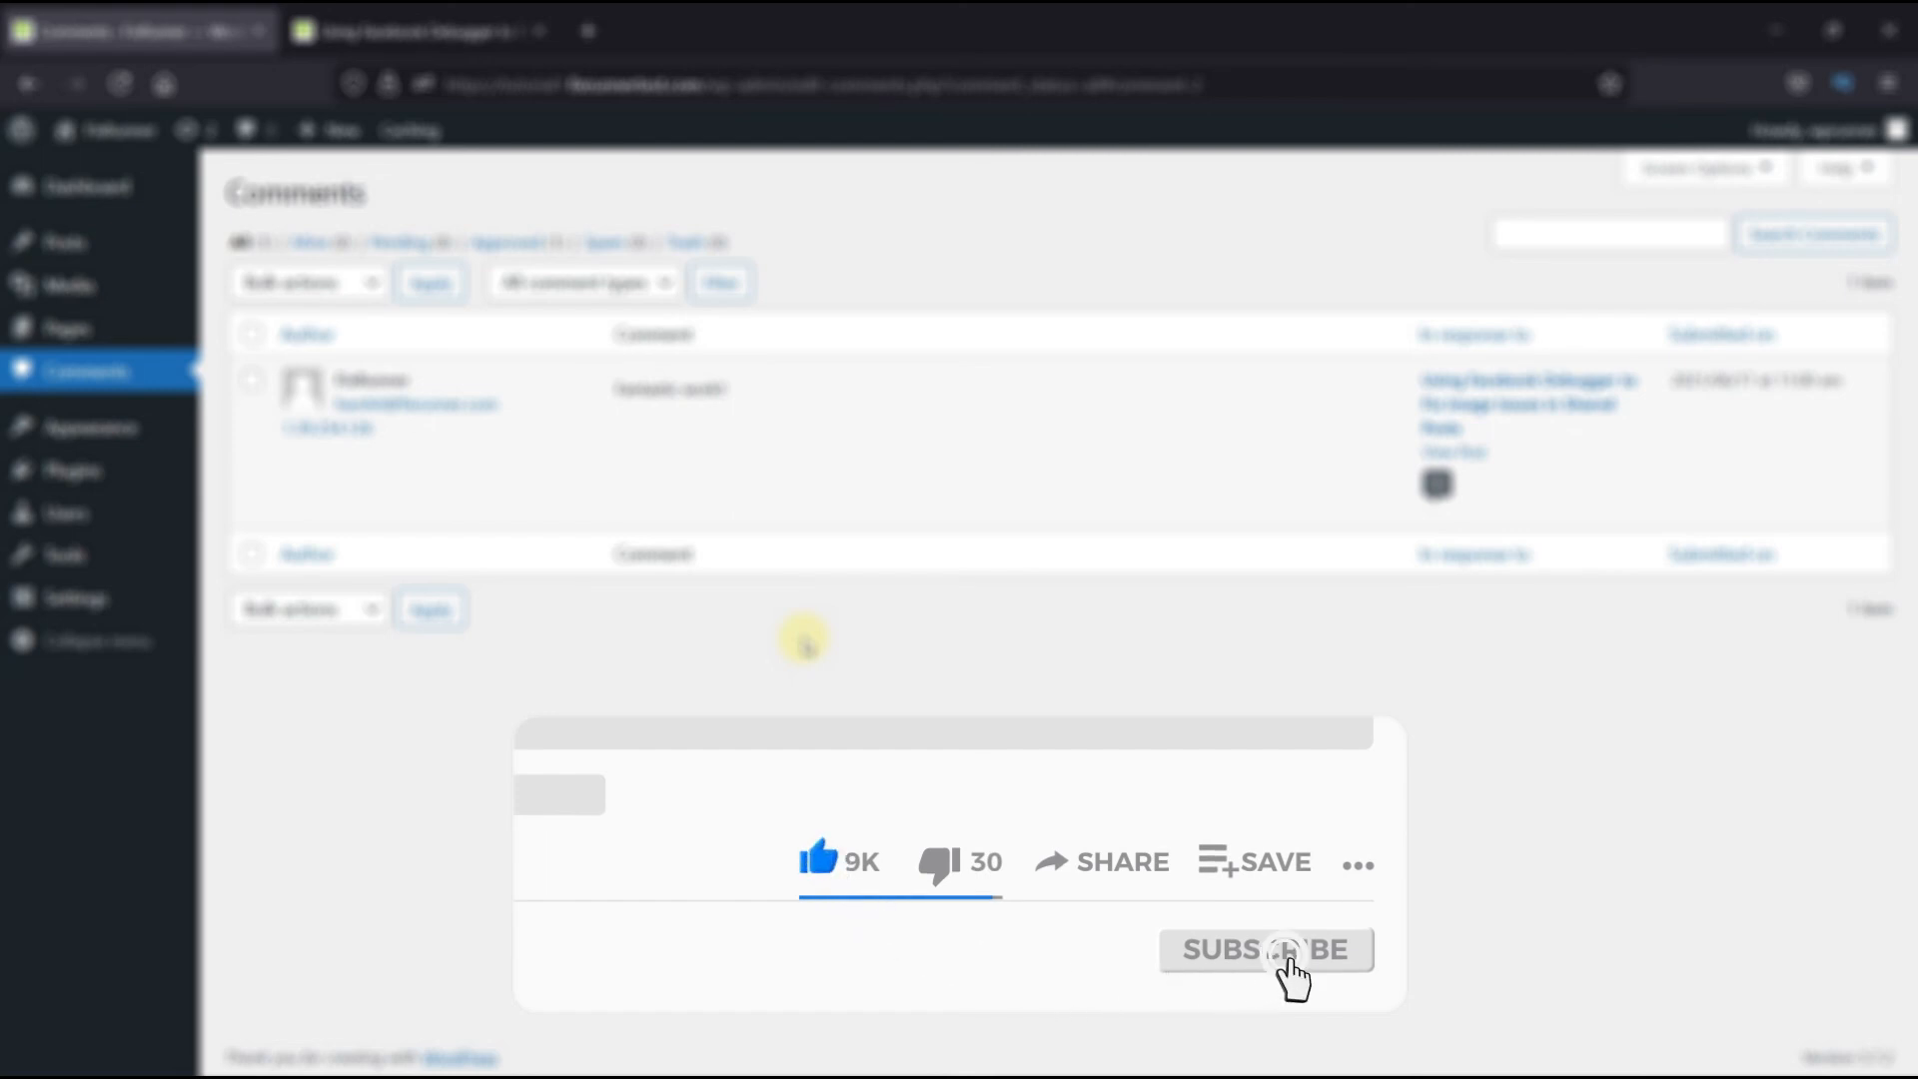
click(1265, 949)
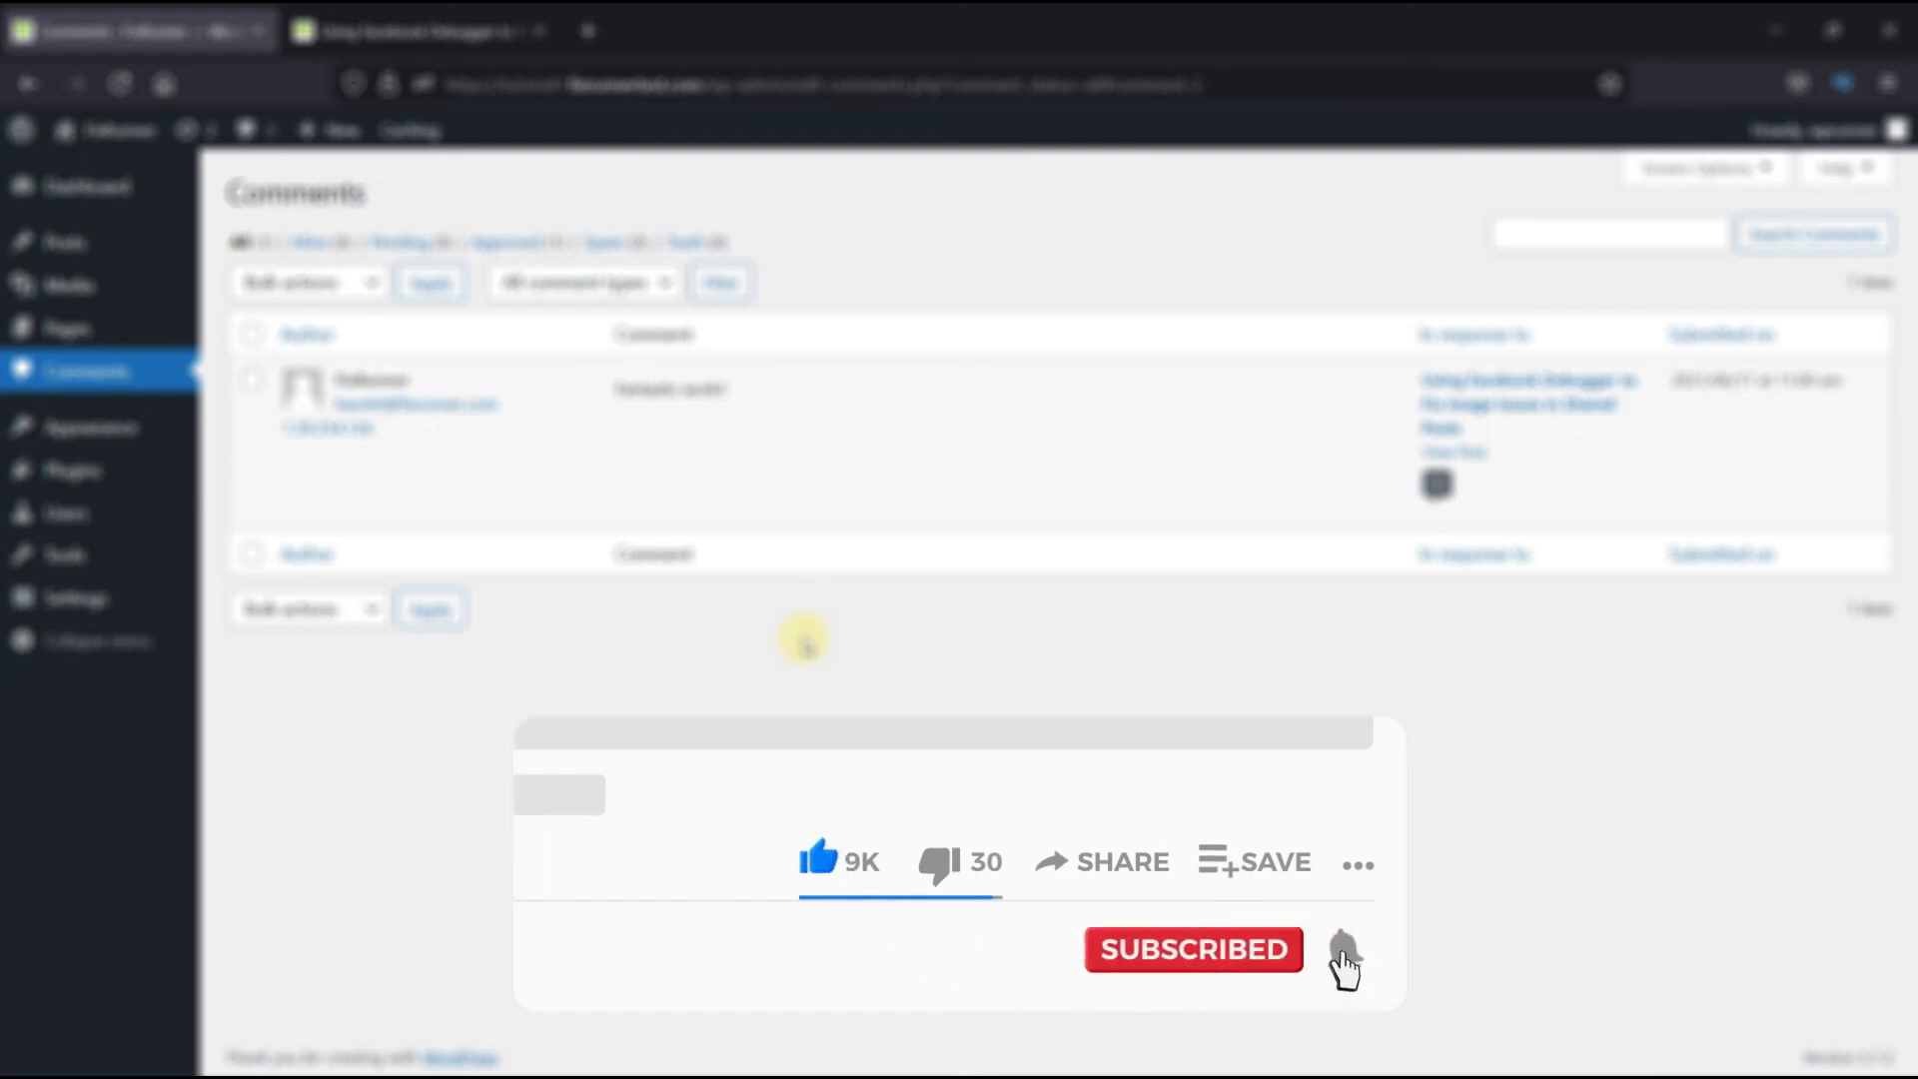
click(1341, 949)
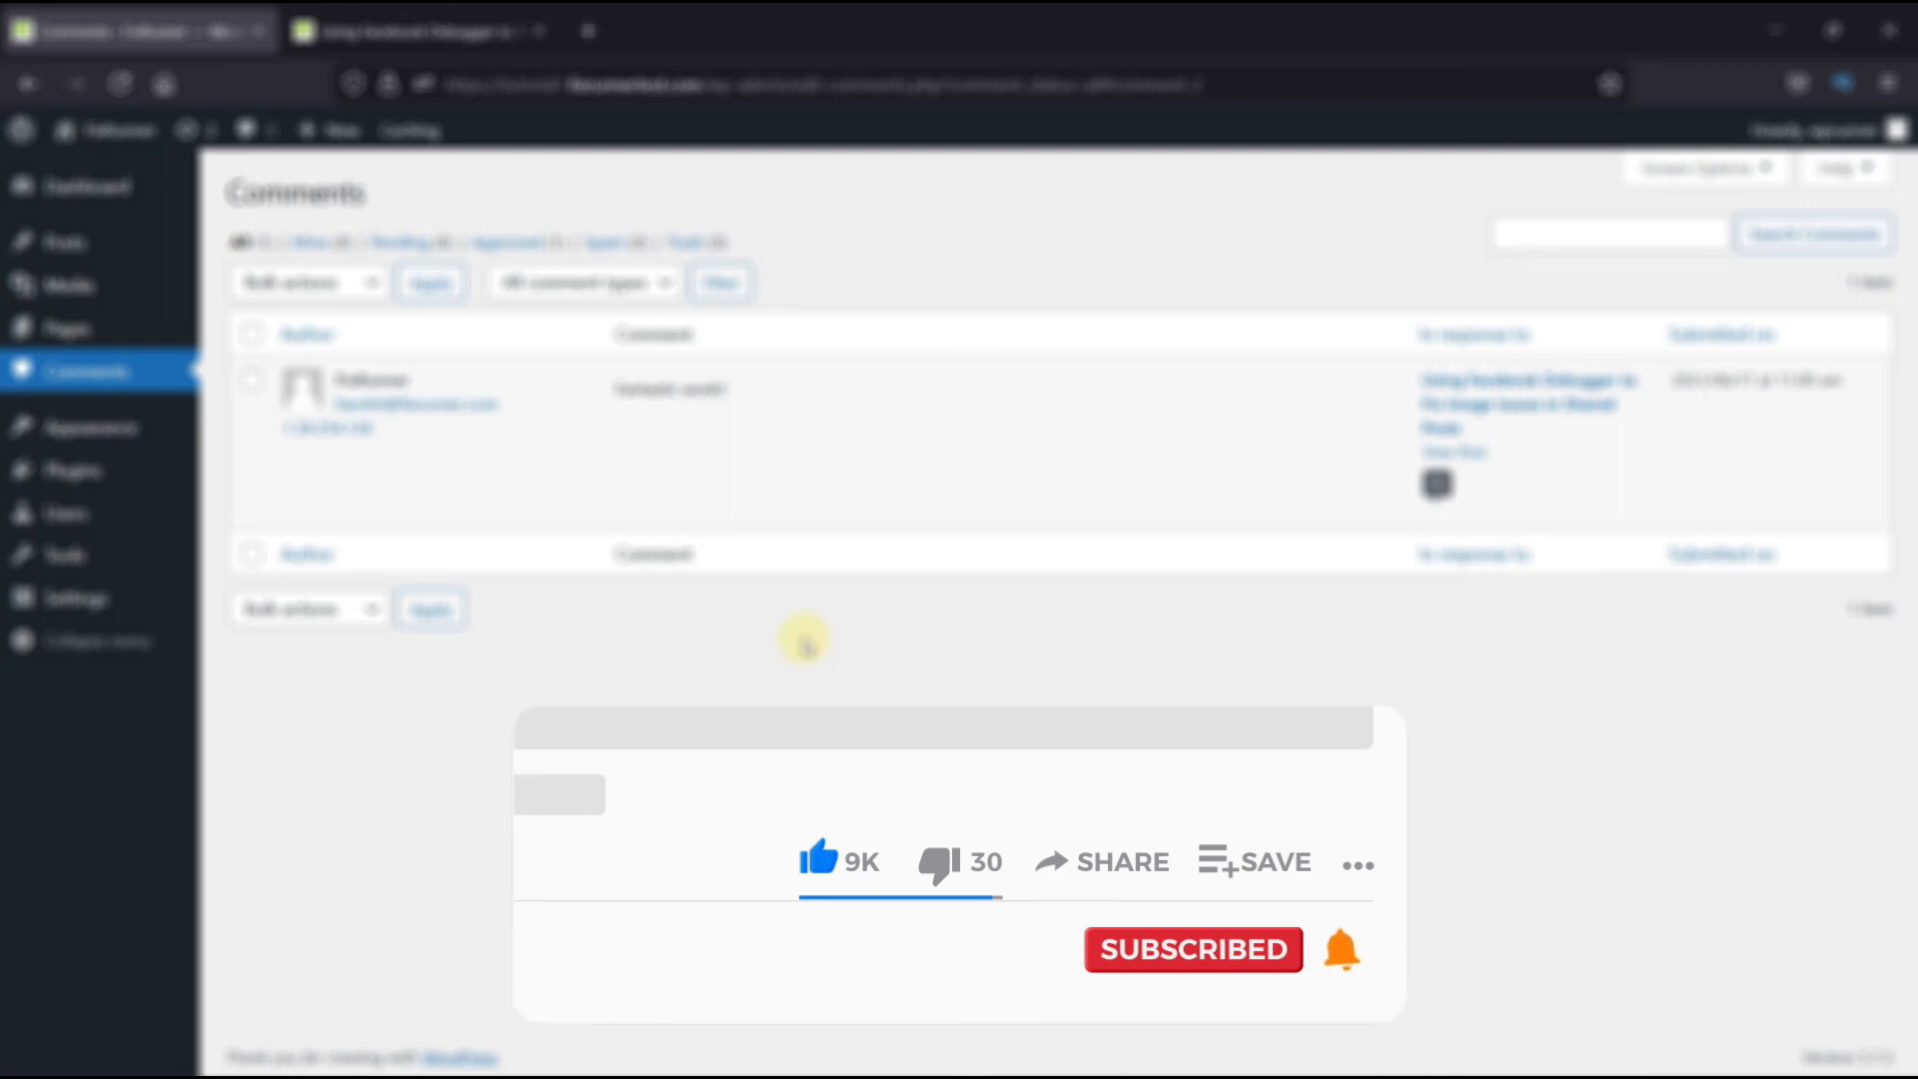